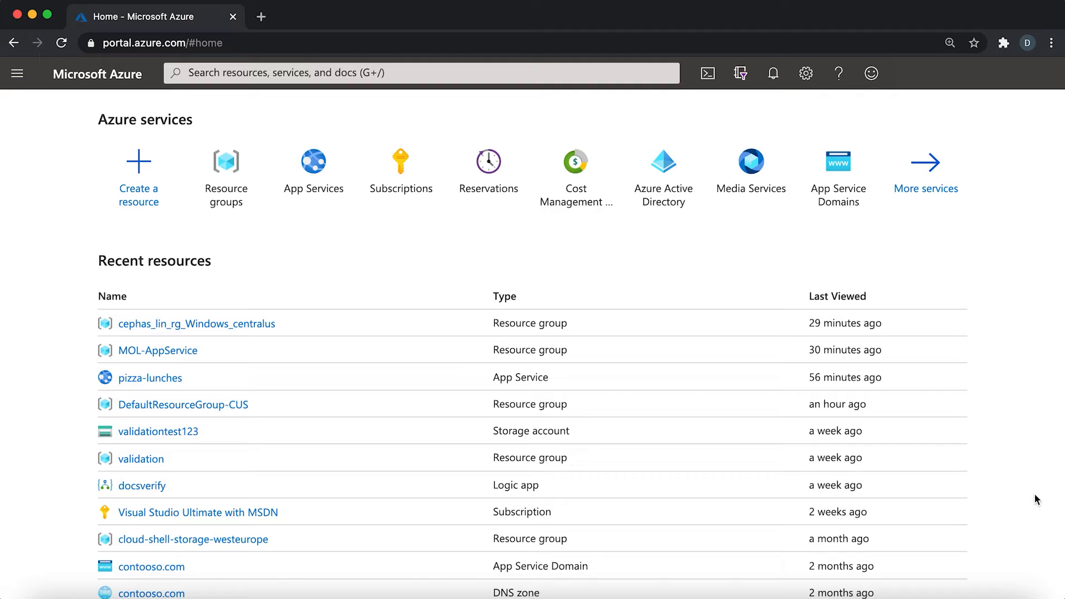
pyautogui.moveTo(155, 209)
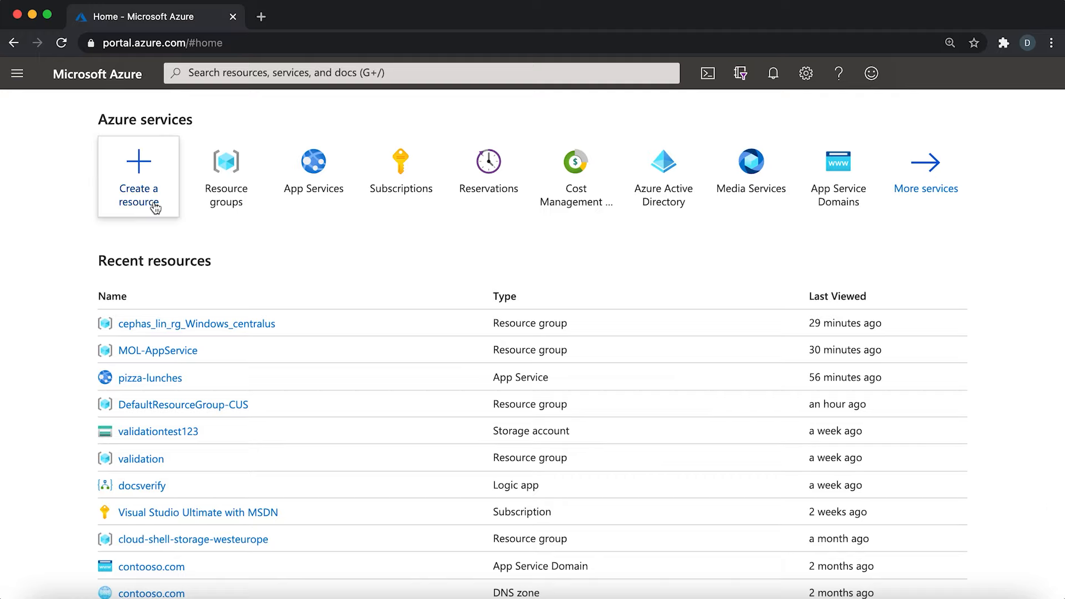
# Start creating a new resource and choose Web App under Popular.
pyautogui.click(138, 176)
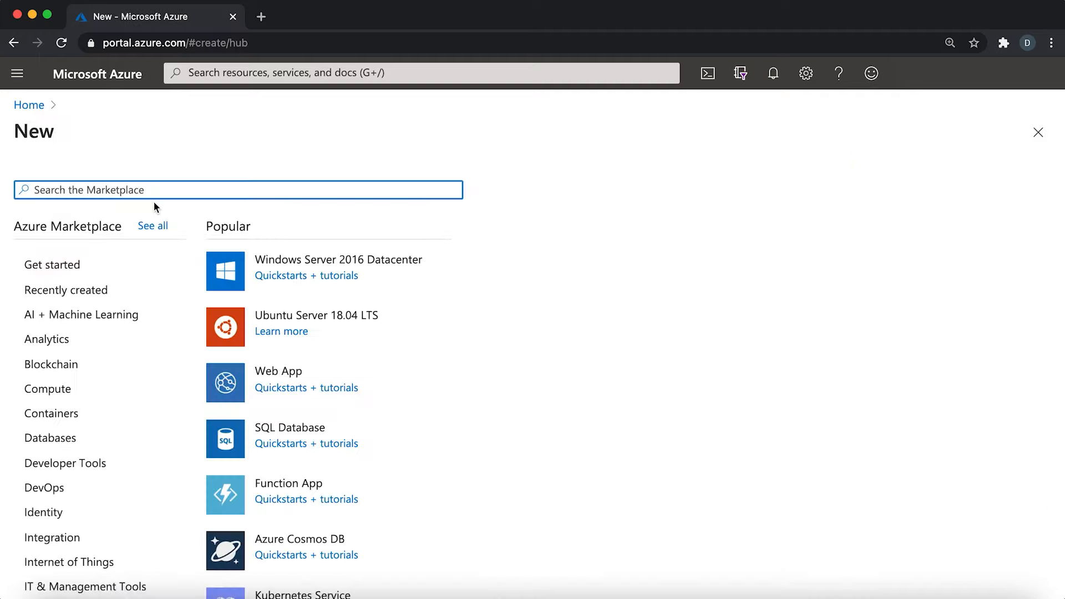
pyautogui.moveTo(292, 372)
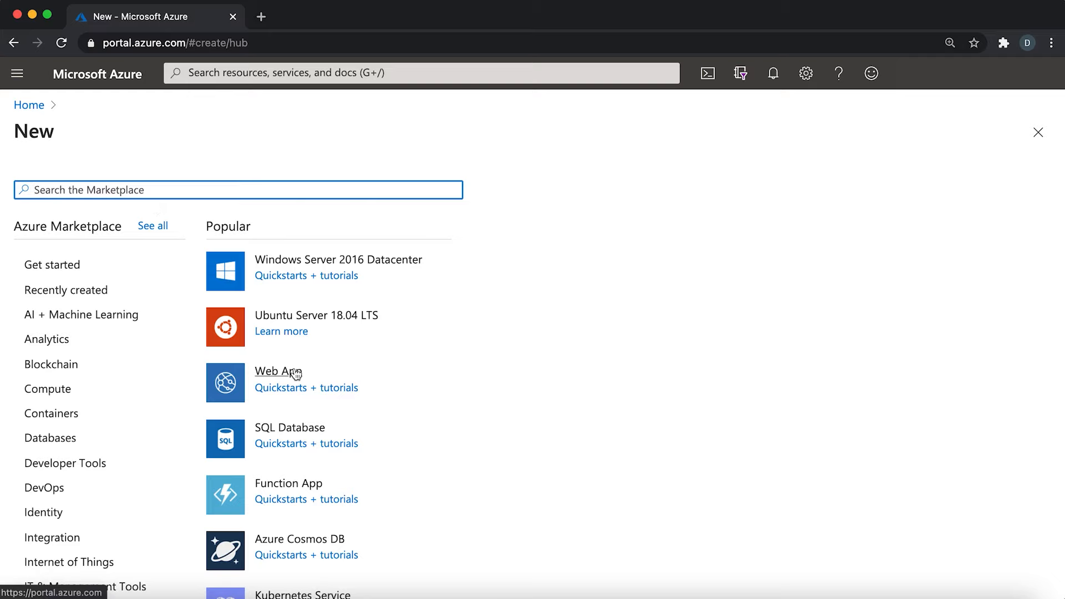
pyautogui.click(276, 371)
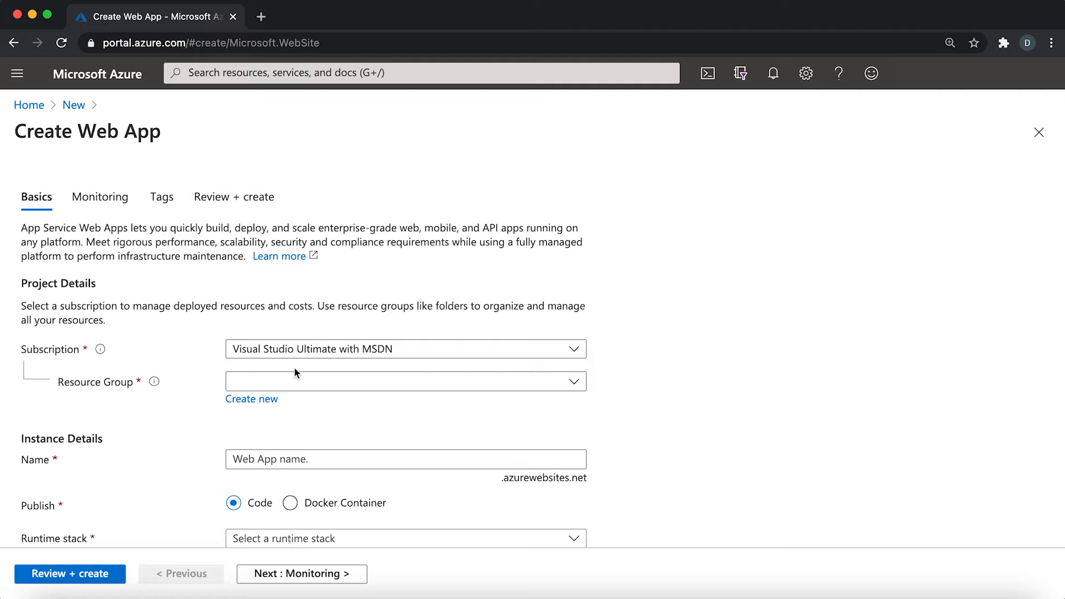
# Create resource group MOL-AppService and begin naming the app pizza-lunches.
pyautogui.click(251, 398)
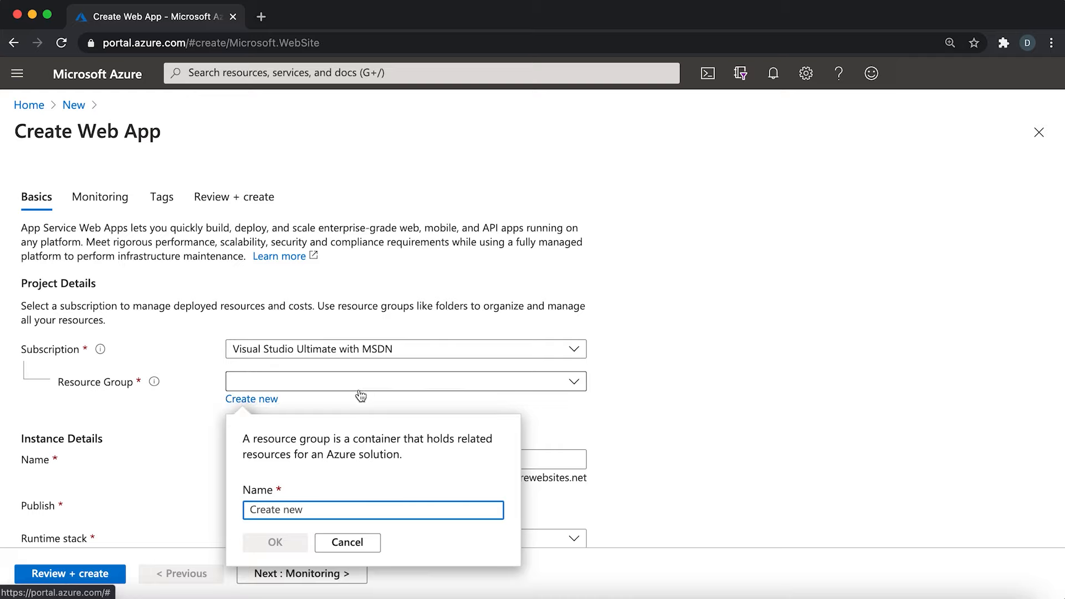
pyautogui.write('MOL-')
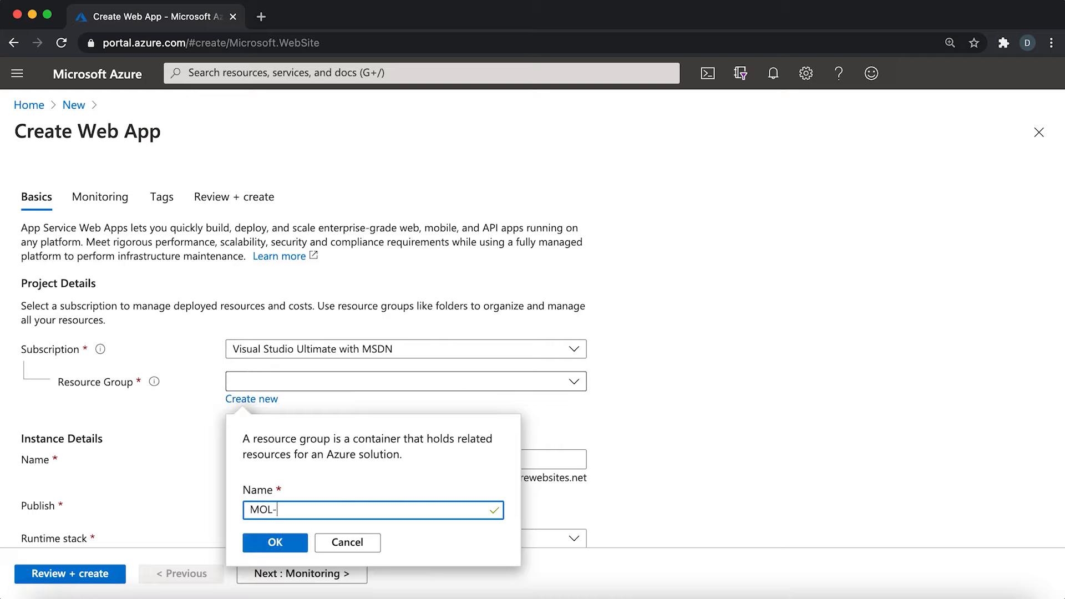
pyautogui.write('AppService')
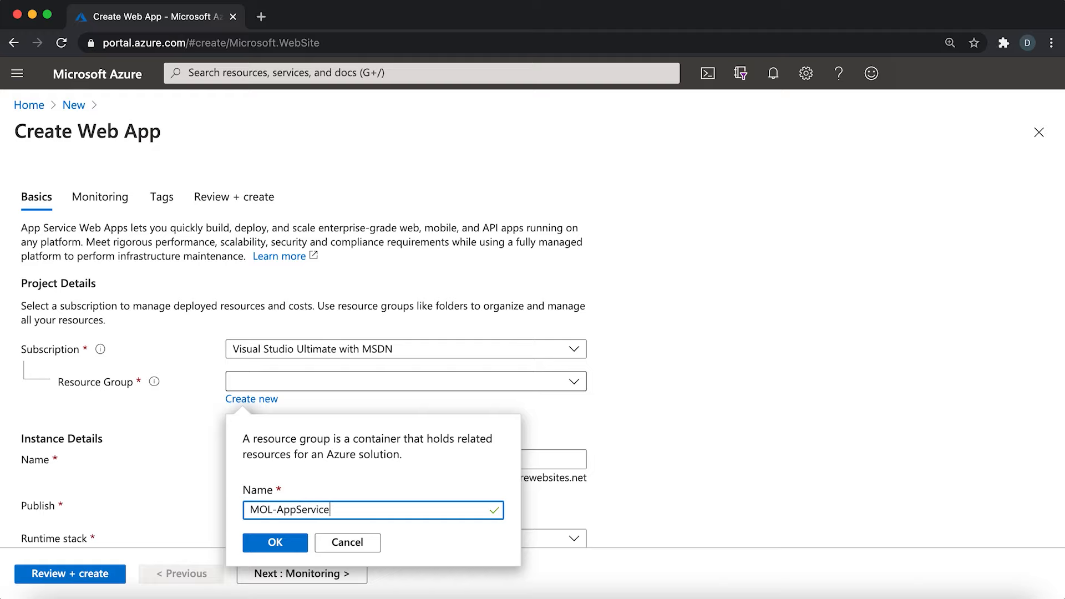
pyautogui.click(275, 543)
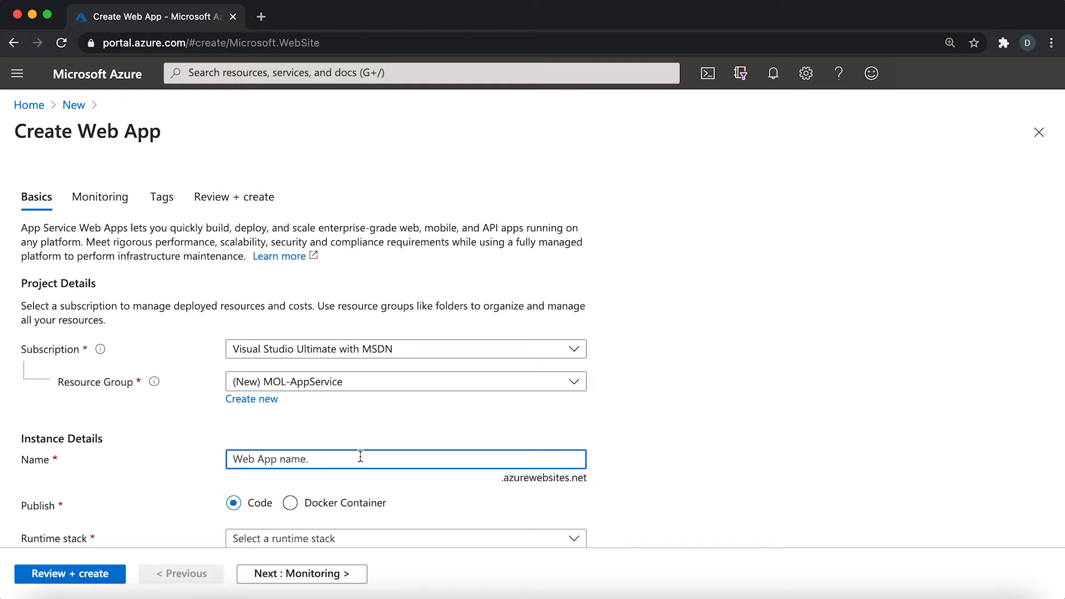
pyautogui.write('piaz')
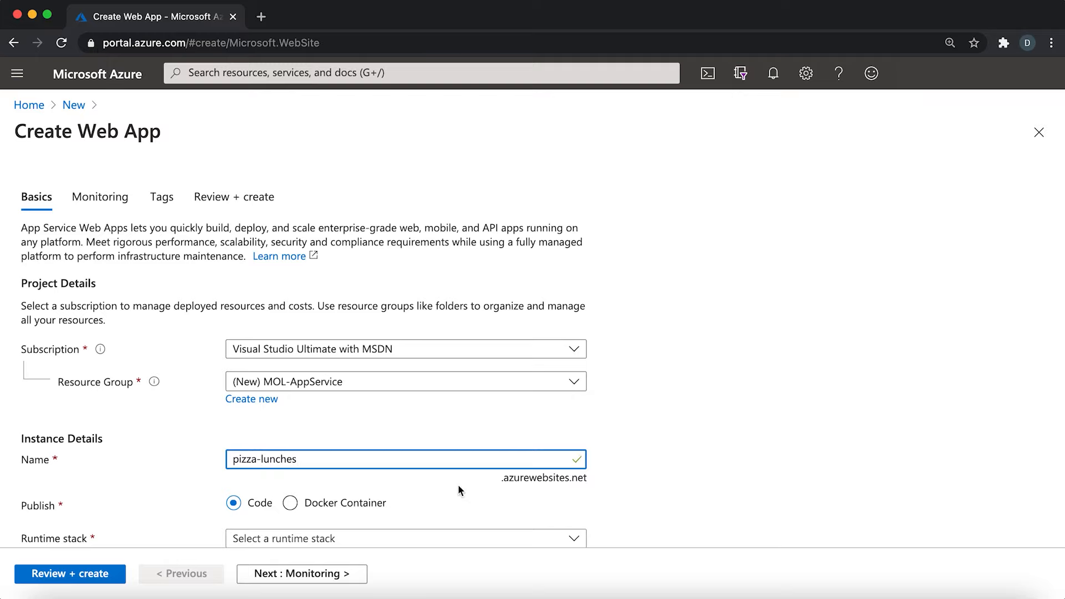
# Select ASP.NET V4.8 as the runtime stack and scroll to the App Service Plan section.
pyautogui.scroll(-3)
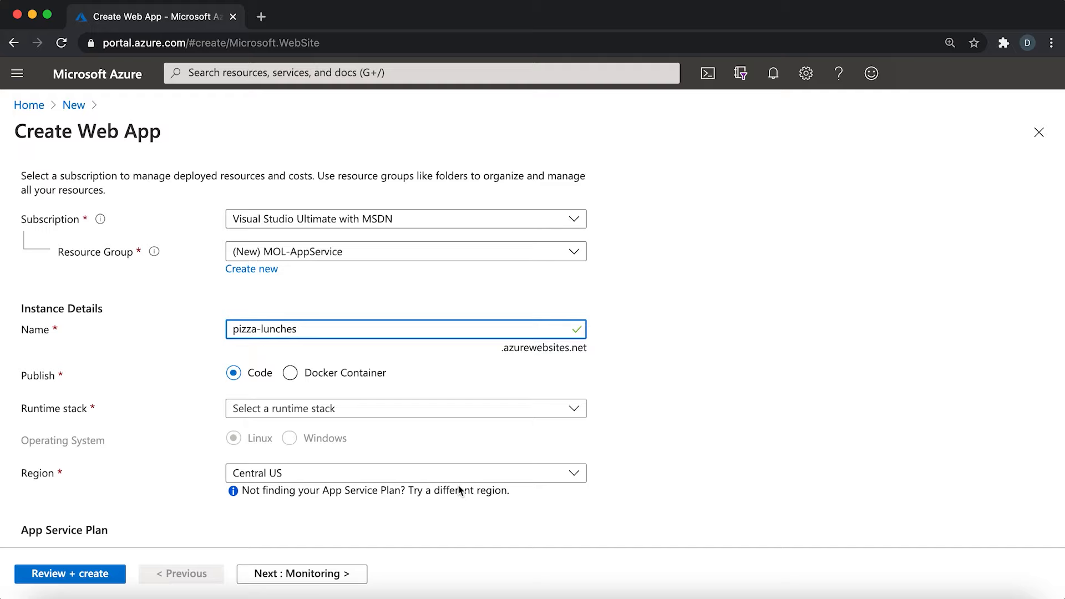
pyautogui.moveTo(237, 388)
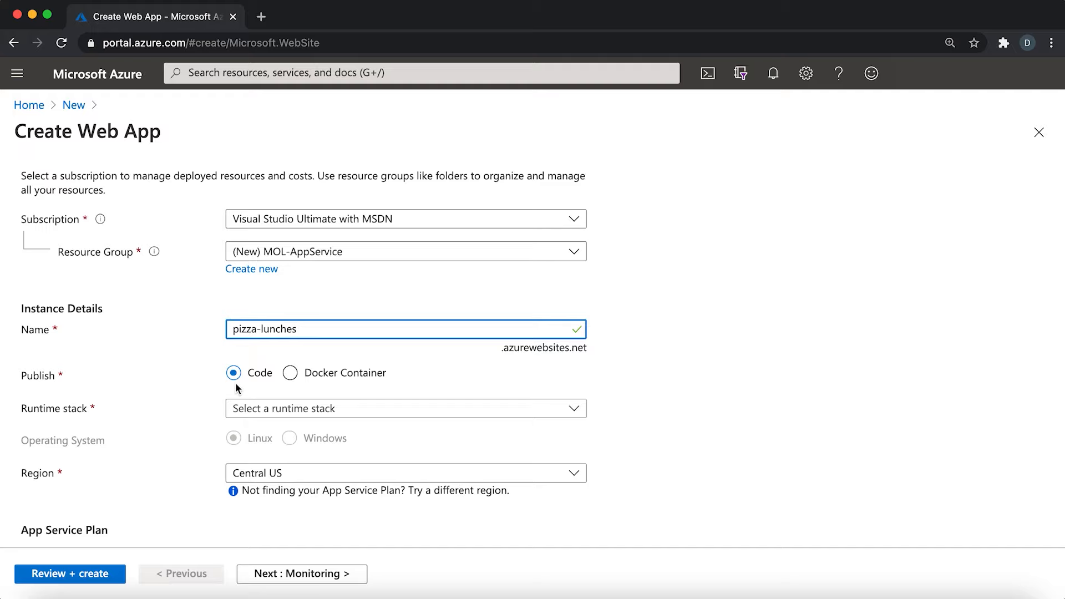
pyautogui.moveTo(575, 408)
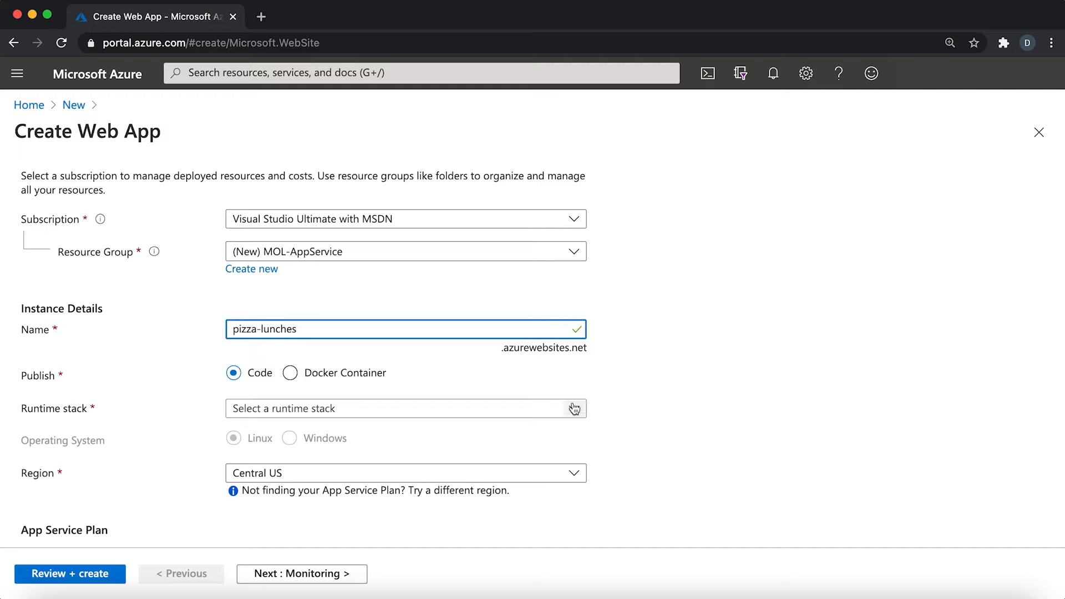
pyautogui.click(406, 408)
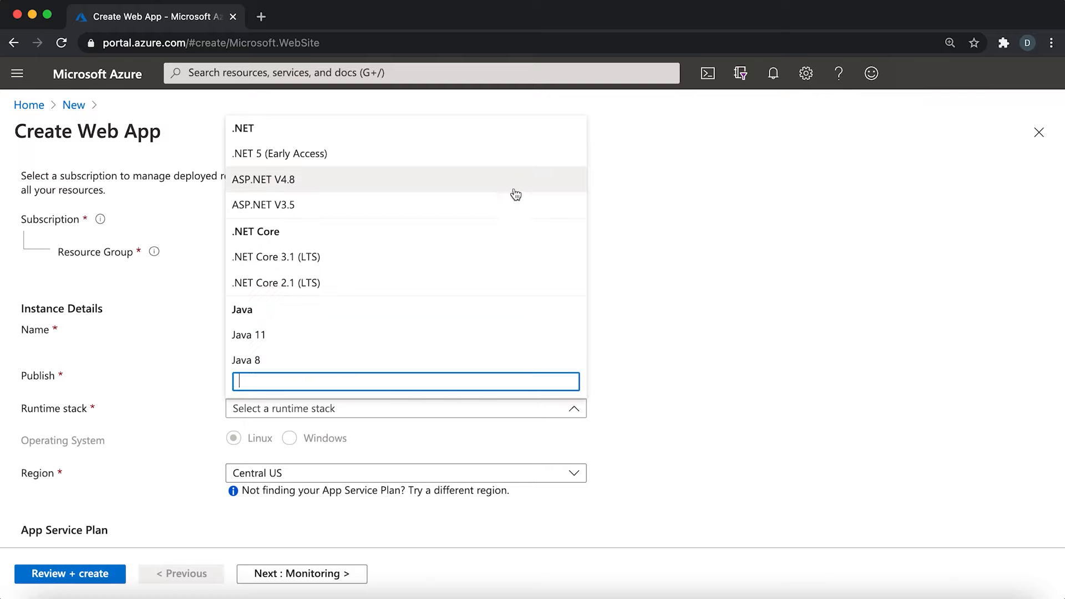
pyautogui.moveTo(513, 186)
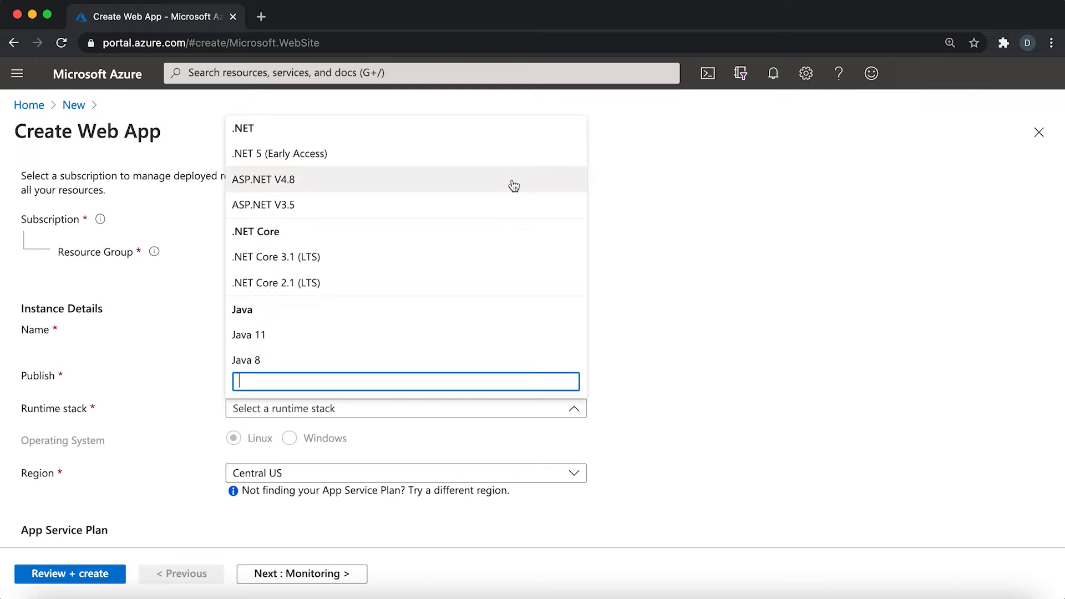
pyautogui.click(277, 180)
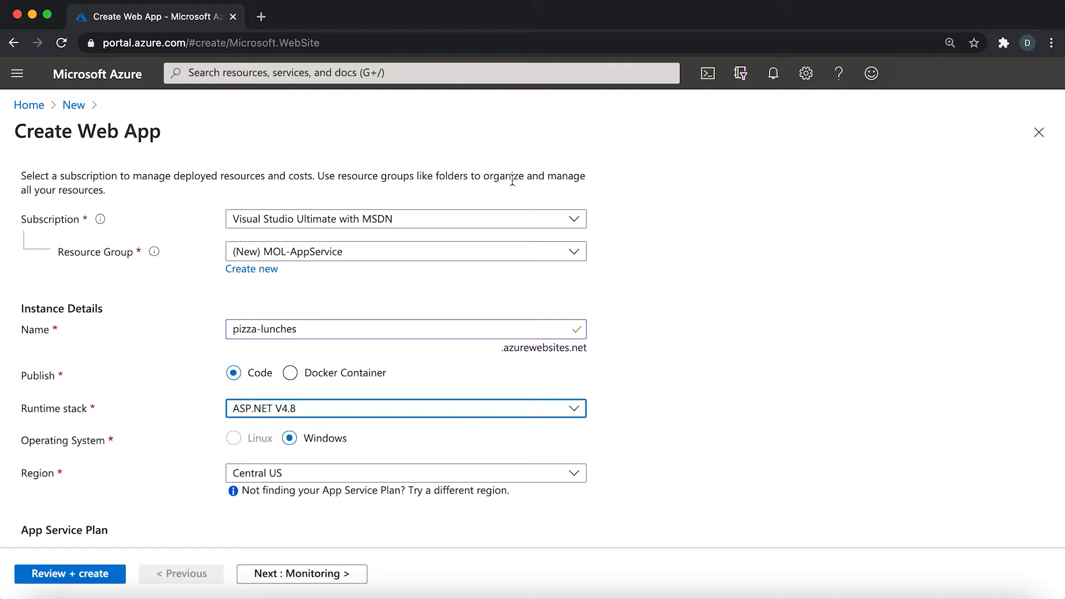
pyautogui.moveTo(551, 301)
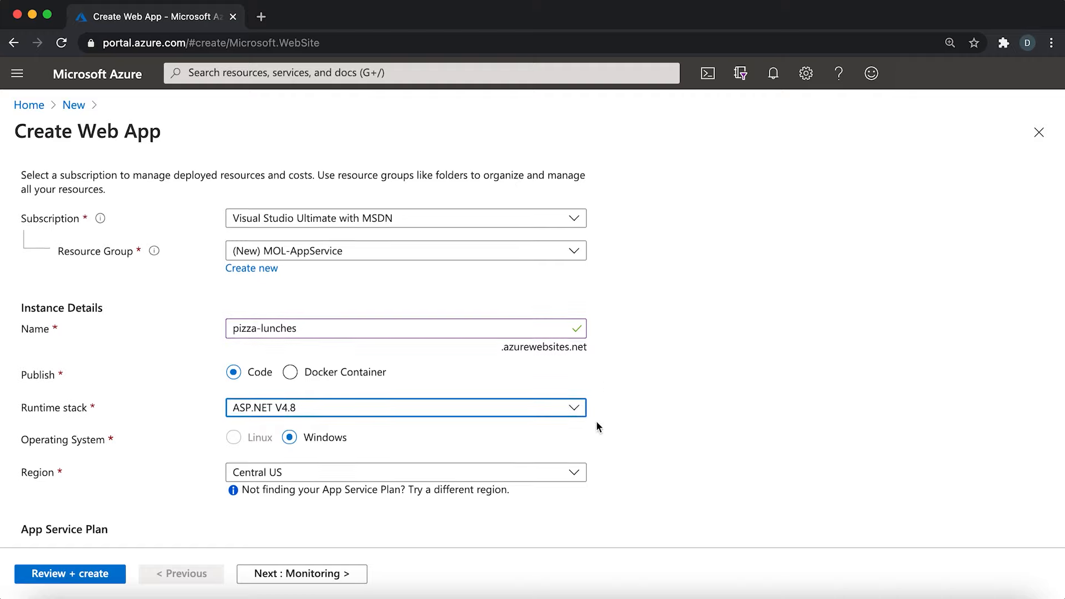
pyautogui.scroll(-3)
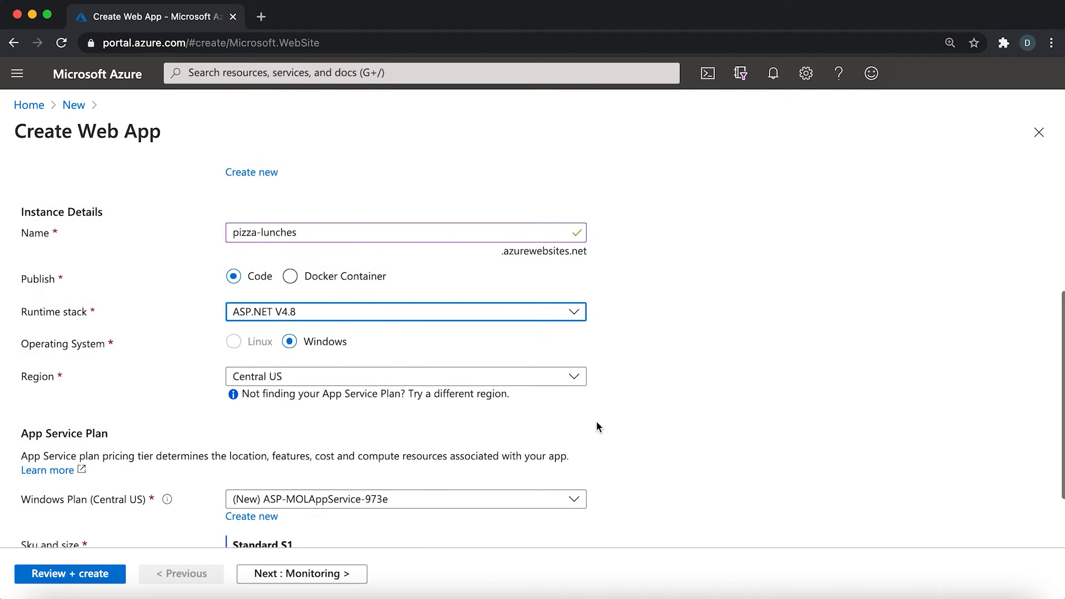
pyautogui.scroll(-3)
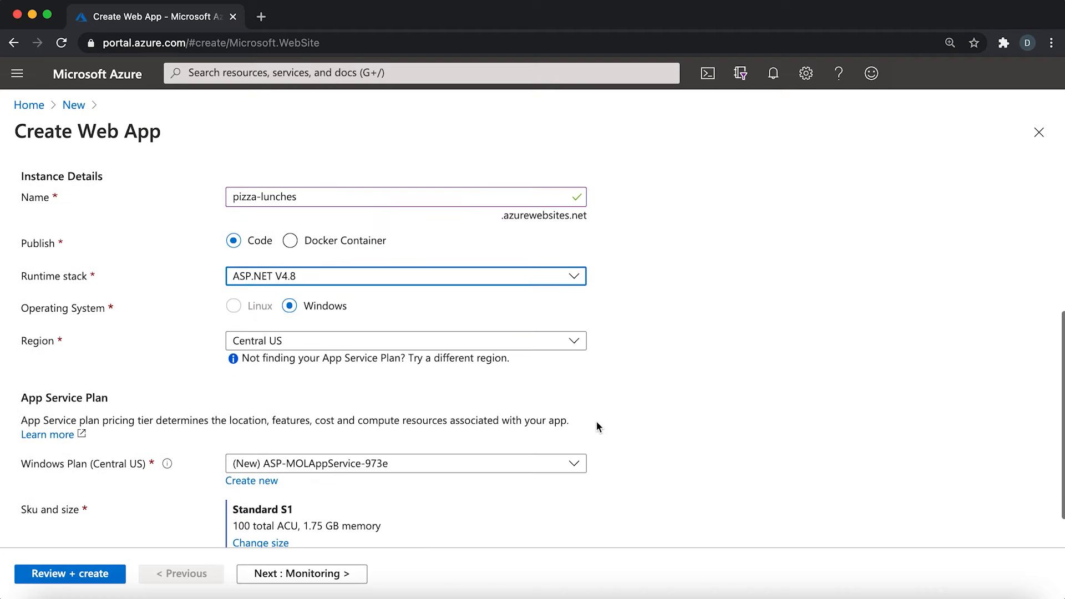
pyautogui.scroll(-3)
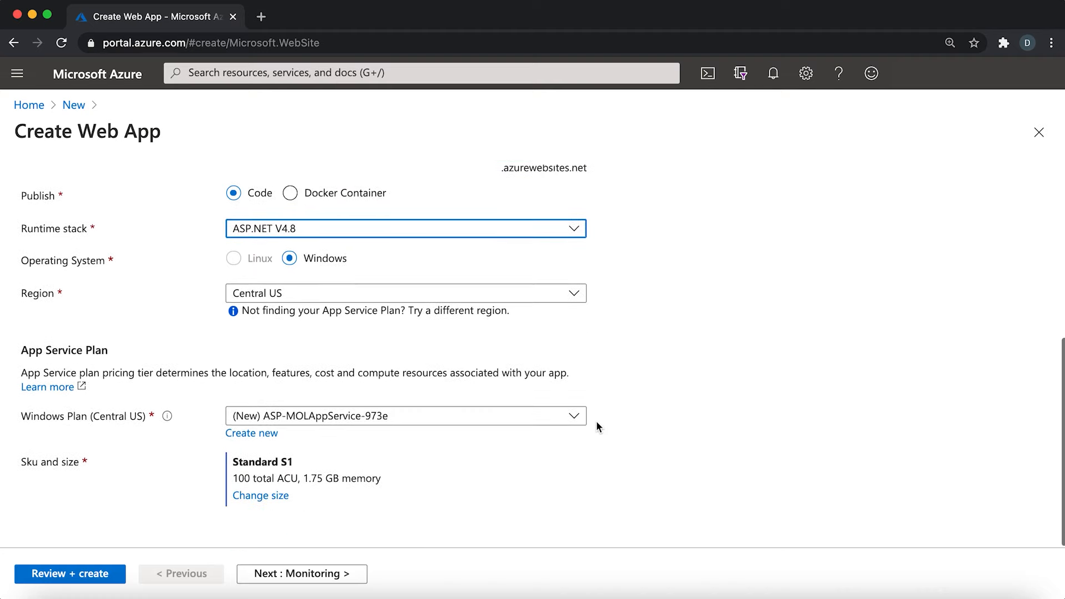
pyautogui.moveTo(446, 448)
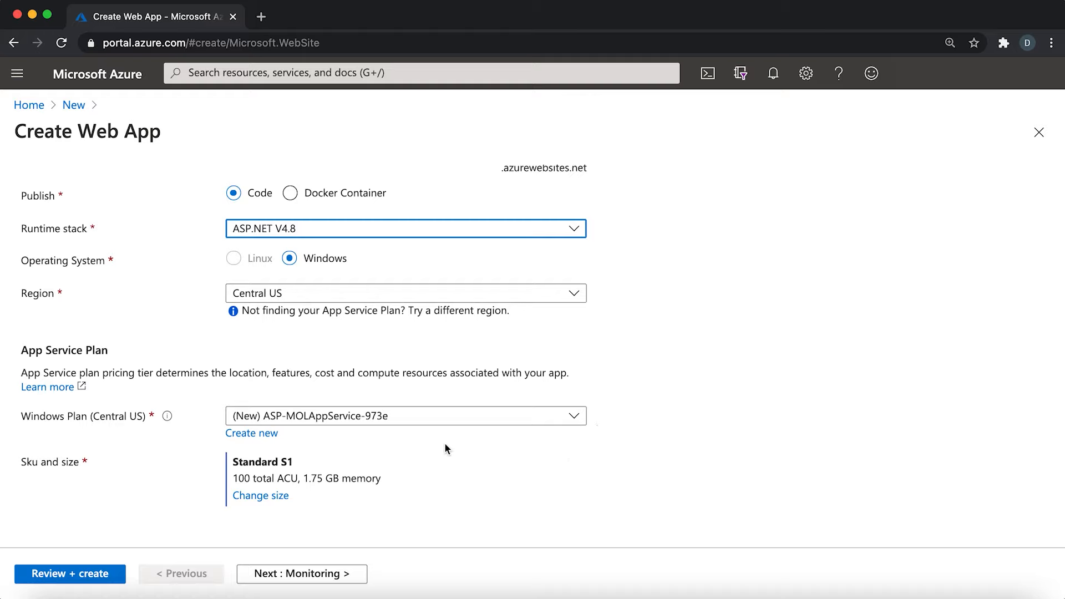
pyautogui.moveTo(347, 435)
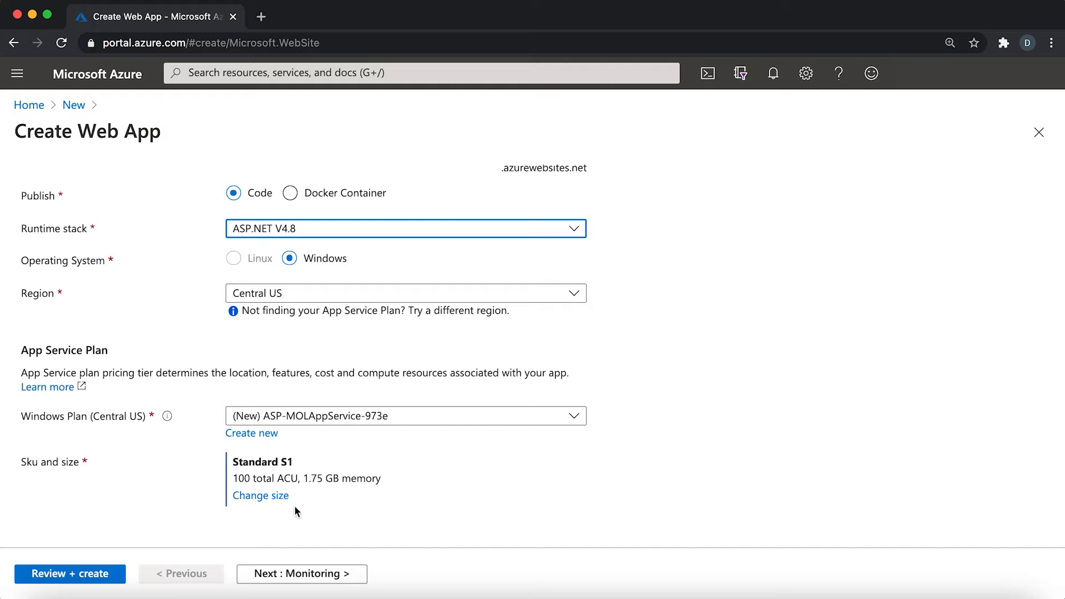
pyautogui.moveTo(273, 504)
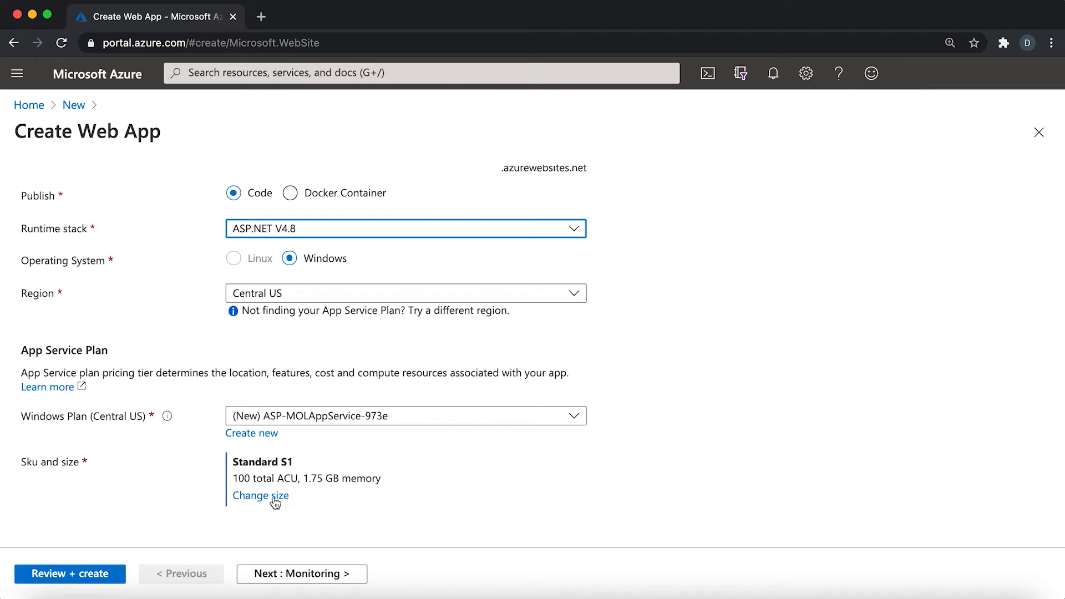
# Change the plan size to the Free F1 tier from the Dev / Test options.
pyautogui.click(259, 495)
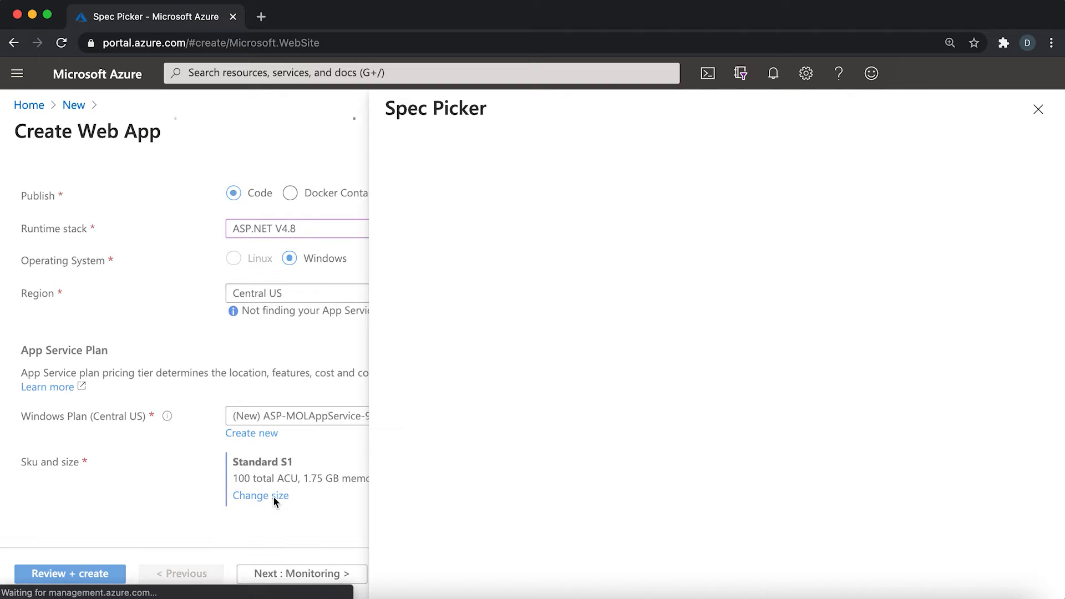
pyautogui.click(259, 495)
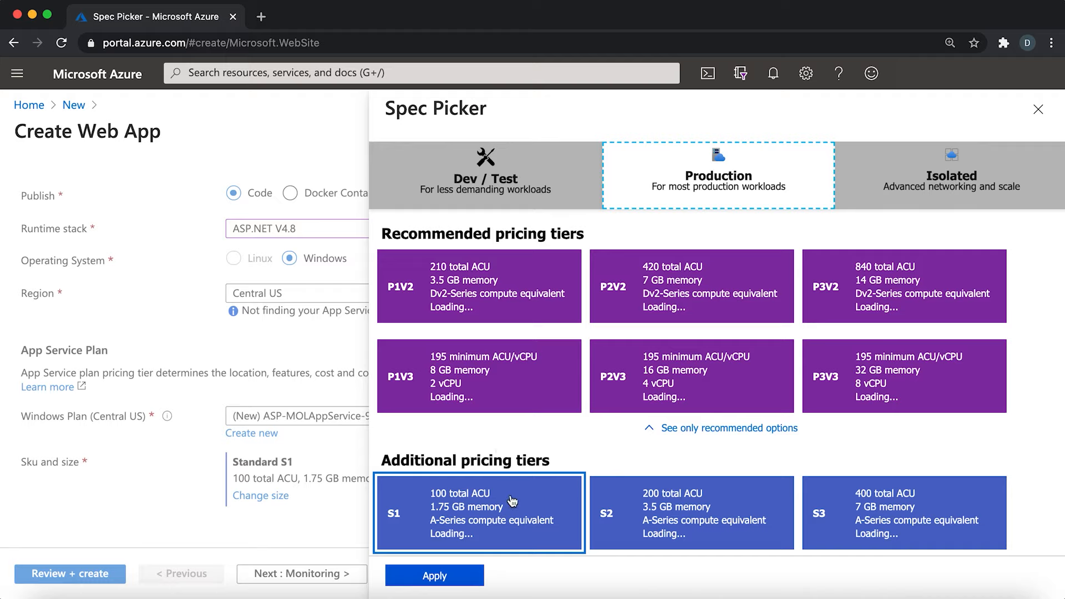
pyautogui.moveTo(713, 460)
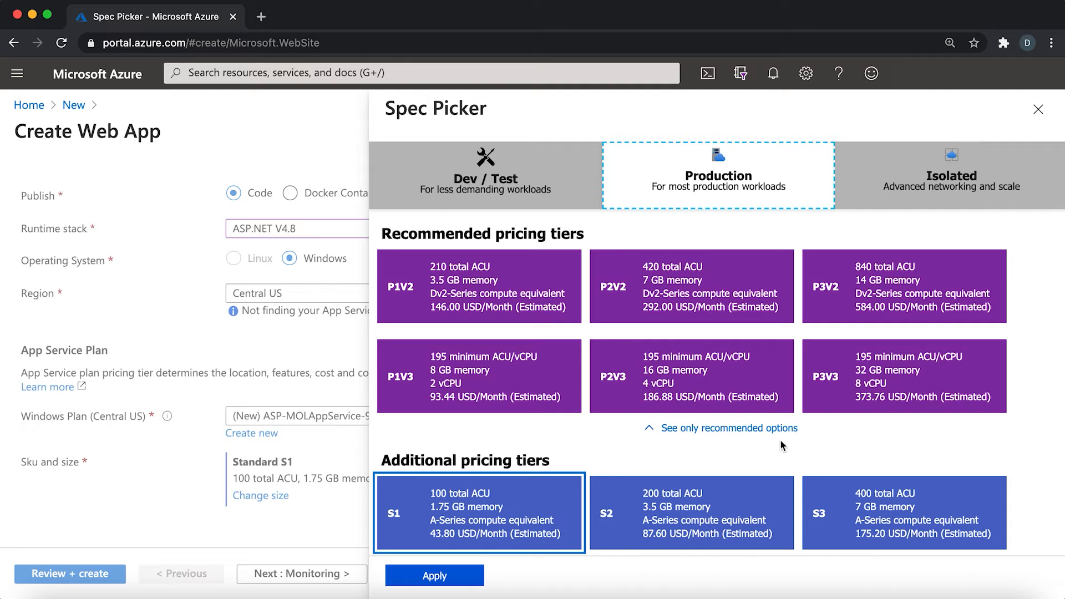
pyautogui.moveTo(799, 440)
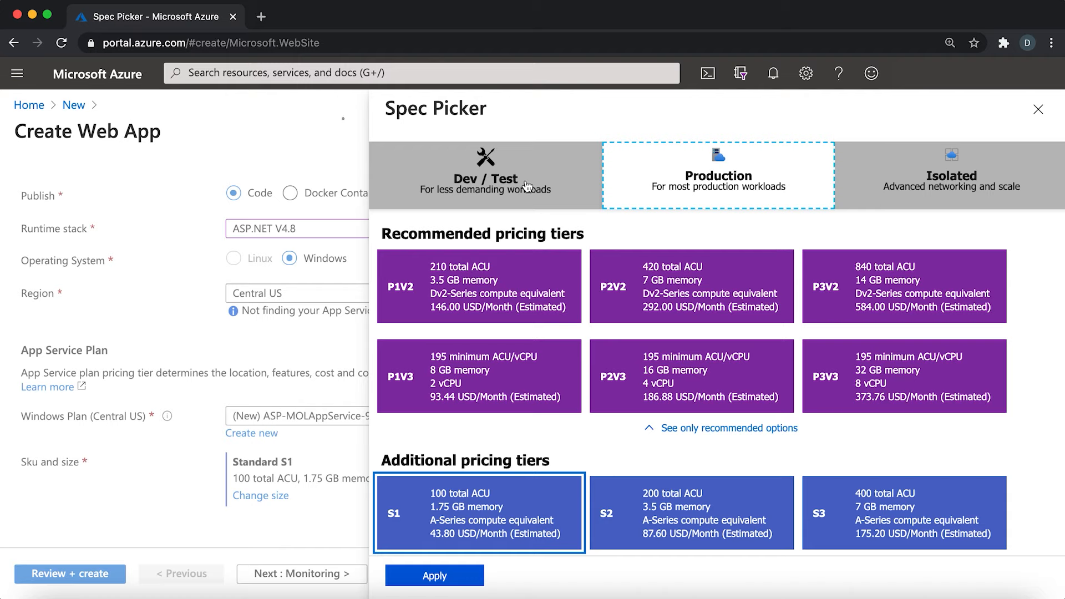
pyautogui.click(485, 175)
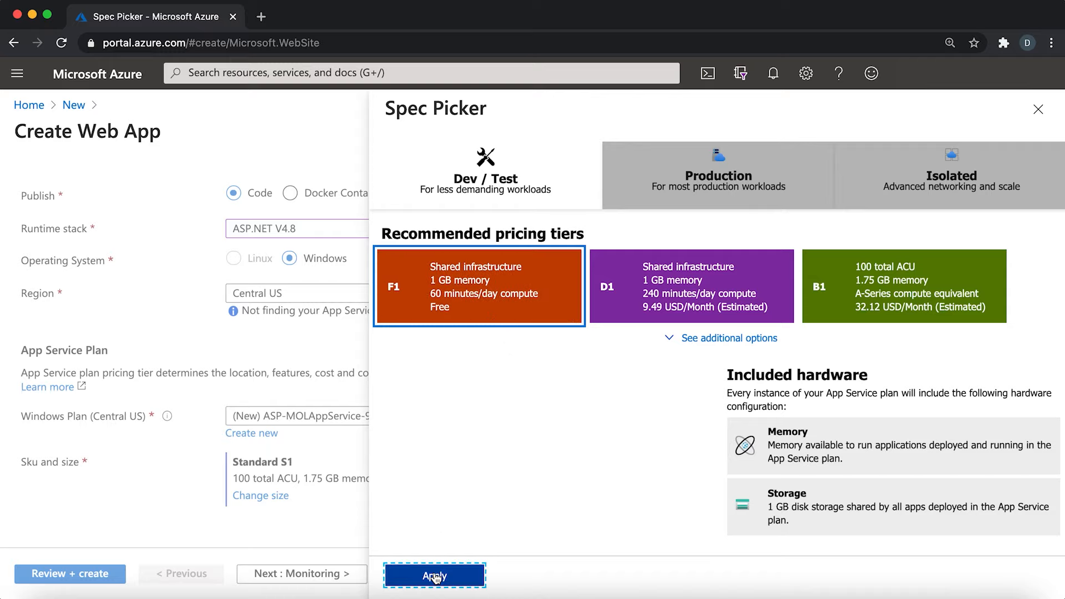
pyautogui.click(434, 575)
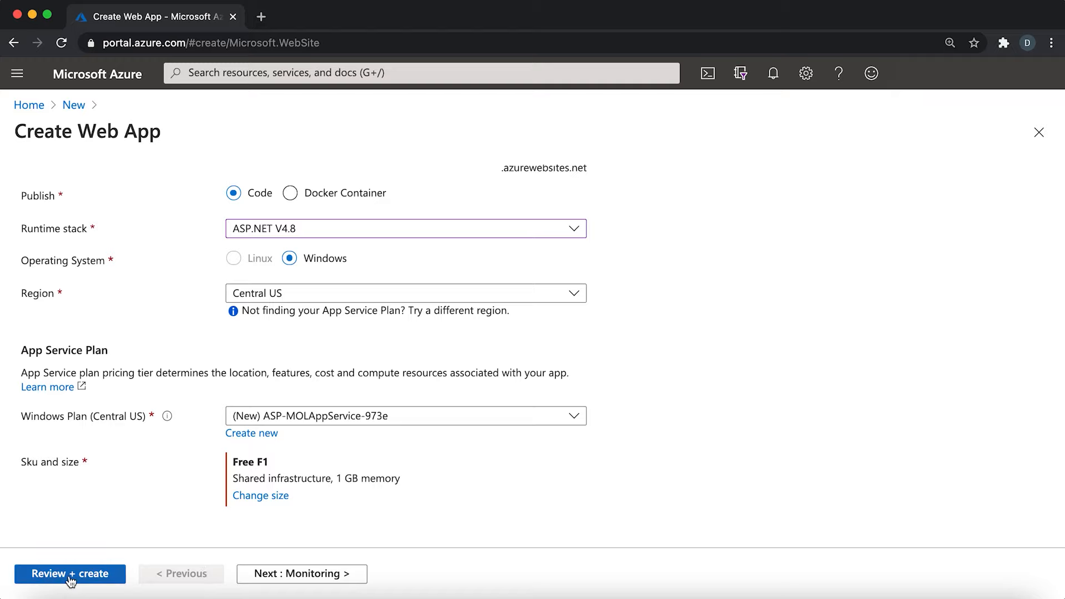
# Review the settings and submit creation of the pizza-lunches web app.
pyautogui.click(70, 573)
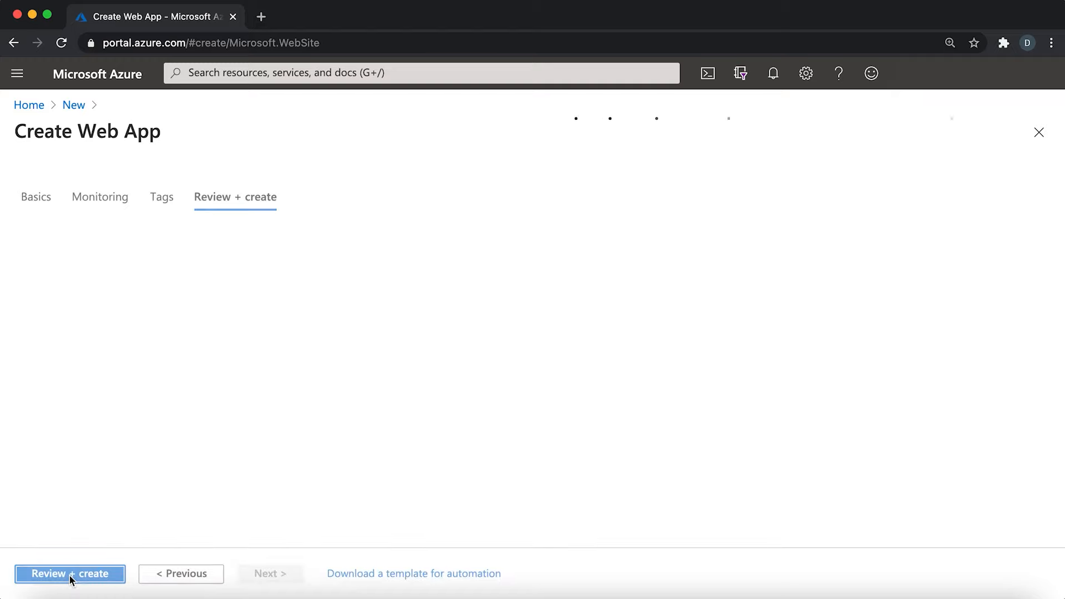
pyautogui.click(71, 574)
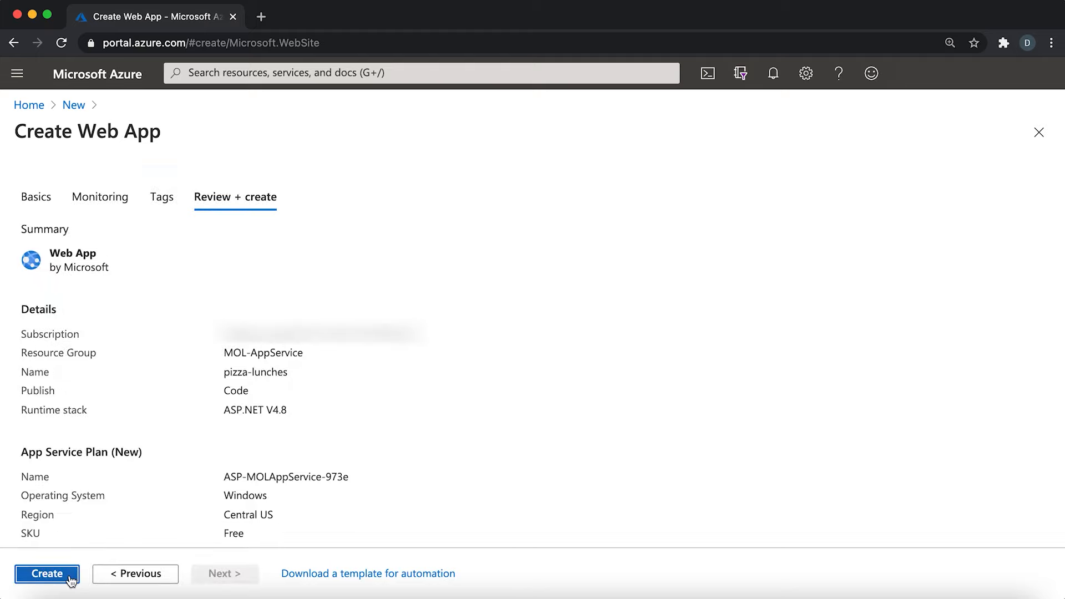
pyautogui.moveTo(67, 581)
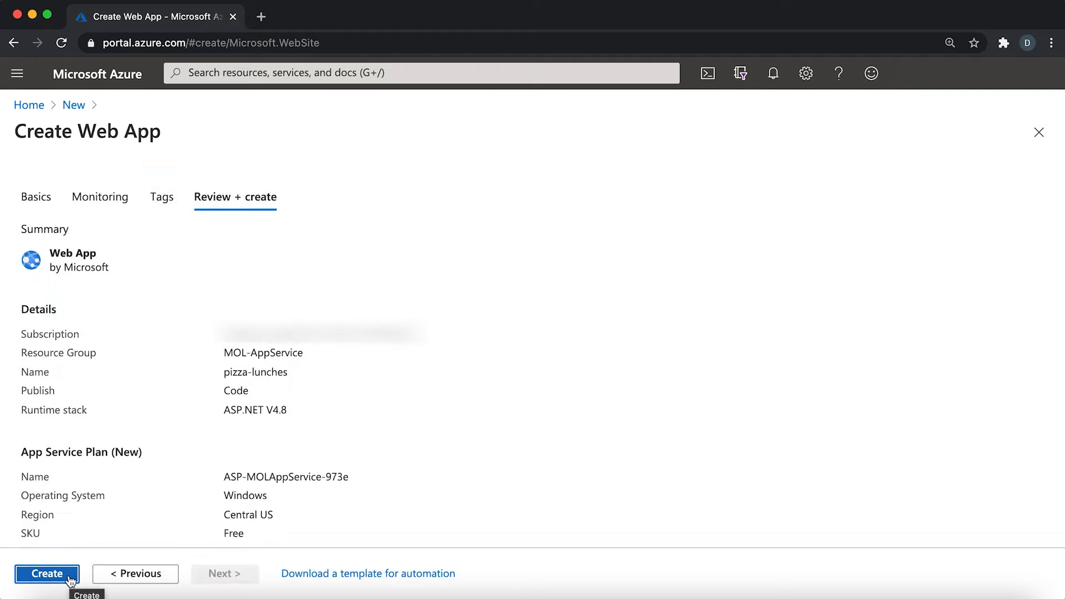
pyautogui.click(46, 573)
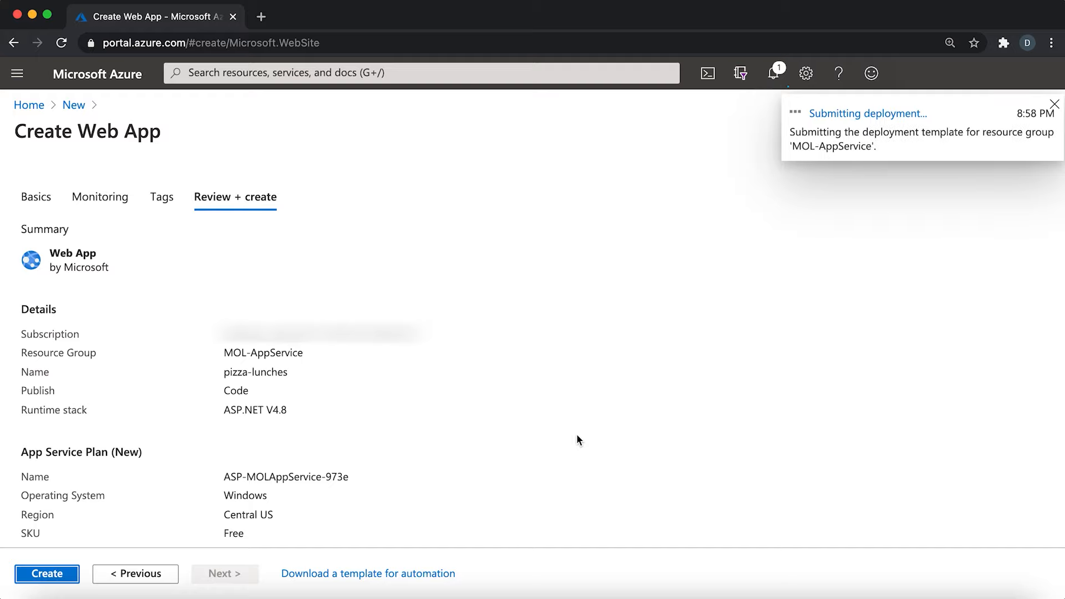
pyautogui.click(46, 573)
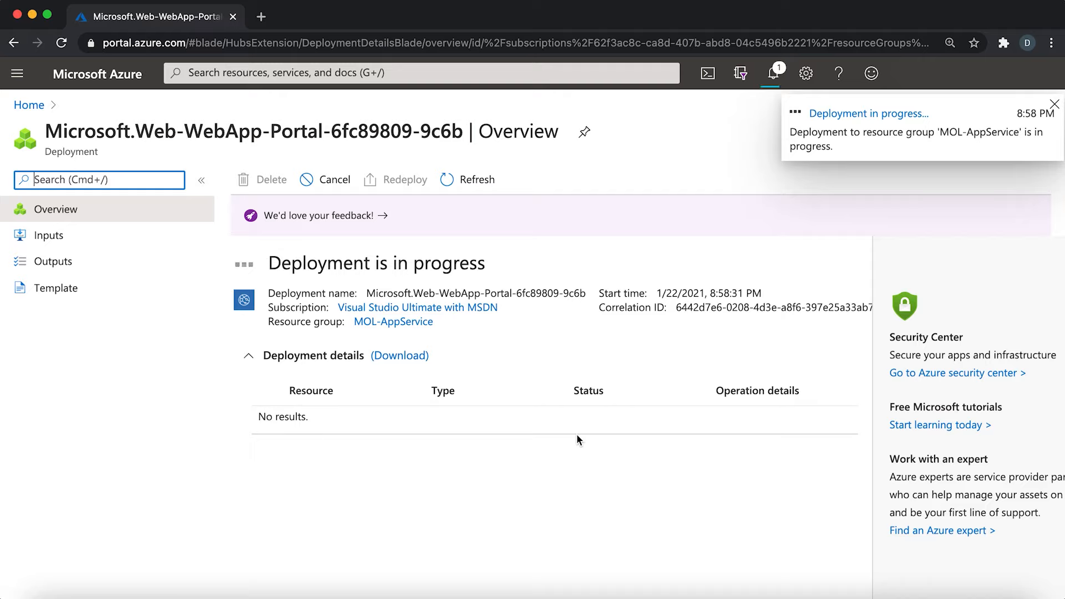
# Dismiss the deployment succeeded notification and go to the pizza-lunches resource.
pyautogui.click(1055, 105)
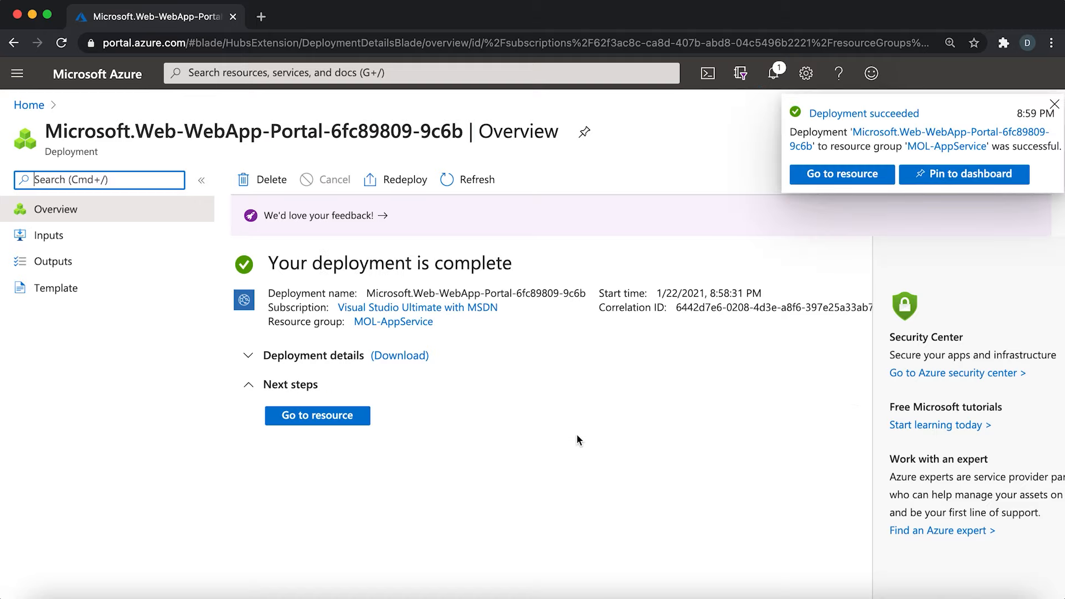
pyautogui.click(1054, 104)
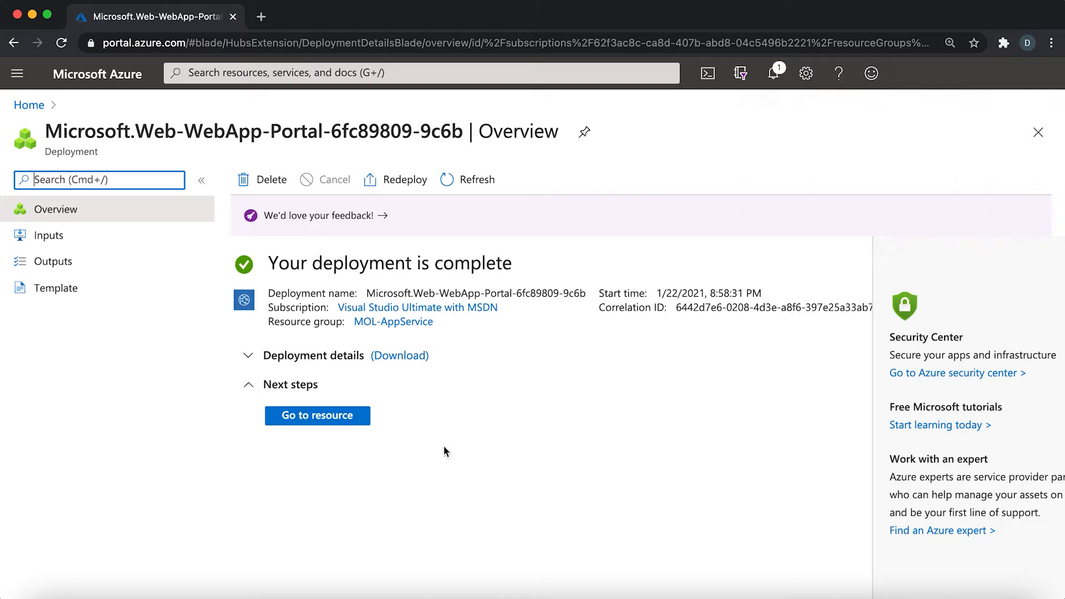
pyautogui.moveTo(299, 428)
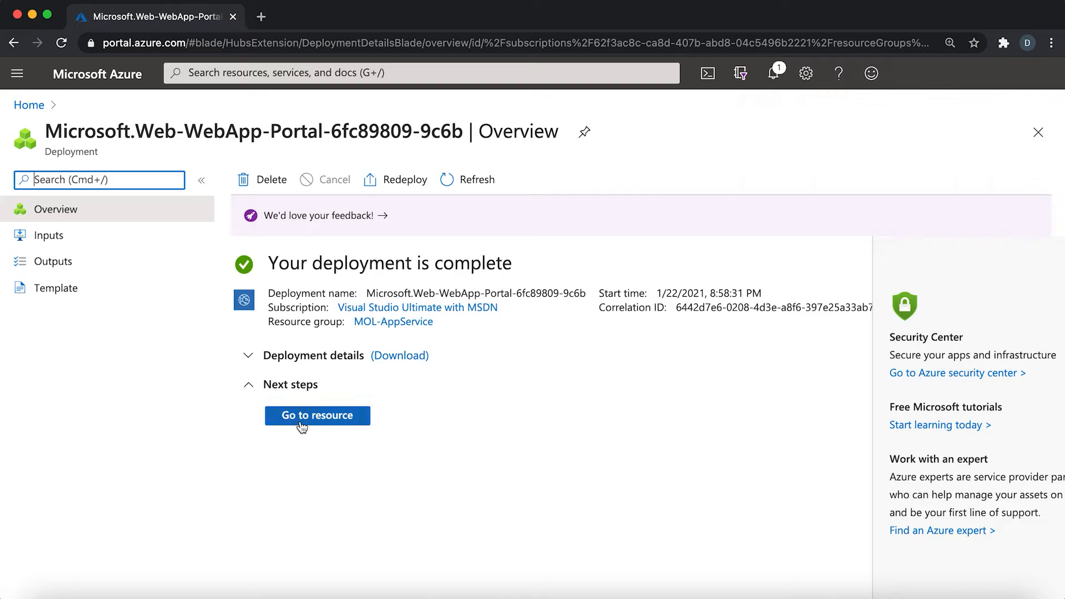
pyautogui.click(317, 415)
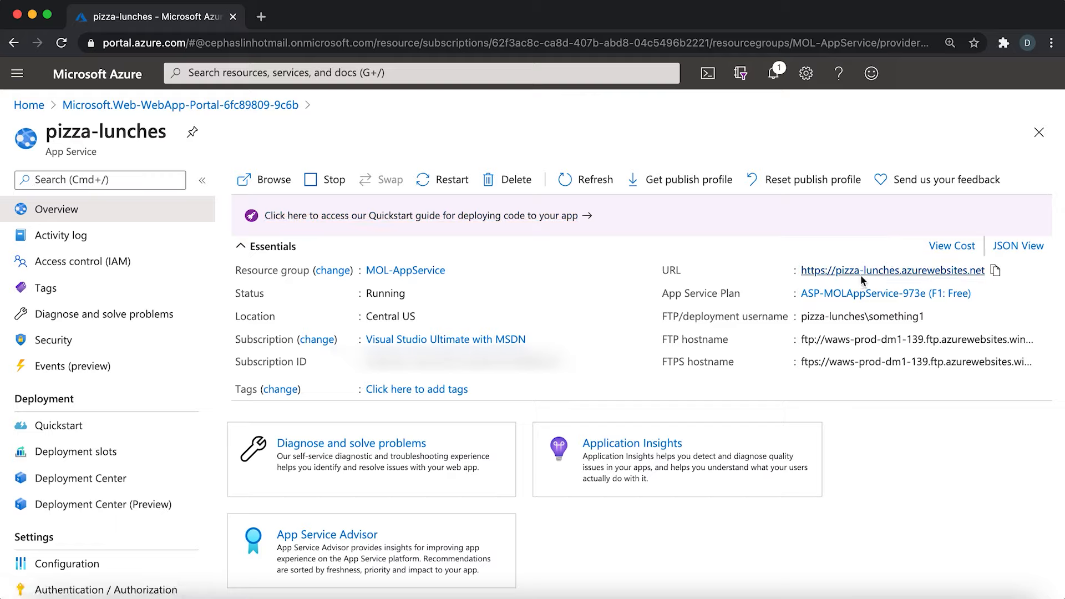
# Load the pizza-lunches site URL in a new tab to confirm the default page.
pyautogui.click(892, 269)
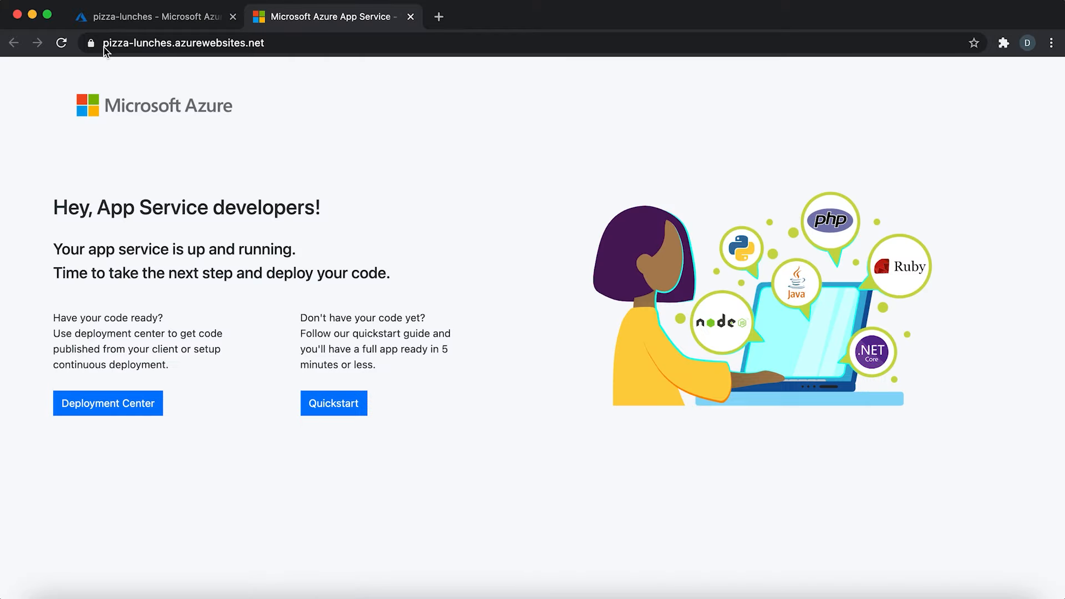
pyautogui.moveTo(156, 50)
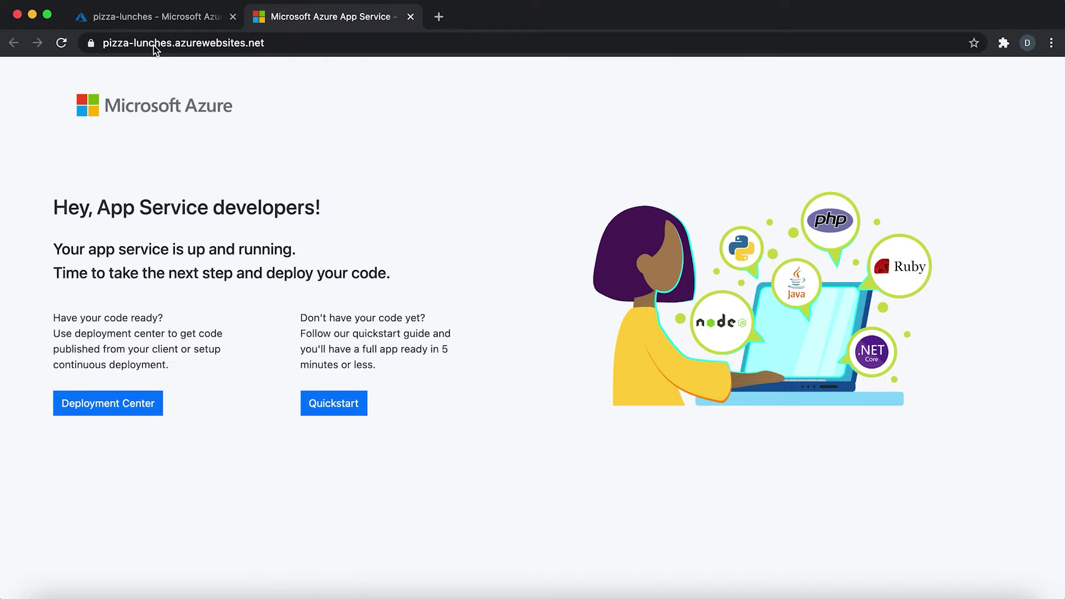
pyautogui.moveTo(174, 49)
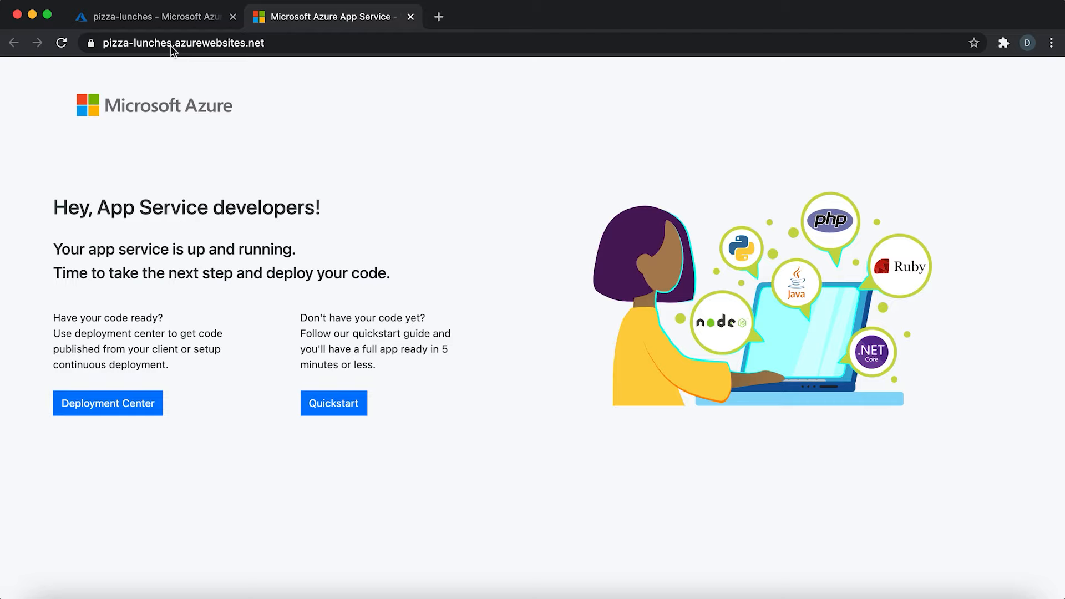
pyautogui.moveTo(81, 93)
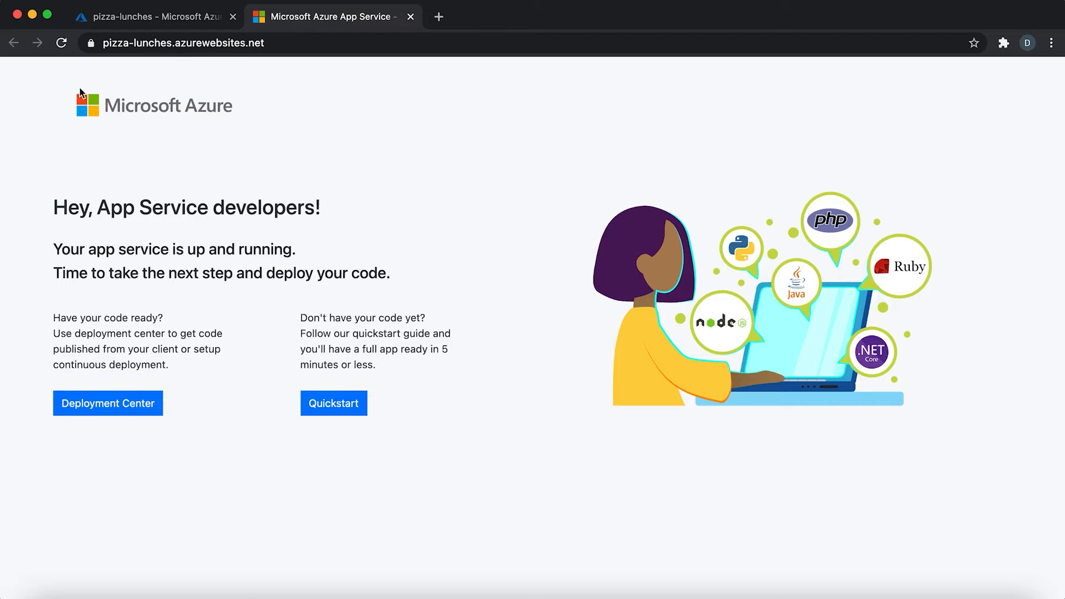
pyautogui.moveTo(56, 453)
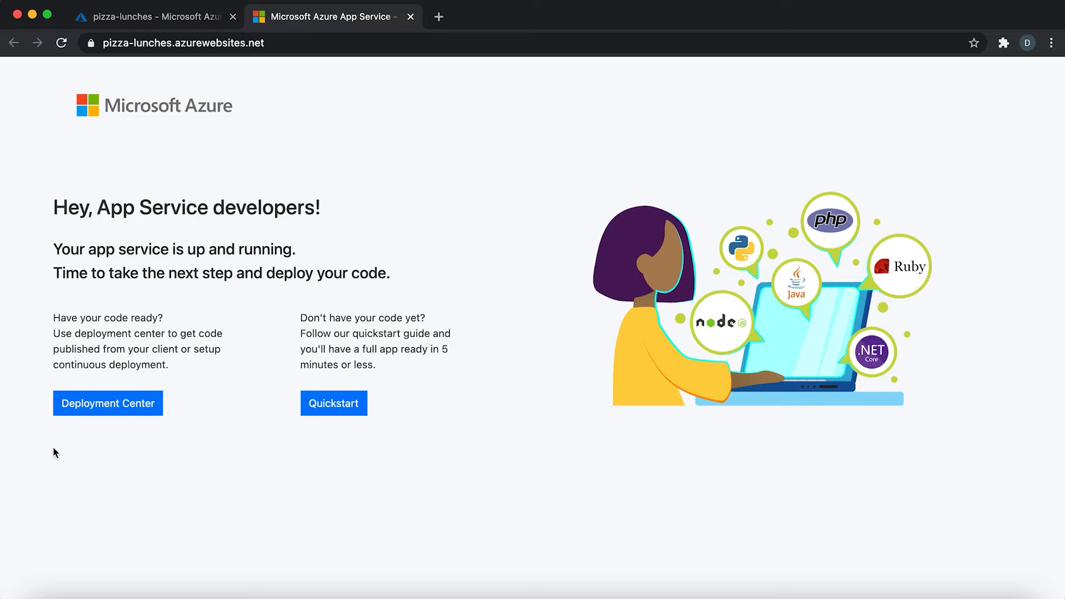
pyautogui.moveTo(167, 28)
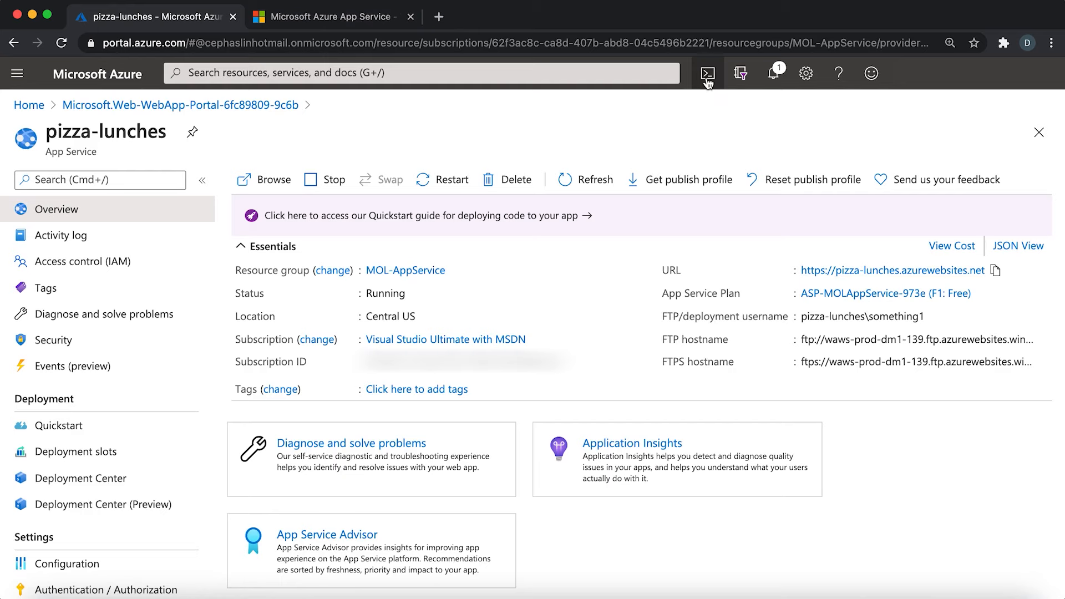
# Connect a Bash Cloud Shell session next to the pizza-lunches overview.
pyautogui.click(708, 73)
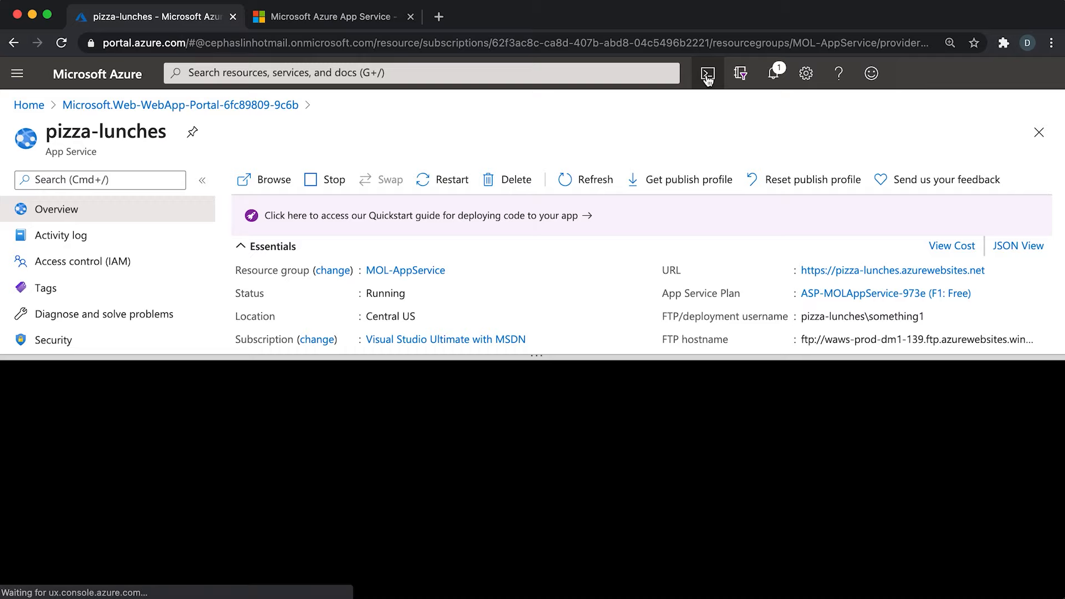
pyautogui.click(707, 73)
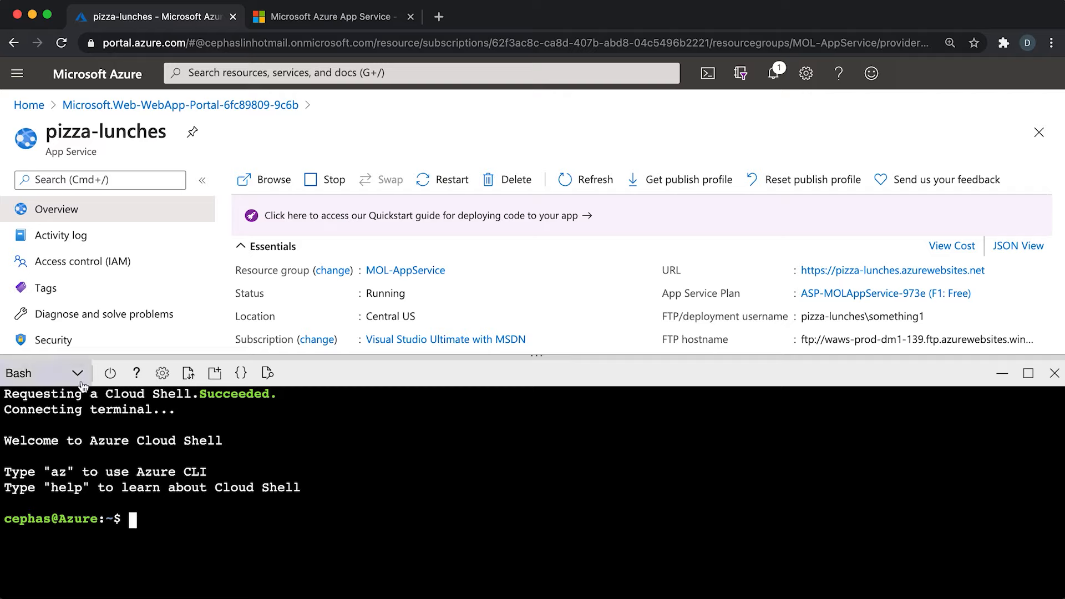
pyautogui.click(72, 372)
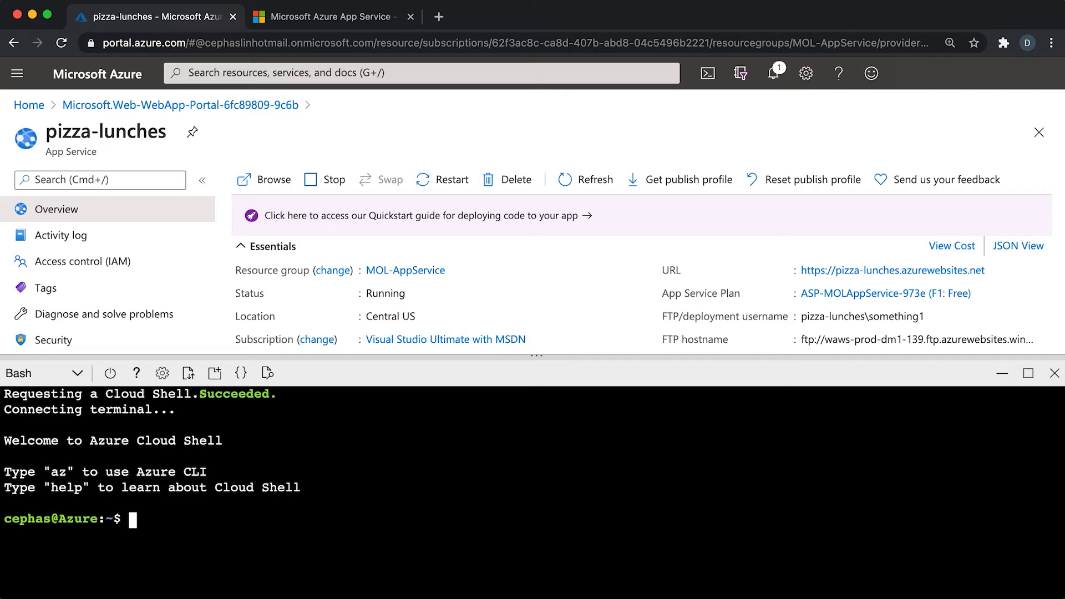
pyautogui.write('git clone https://github.com/fouldsy/azure-mol-samples-2nd-ed.git')
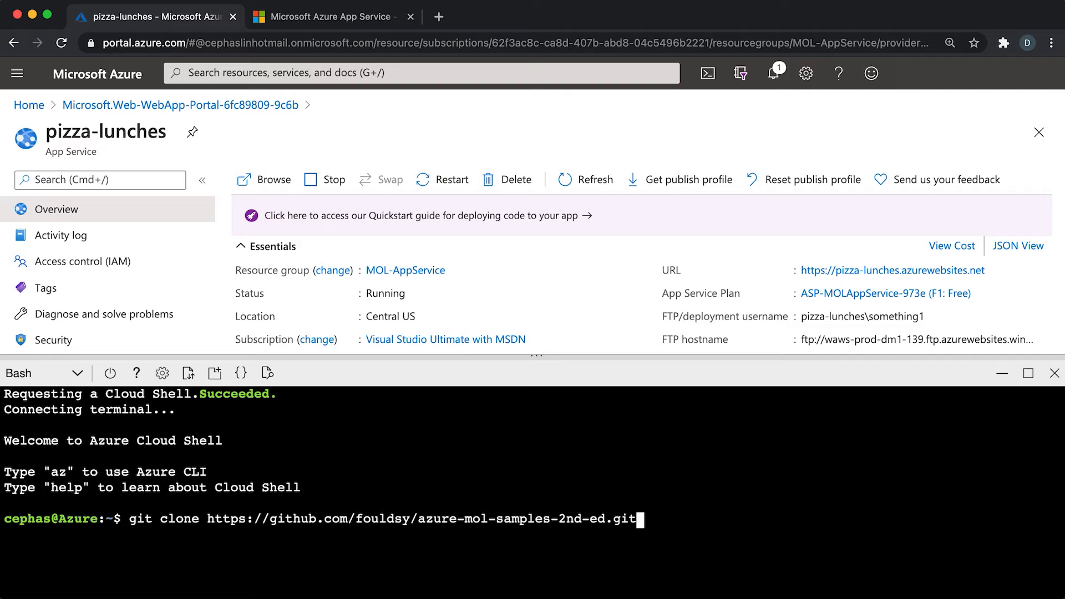
pyautogui.press('Enter')
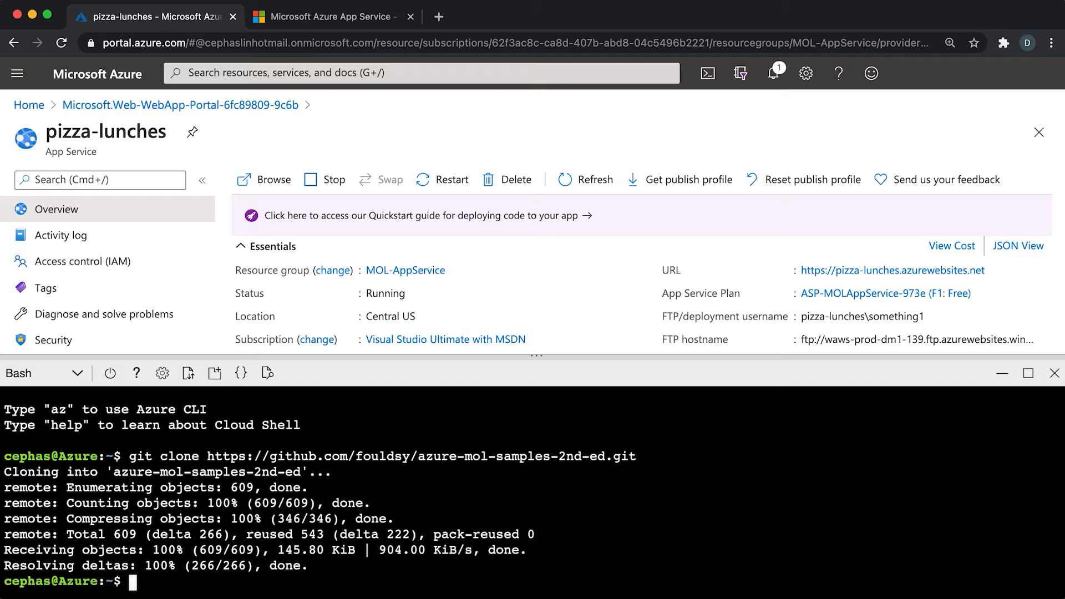
pyautogui.write('git config --global user.email "')
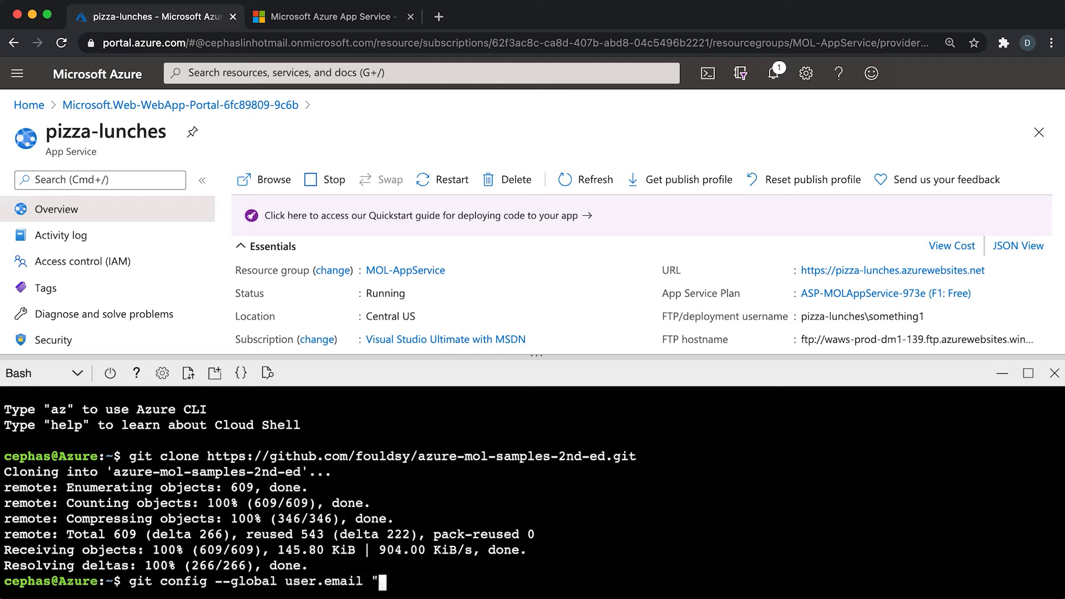
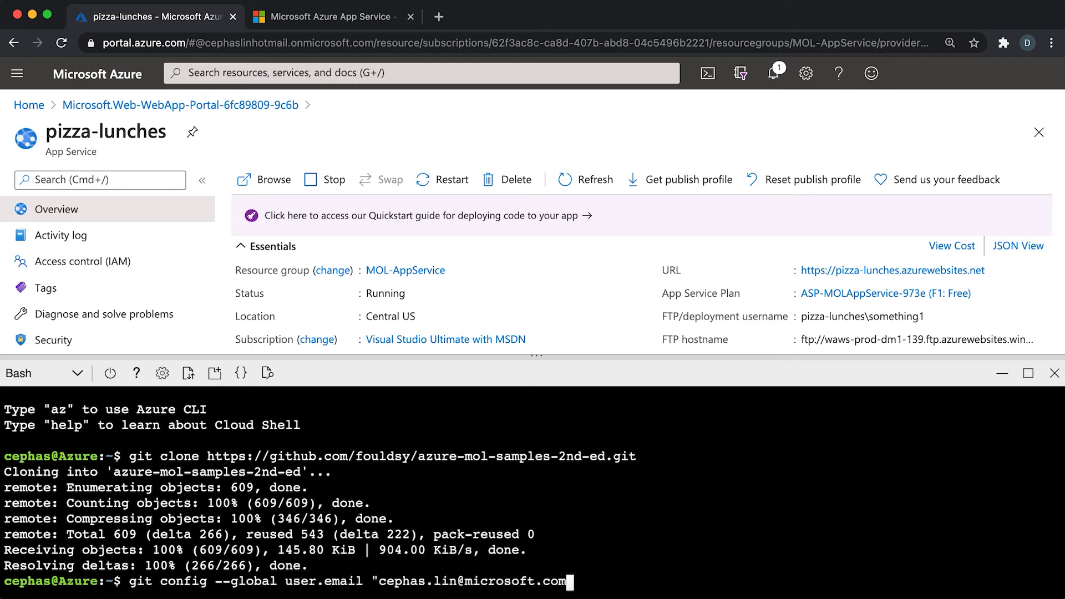
pyautogui.press('Enter')
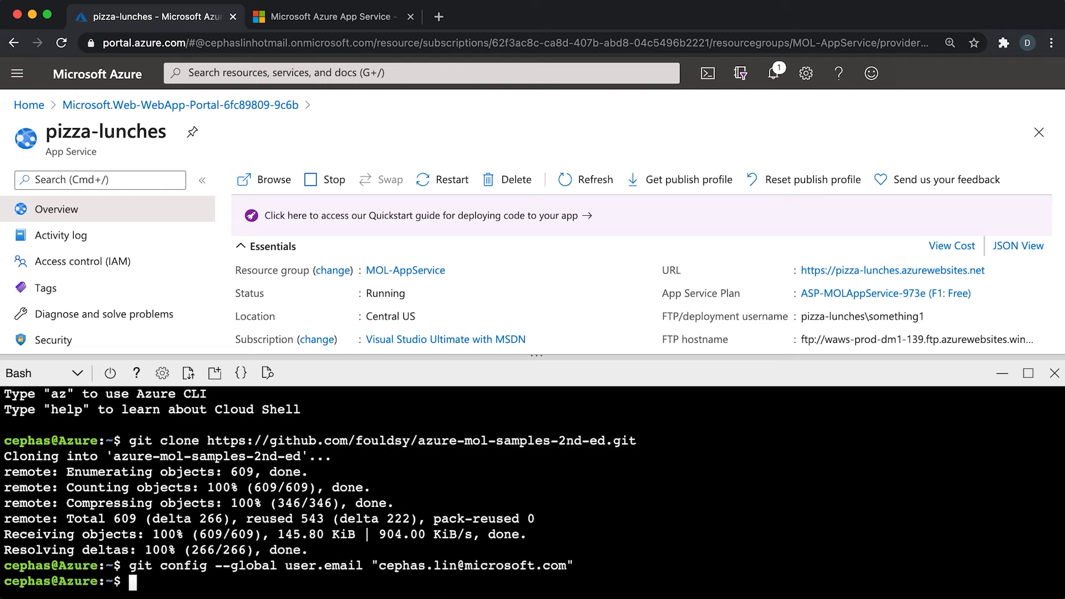
pyautogui.write('git config --')
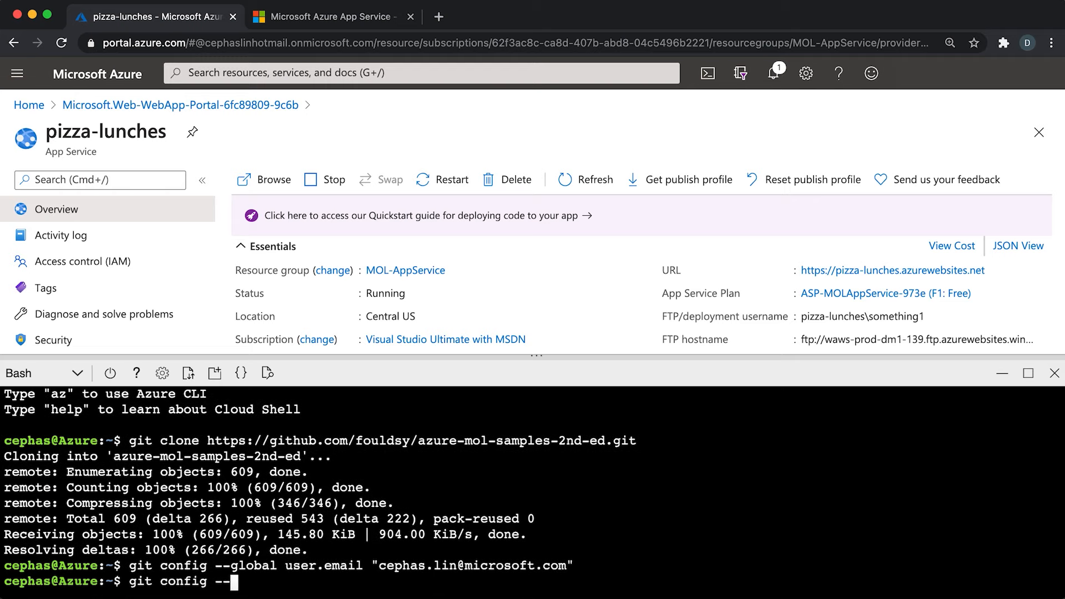
pyautogui.write('global user.name "')
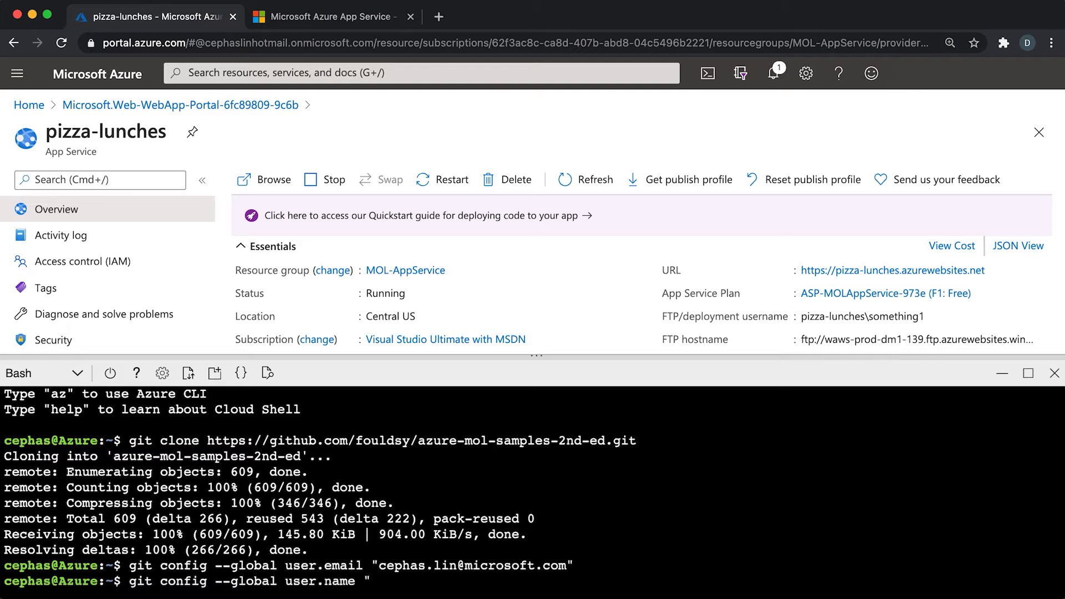
pyautogui.write('Cephas Lin"')
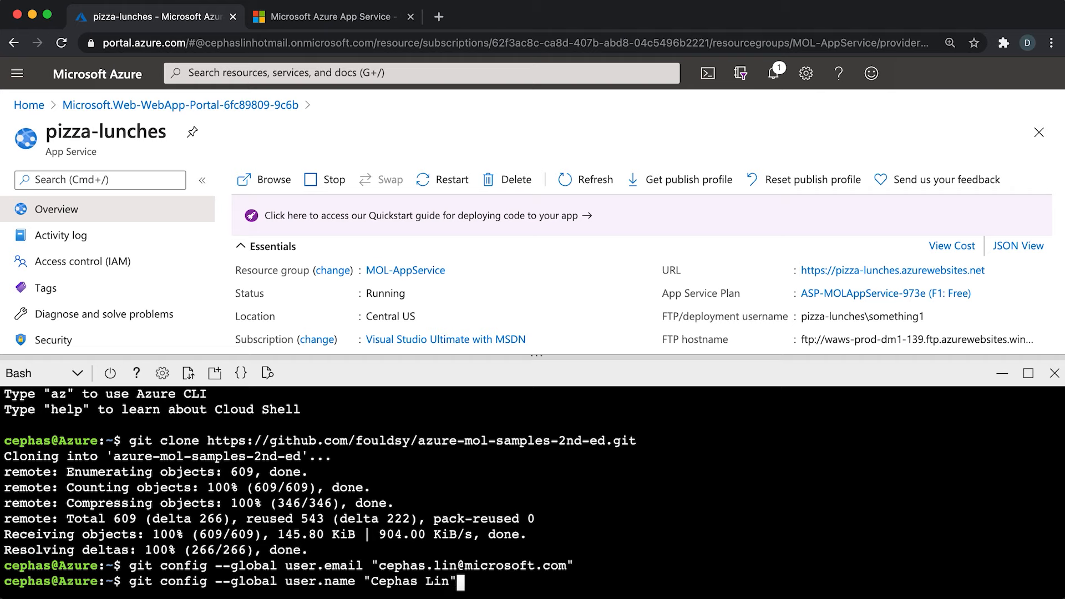
pyautogui.press('Enter')
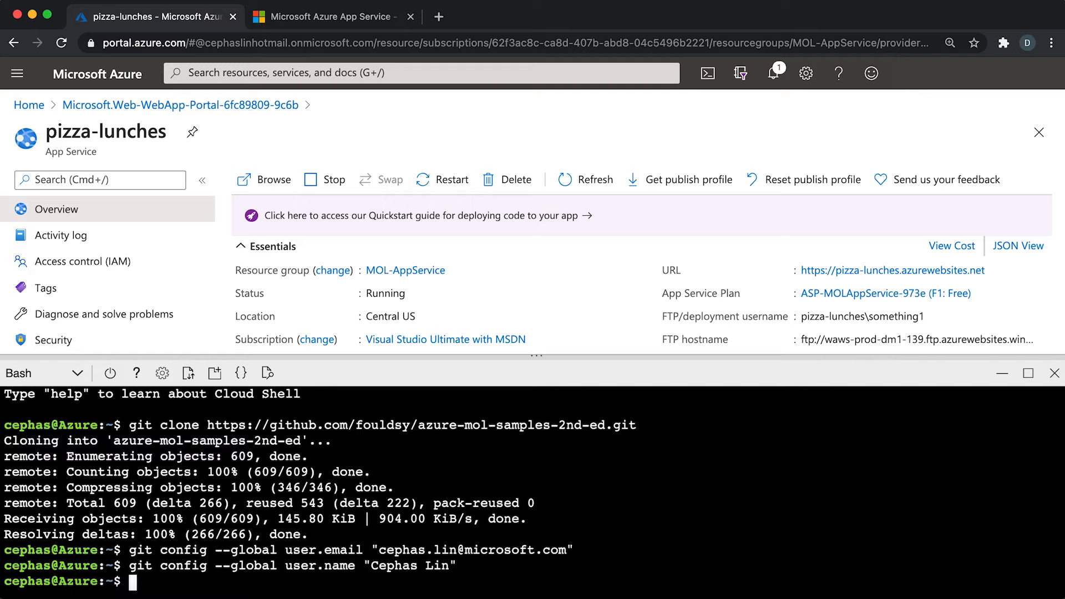
# Change into azure-mol-samples-2nd-ed/03/prod, list index.html, and initialize an empty Git repository there.
pyautogui.write('c')
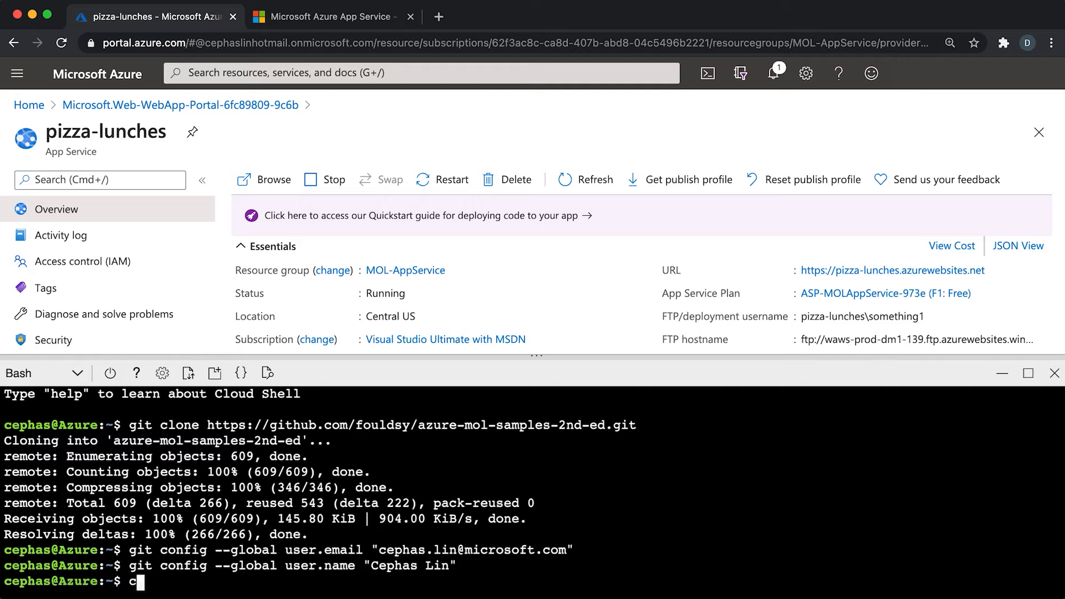
pyautogui.write('d azure-mol-samples-2nd-ed/')
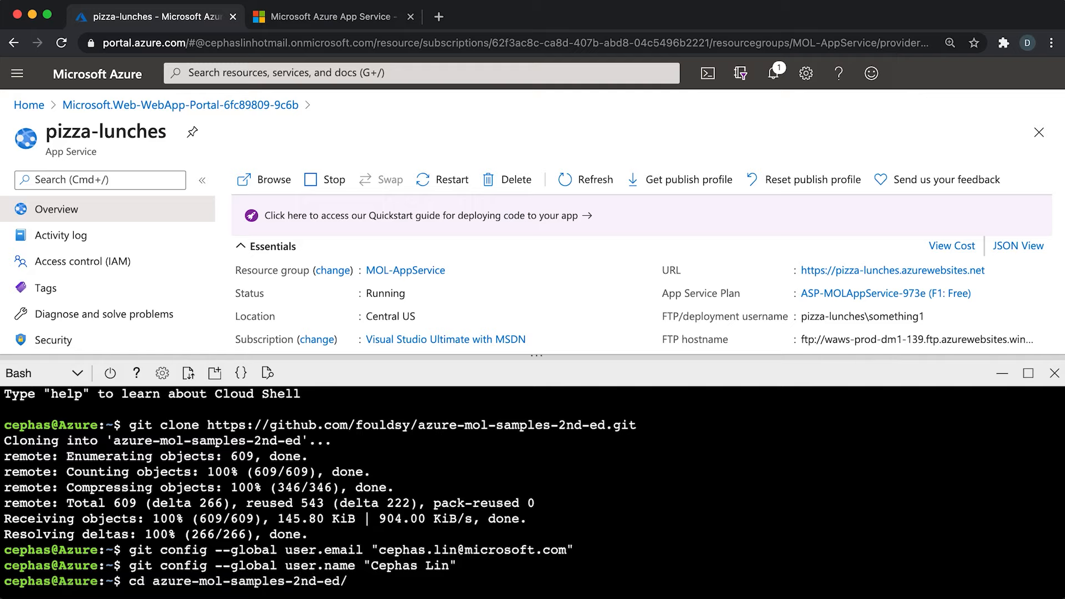
pyautogui.write('0')
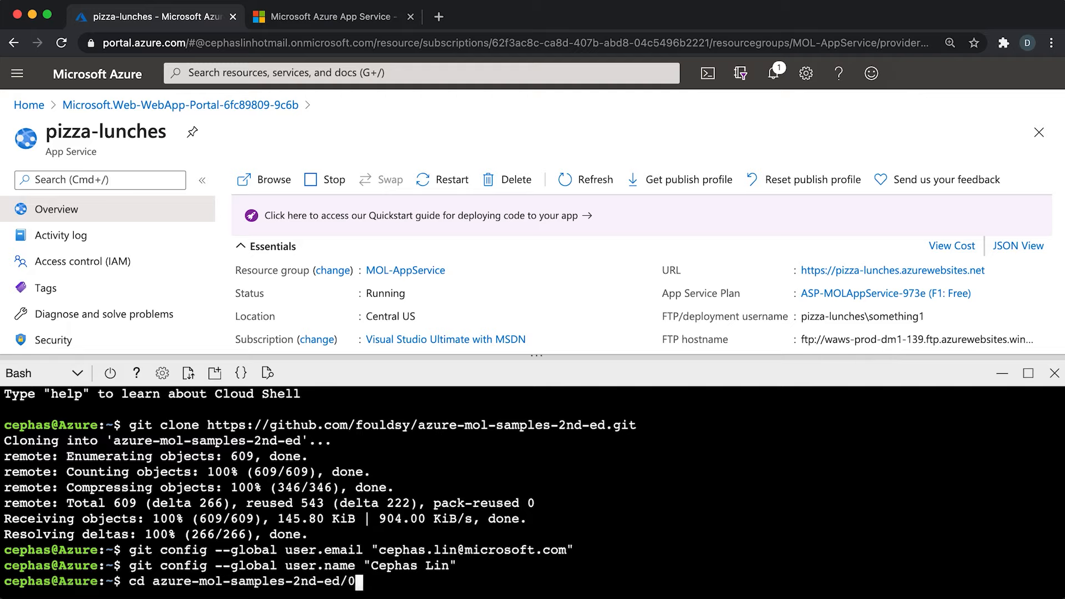
pyautogui.write('3/prod/')
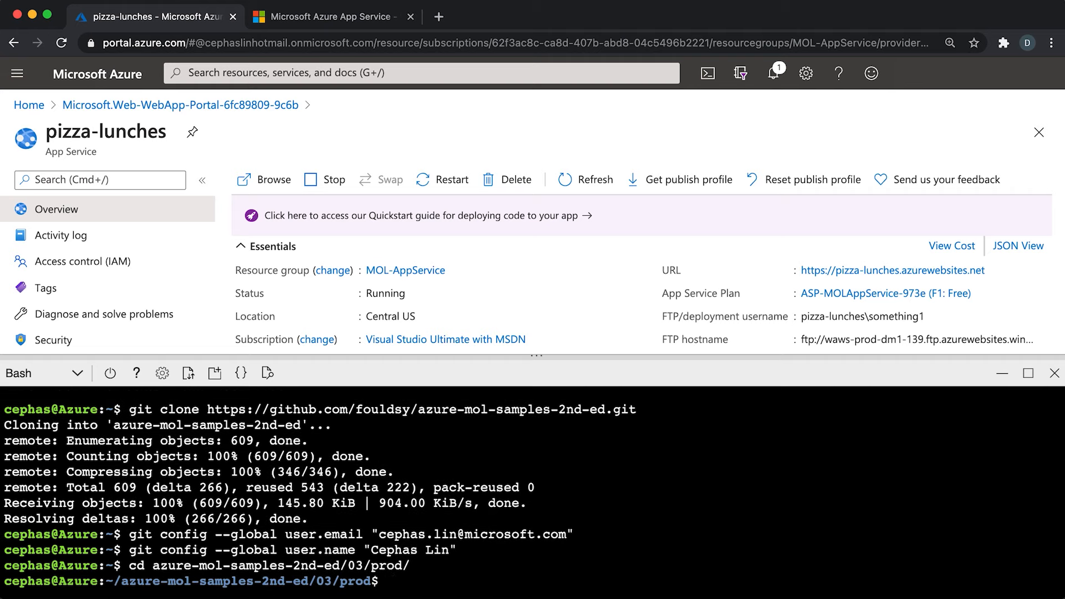
pyautogui.write('ls')
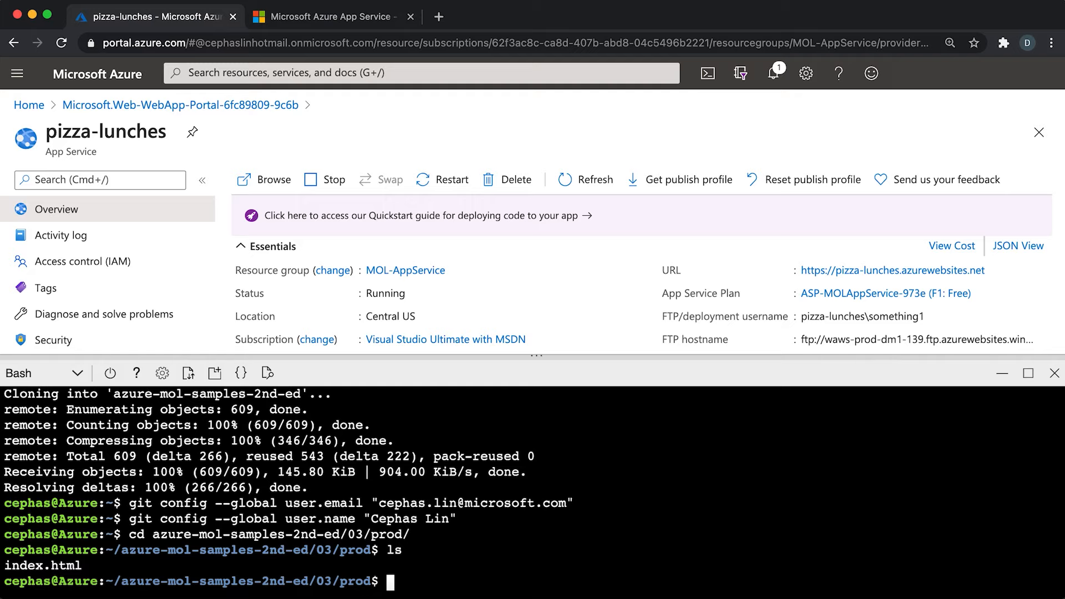
pyautogui.write('git init')
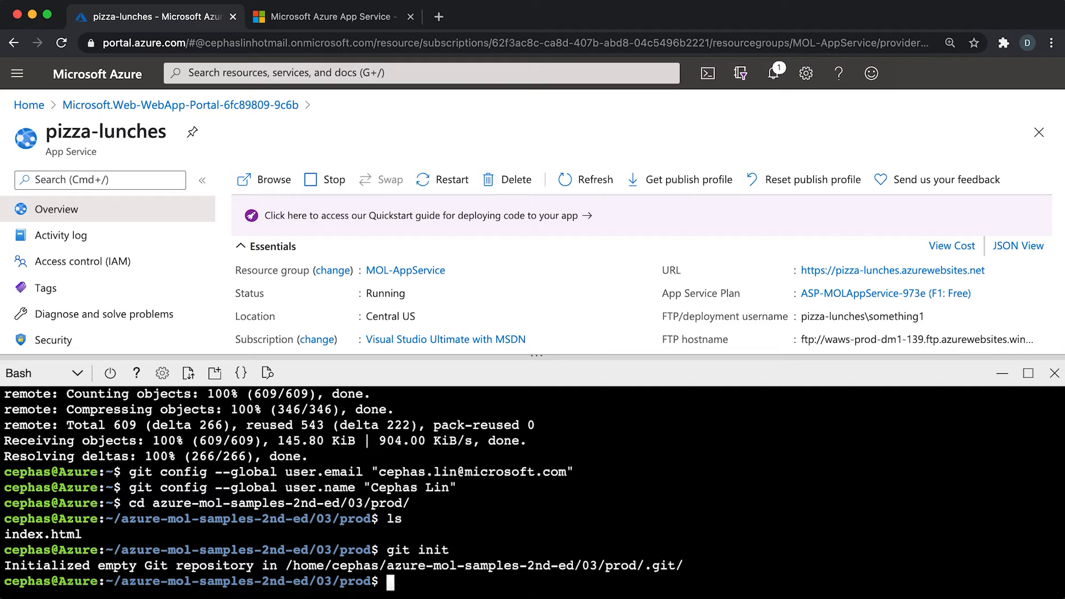
# Stage index.html and commit it as the root commit with the message "Pizza!".
pyautogui.write('git add .')
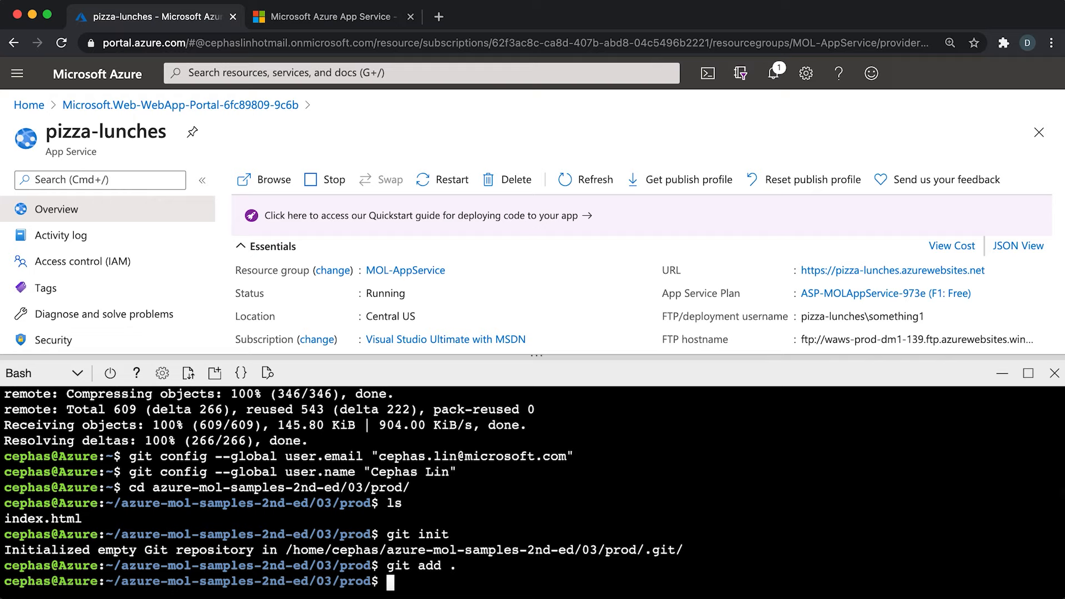
pyautogui.write('git')
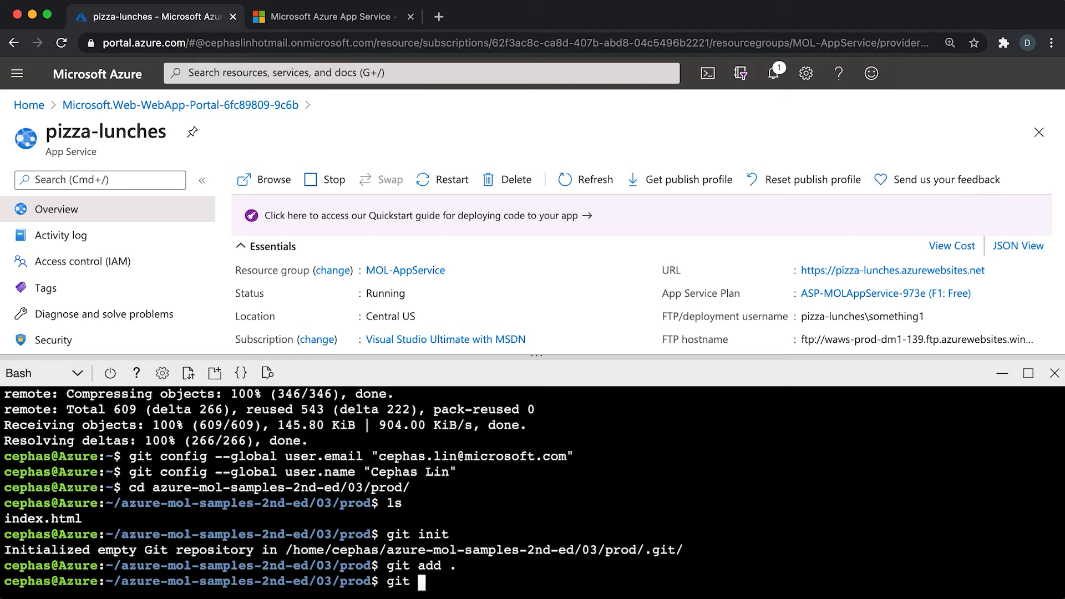
pyautogui.write('commit')
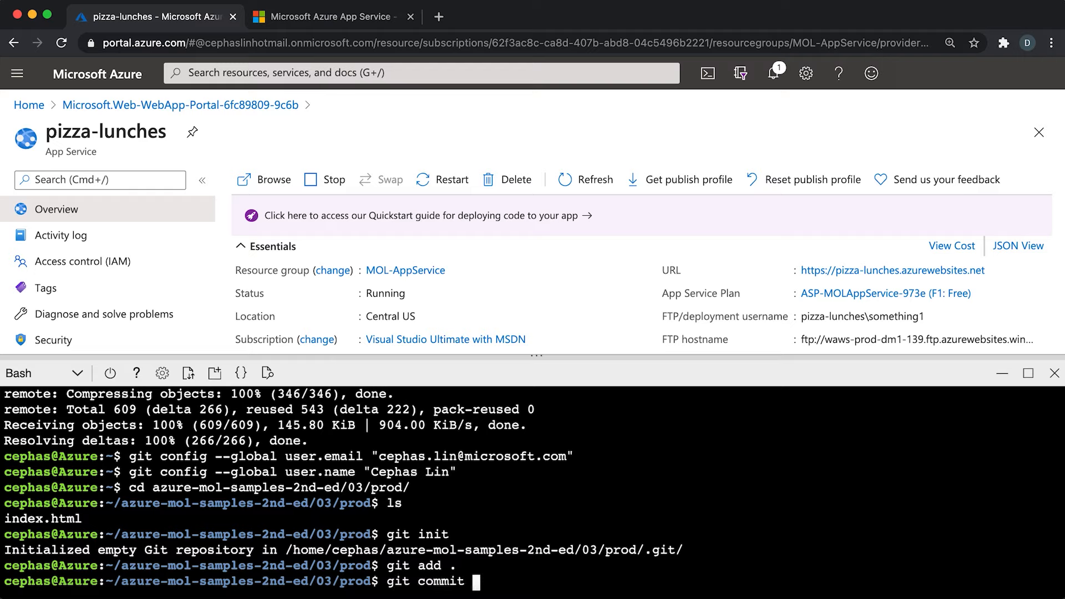
pyautogui.write('-m "')
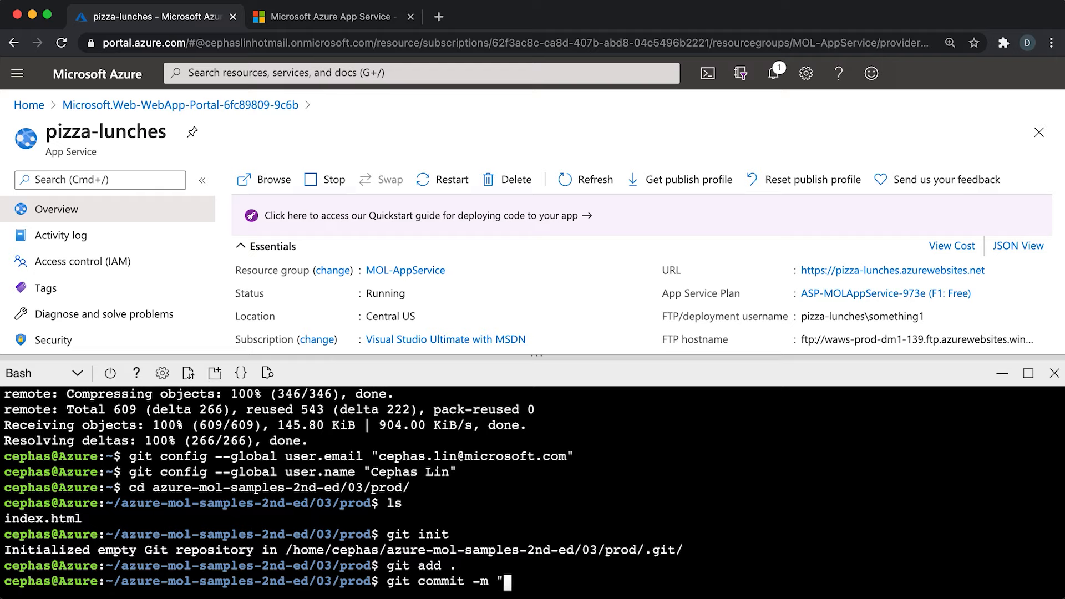
pyautogui.write('pP')
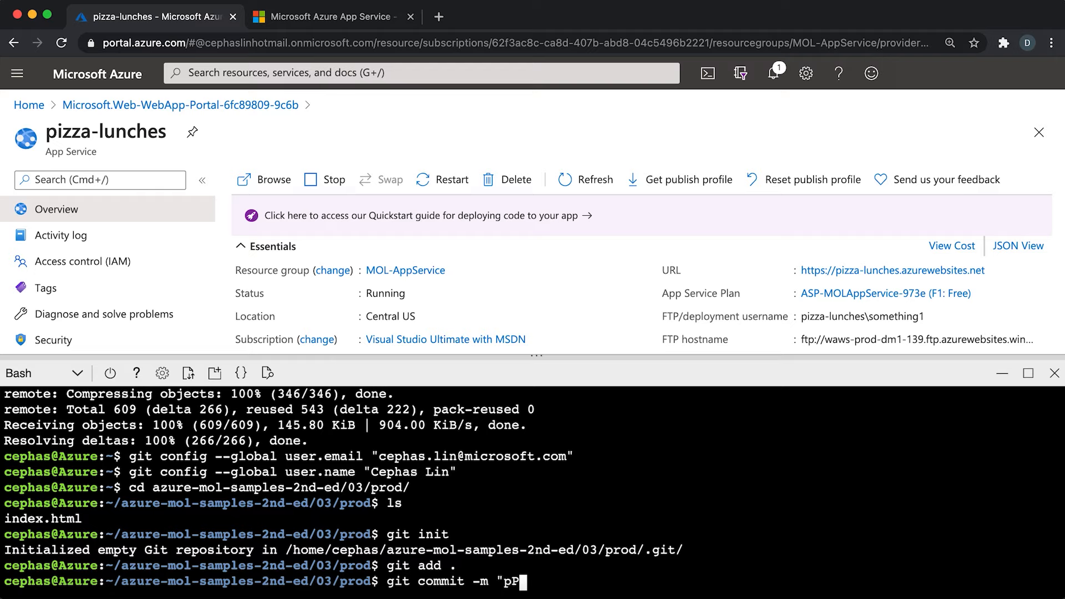
pyautogui.write('Piza')
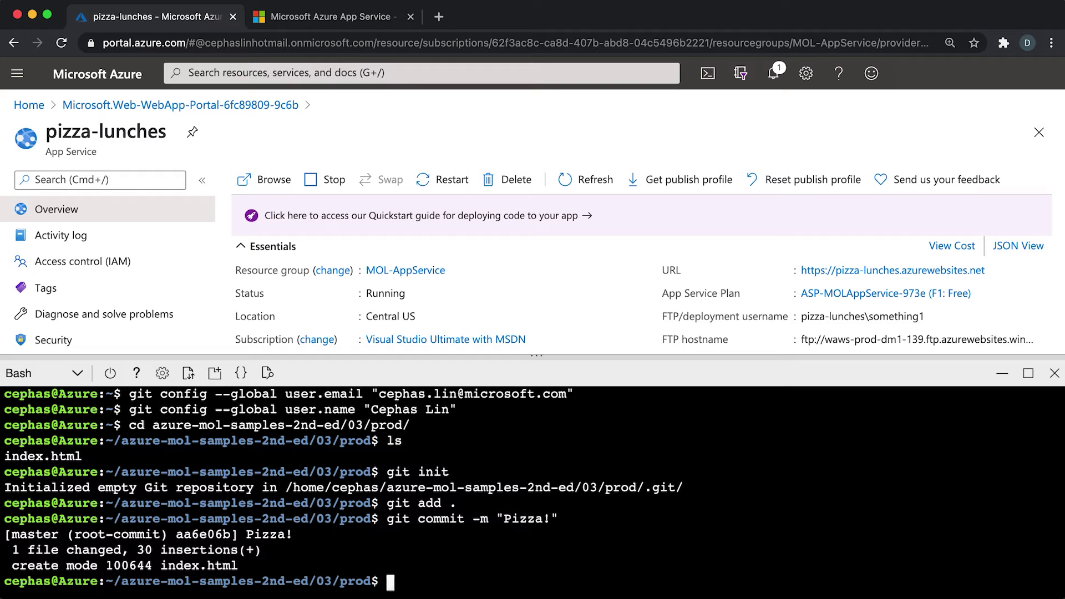
# Configure local Git deployment for pizza-lunches in resource group MOL-AppService to obtain its Git URL.
pyautogui.write('az')
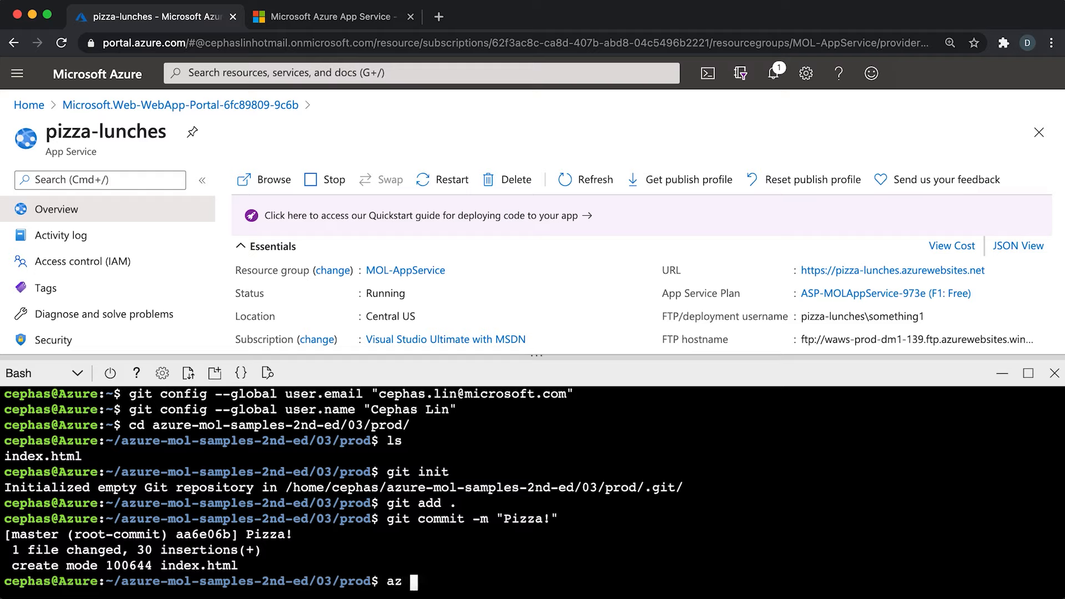
pyautogui.write('webapp depl')
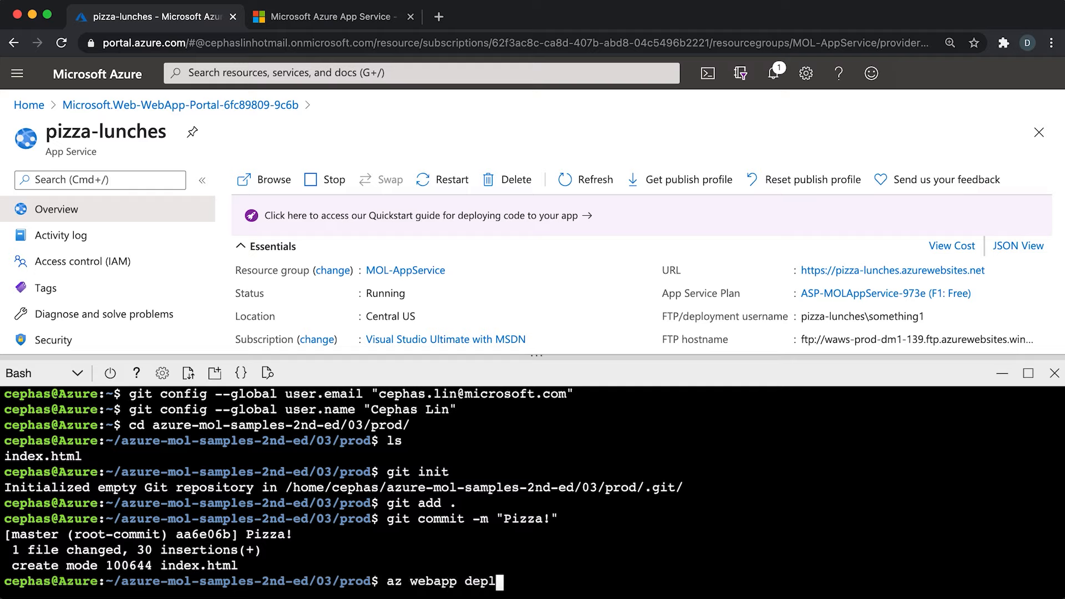
pyautogui.write('oyment source config-local-')
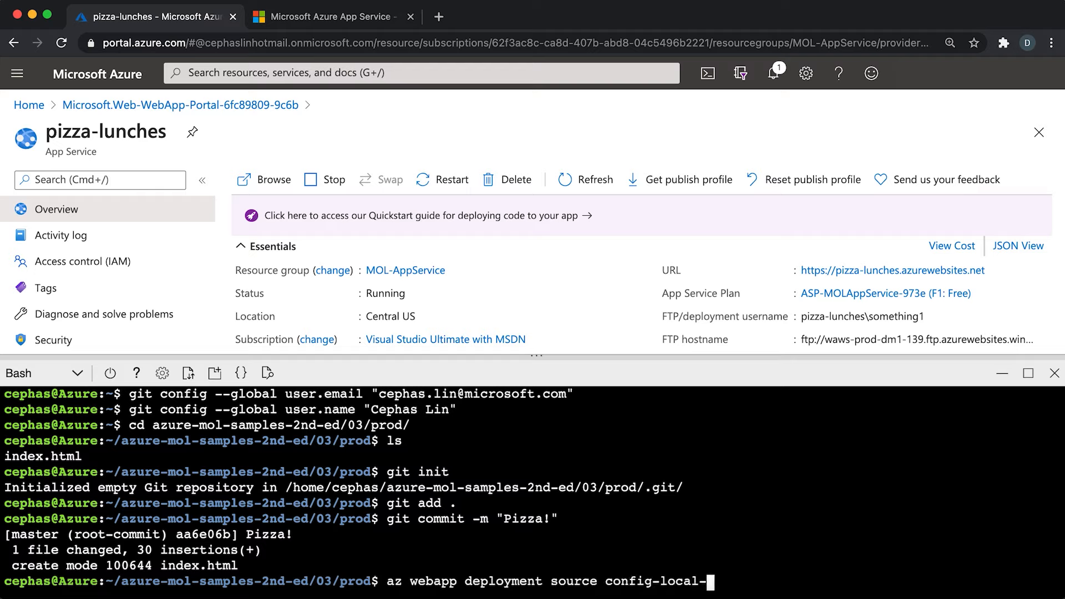
pyautogui.write('git --name')
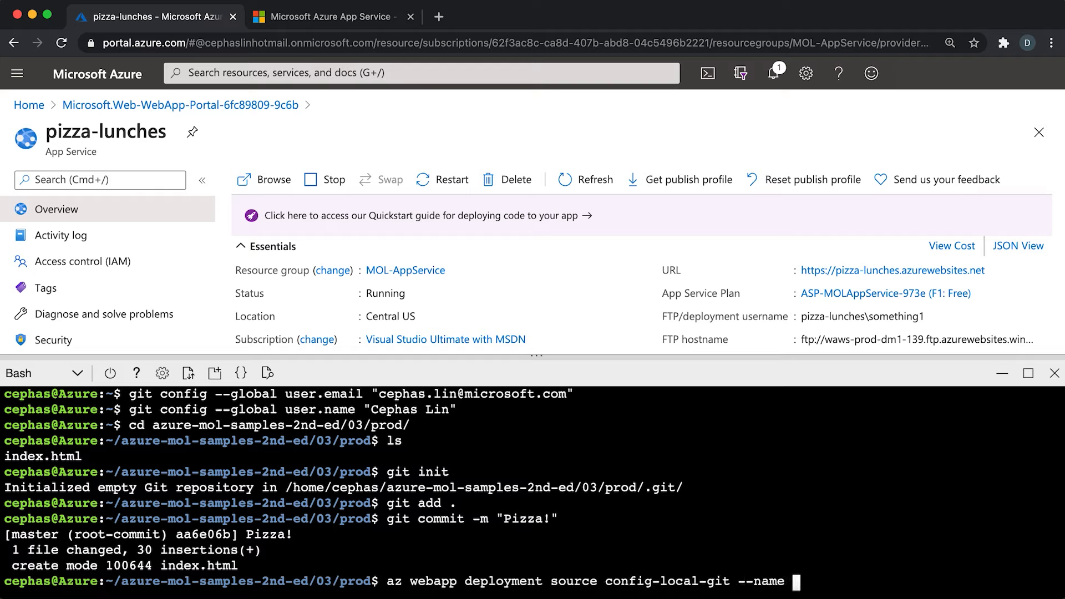
pyautogui.write('p')
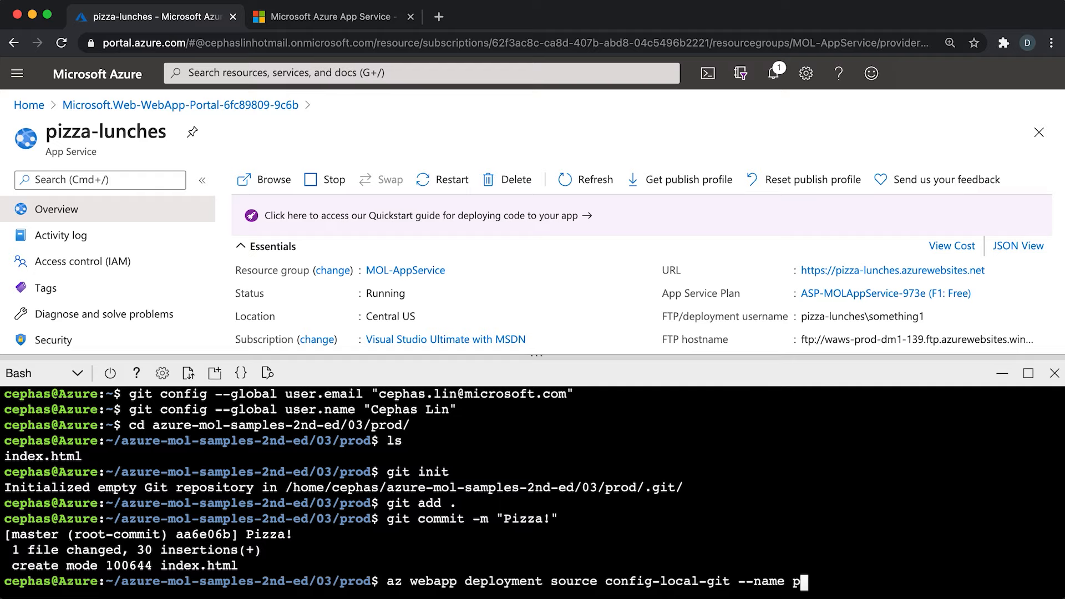
pyautogui.write('iza-lunches')
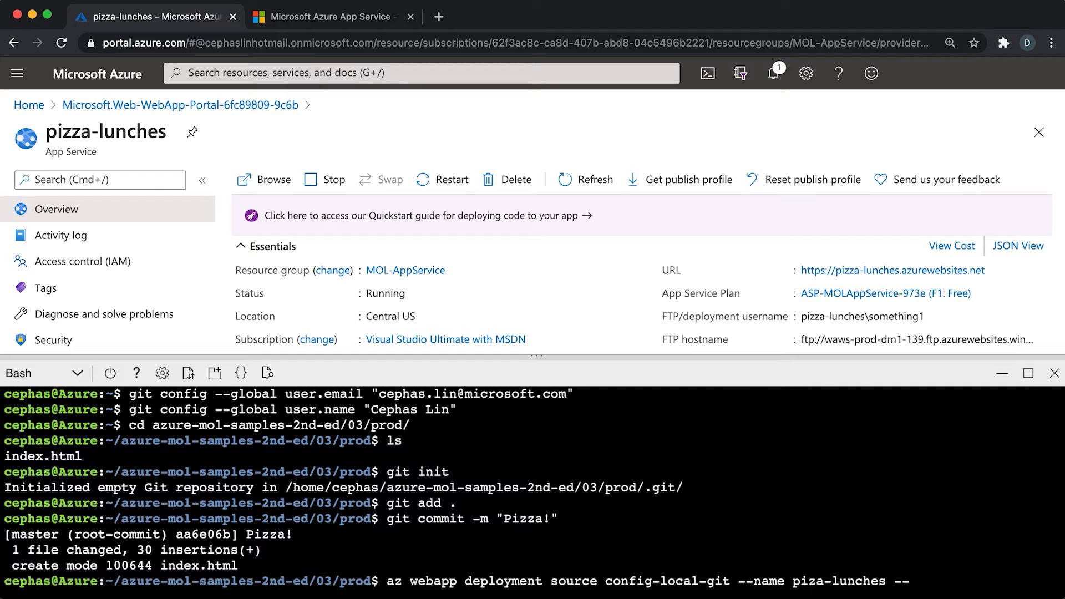
pyautogui.write('--resource-group MOL-')
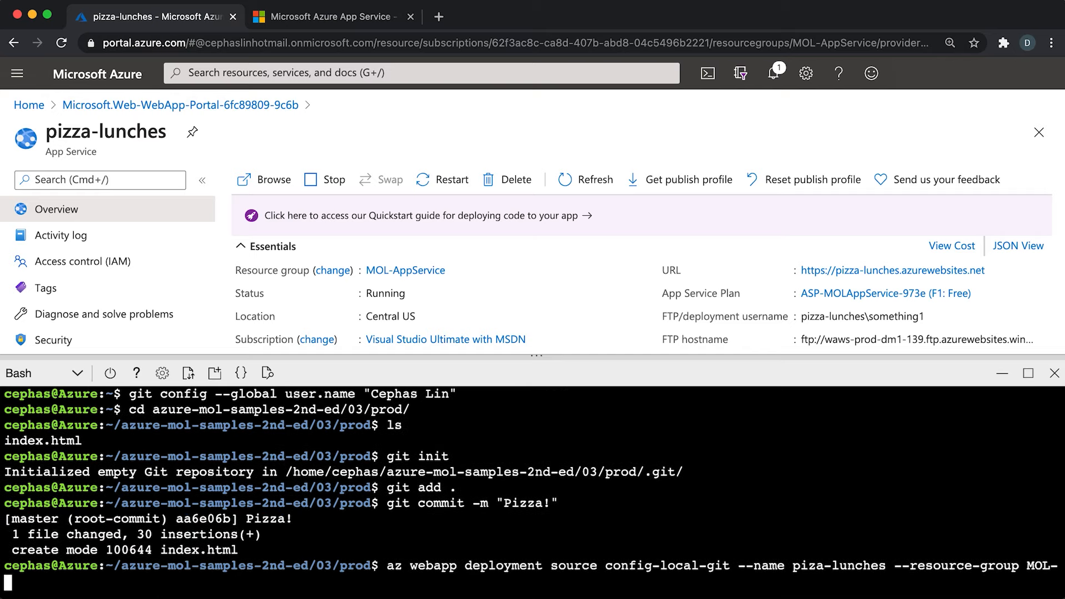
pyautogui.write('AppService')
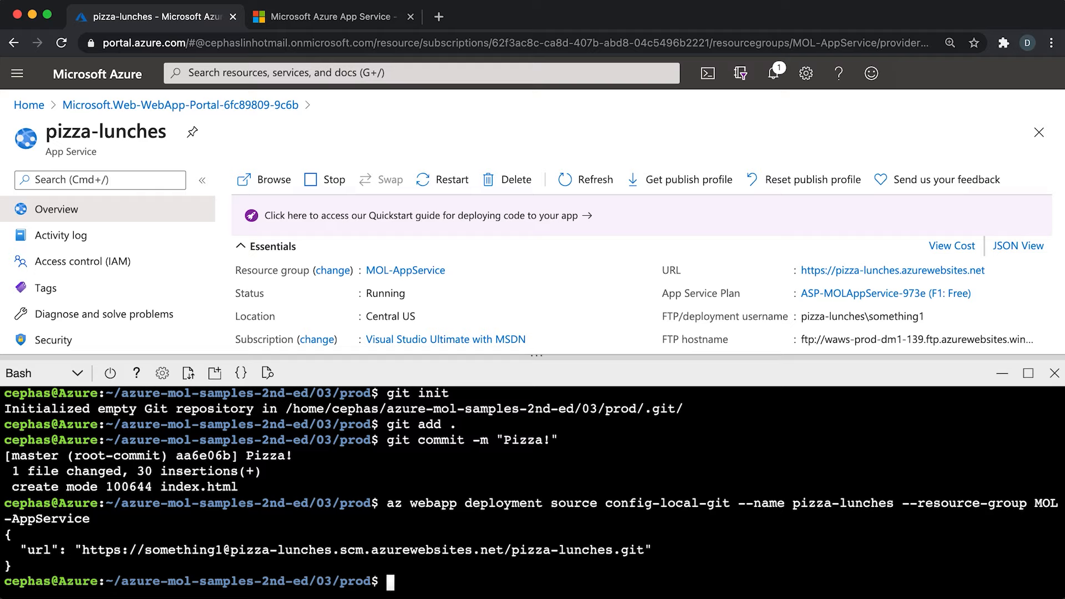
# List the publishing credentials of pizza-lunches in MOL-AppService, including username and SCM URI.
pyautogui.write('az')
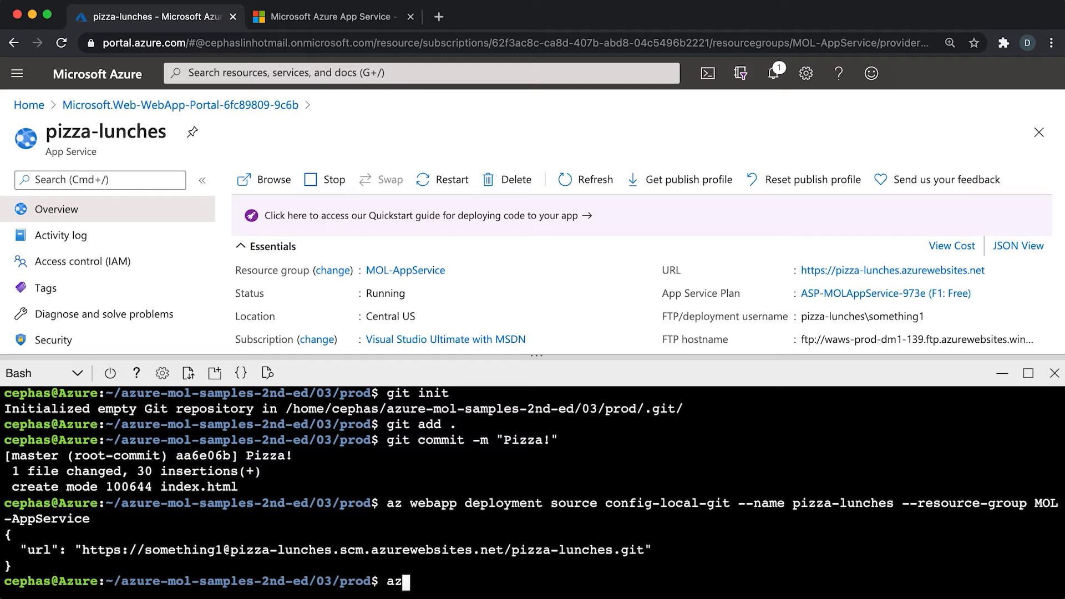
pyautogui.write('webapp deplo')
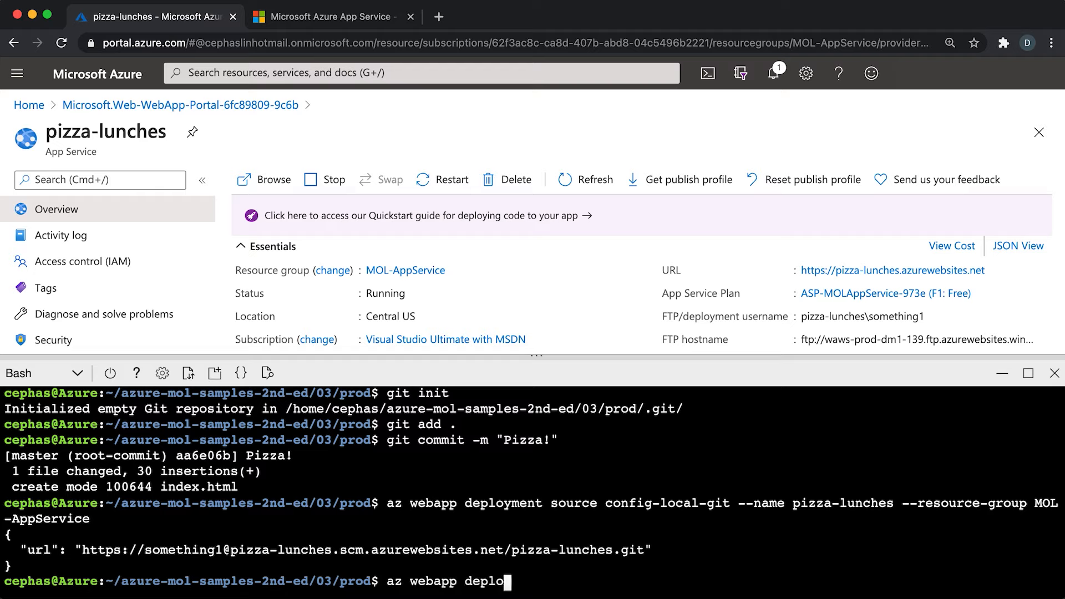
pyautogui.write('yment')
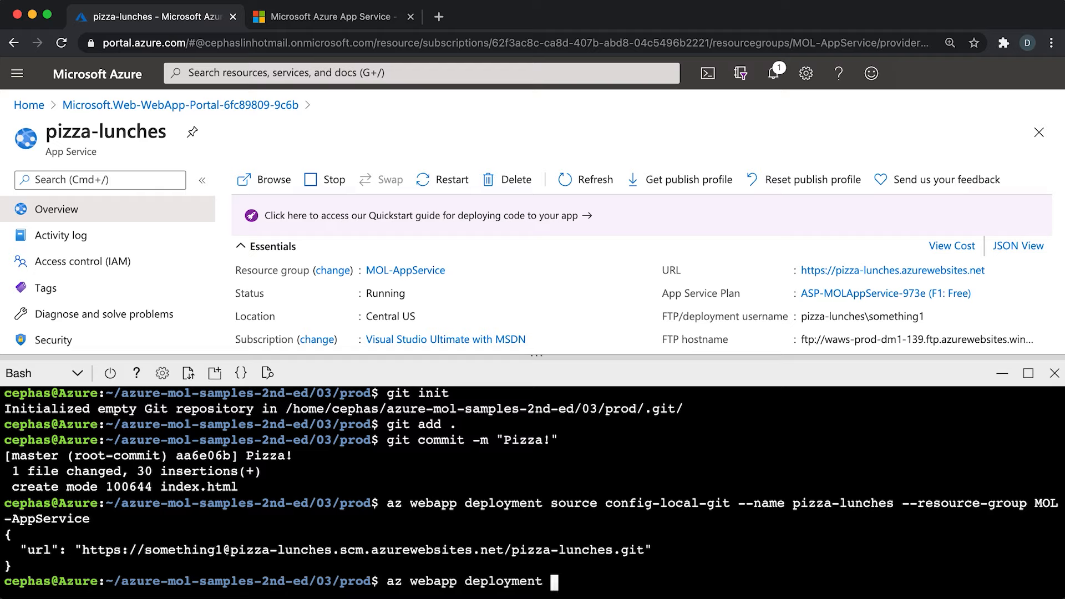
pyautogui.write('list-publi')
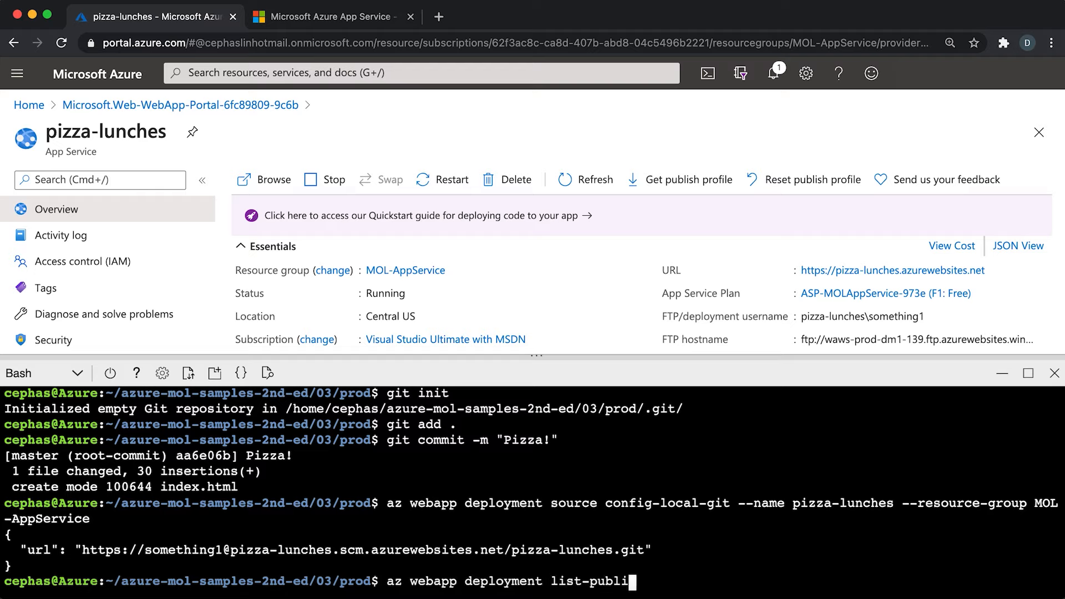
pyautogui.write('shing-credentia')
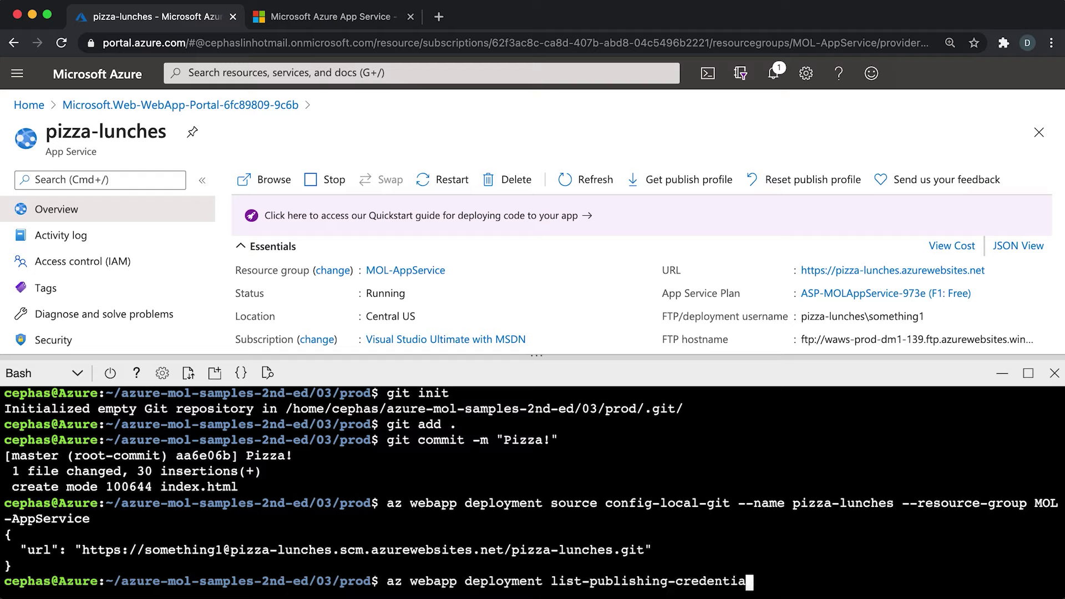
pyautogui.write('ls --name')
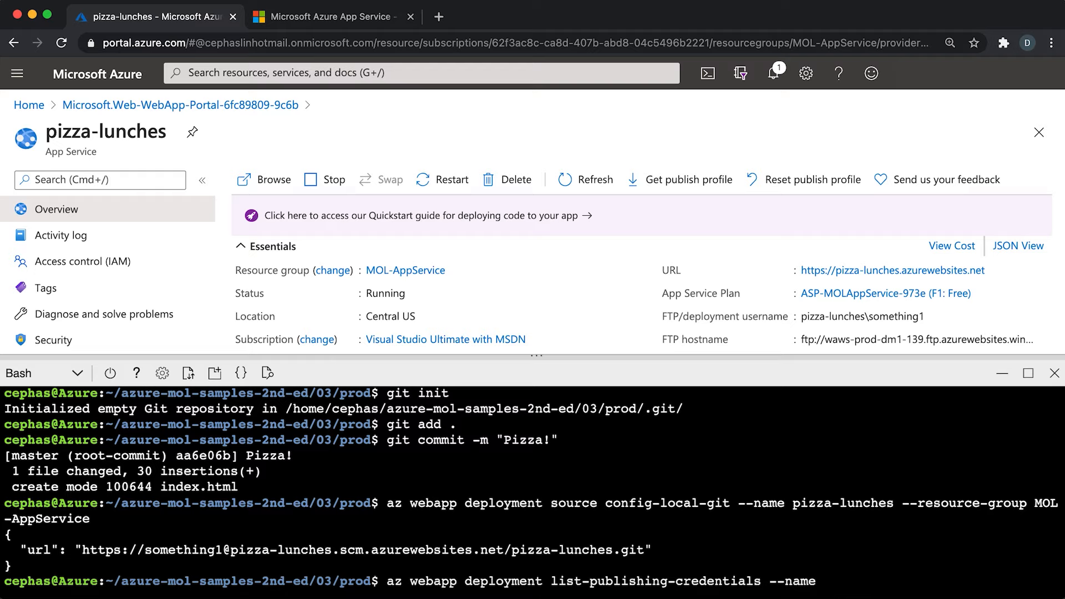
pyautogui.write('pizza-lunches --resource-group MOL')
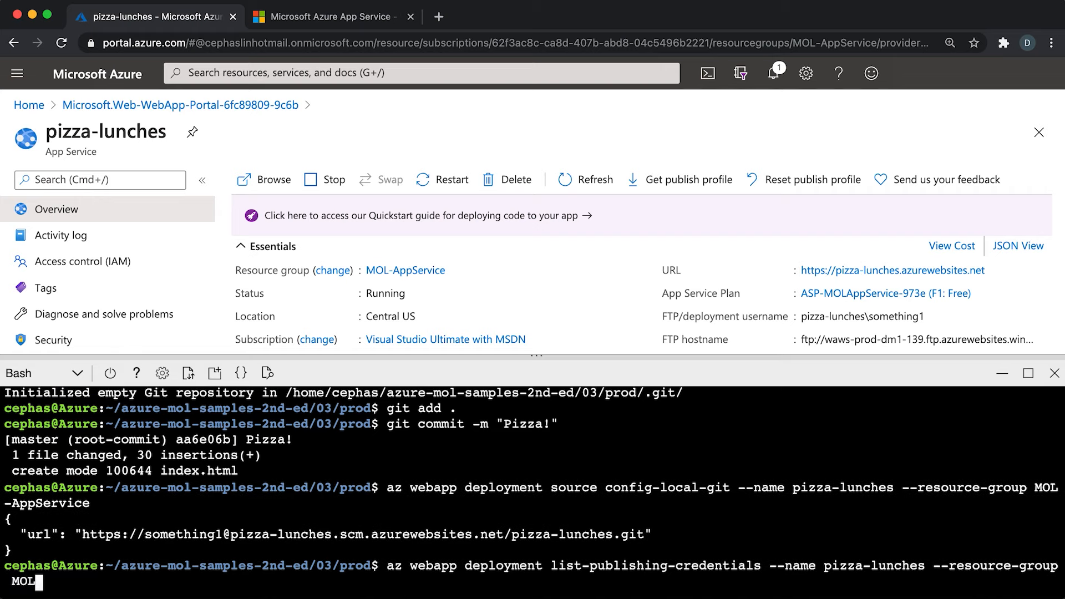
pyautogui.write('-AppSer')
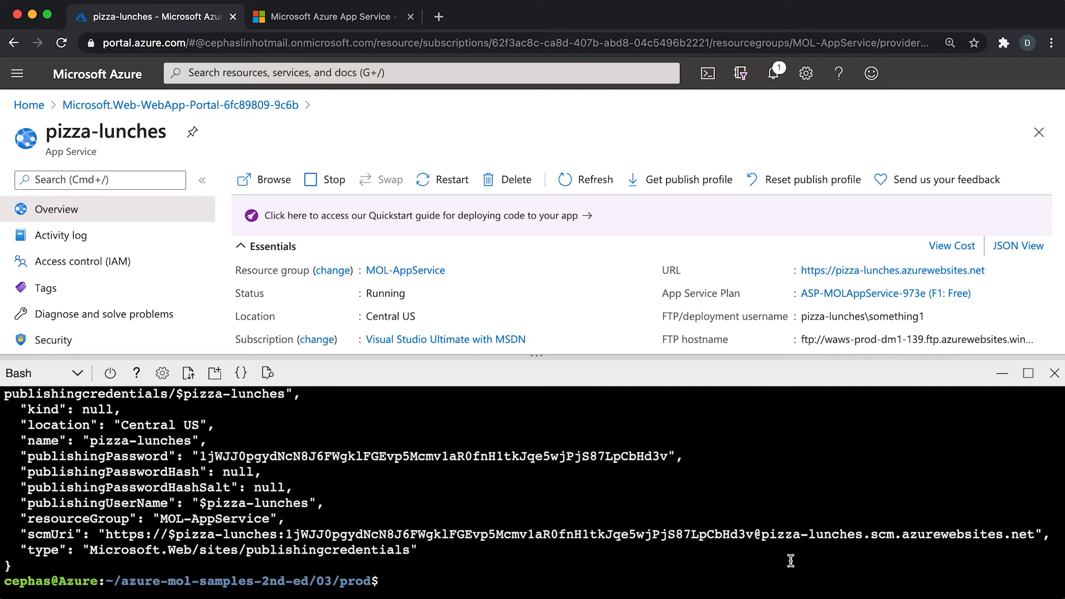
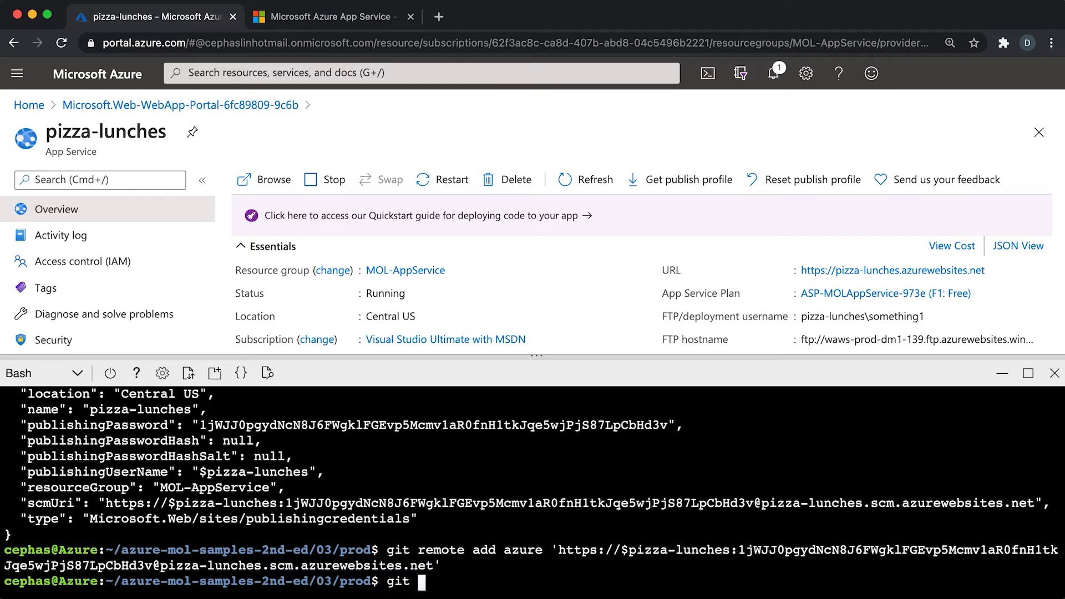
# Push the master branch to the azure remote and wait for the deployment to succeed.
pyautogui.write('push')
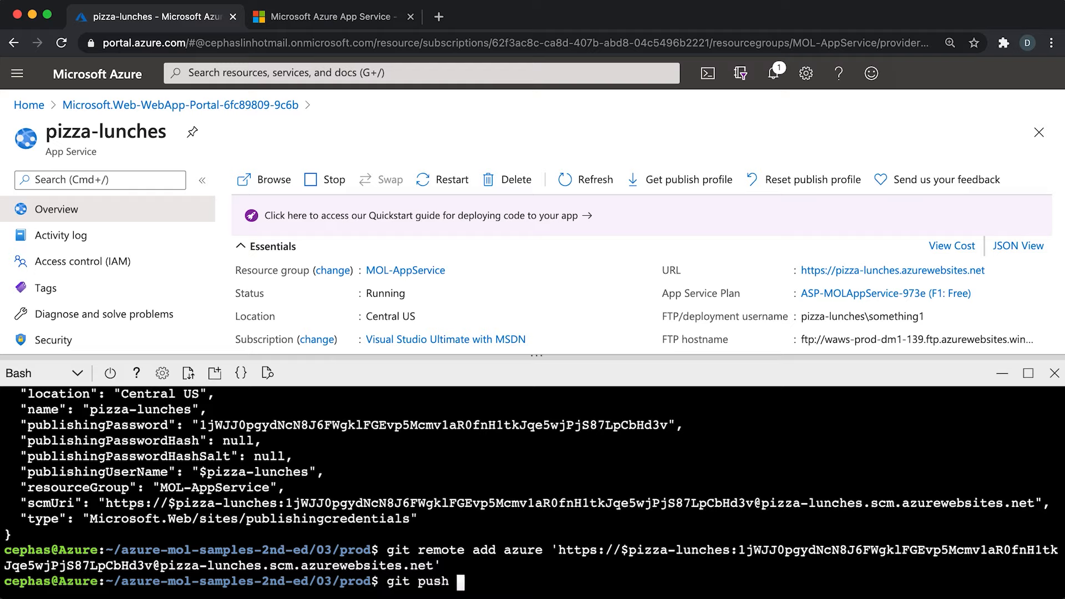
pyautogui.write('azure mas')
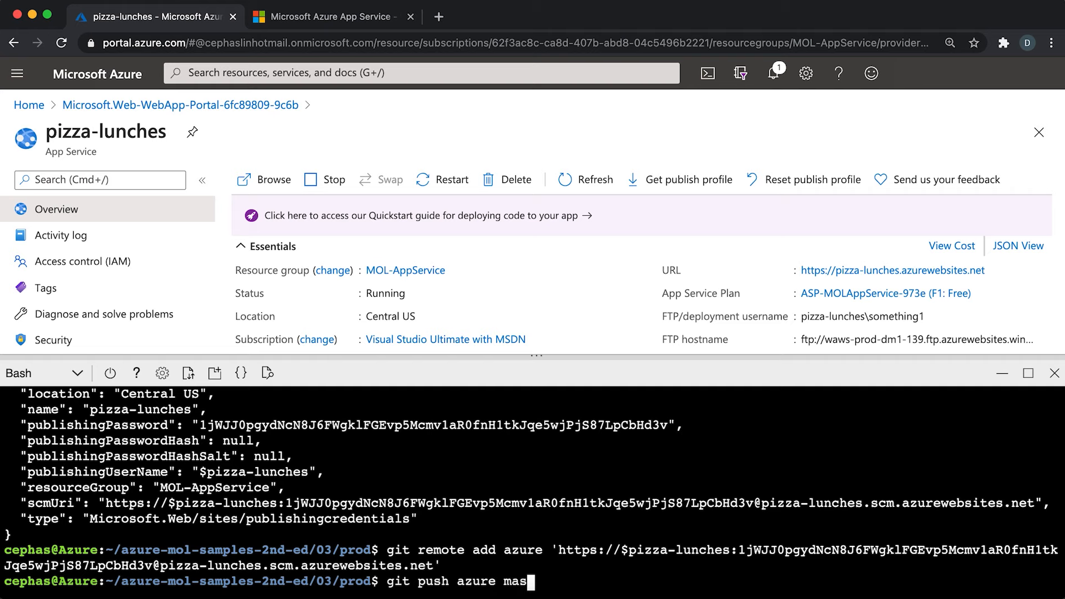
pyautogui.press('Enter')
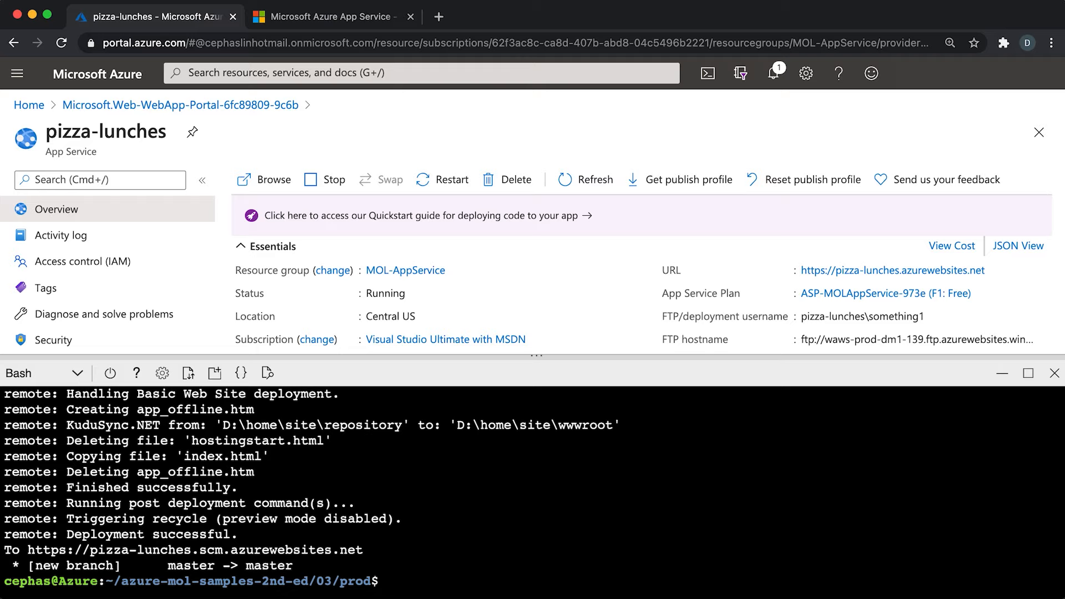
pyautogui.moveTo(365, 27)
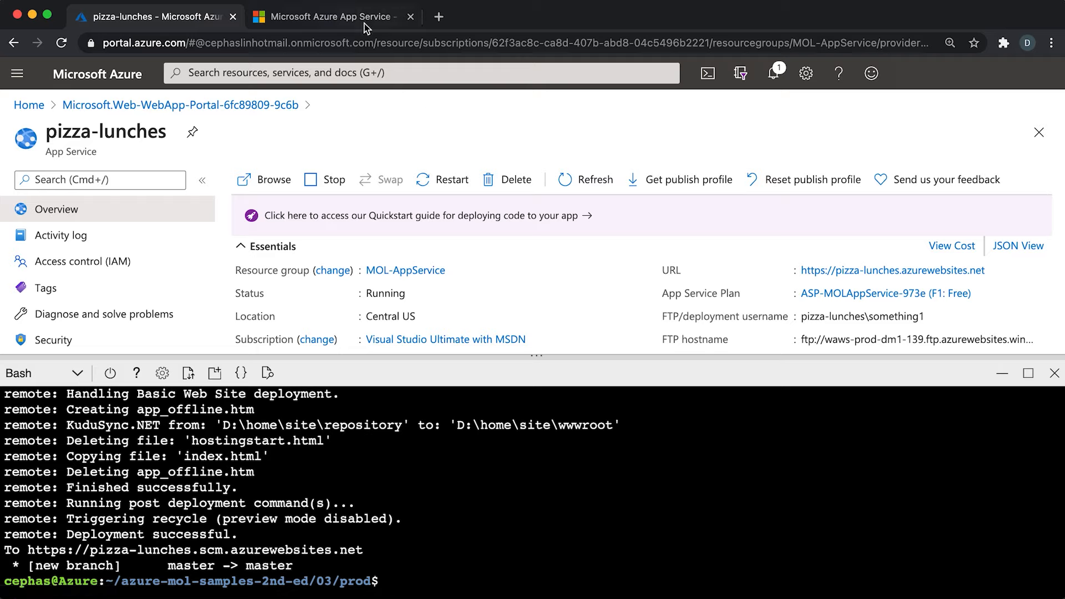
# Reload the pizza-lunches.azurewebsites.net tab to see the deployed Month of Pizza Lunches page.
pyautogui.click(342, 16)
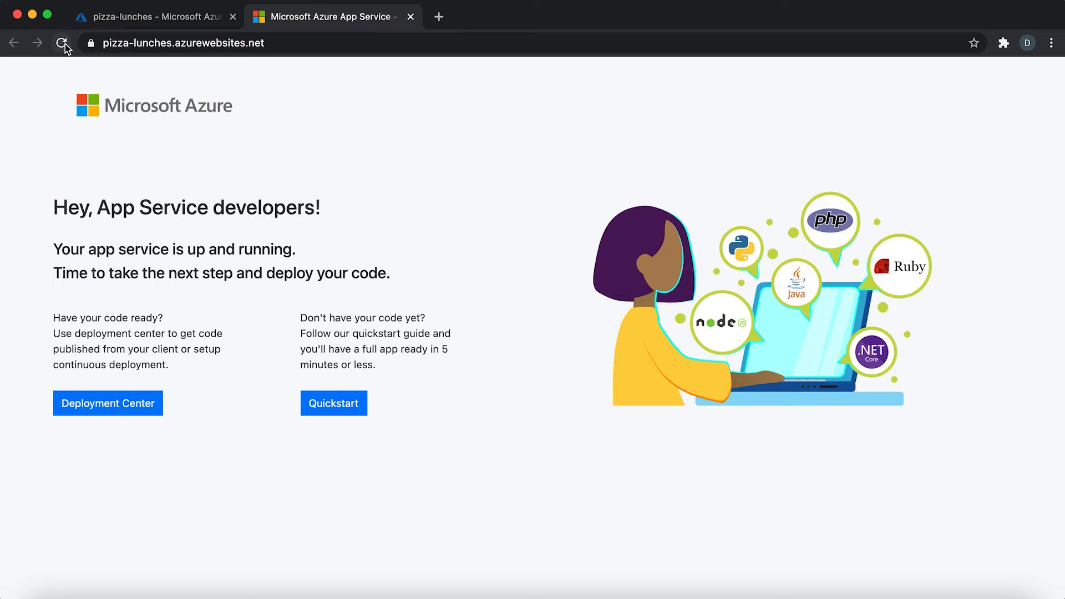
pyautogui.moveTo(64, 42)
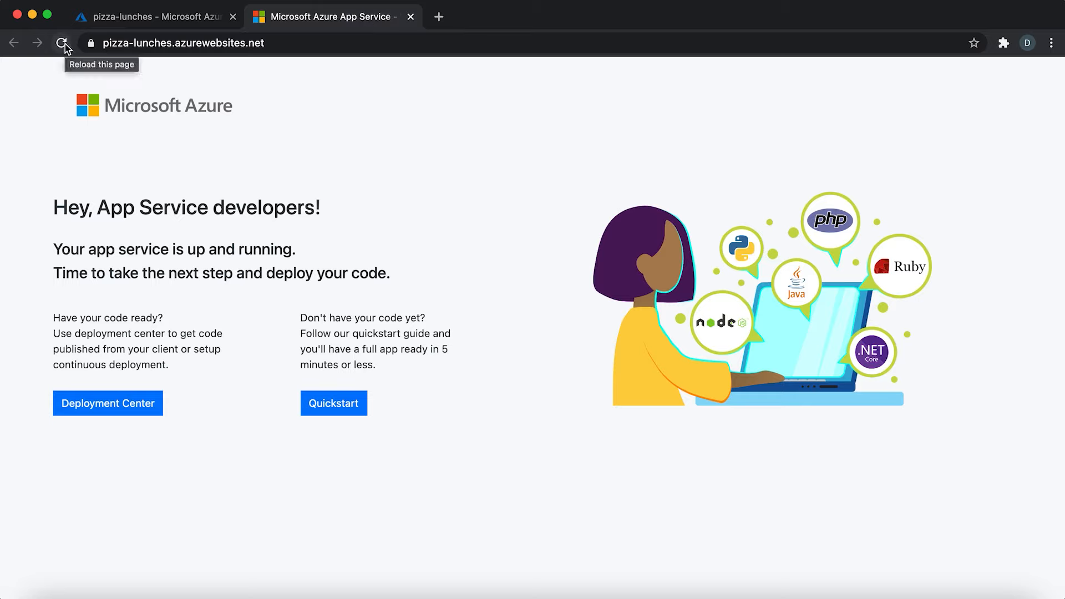
pyautogui.click(61, 42)
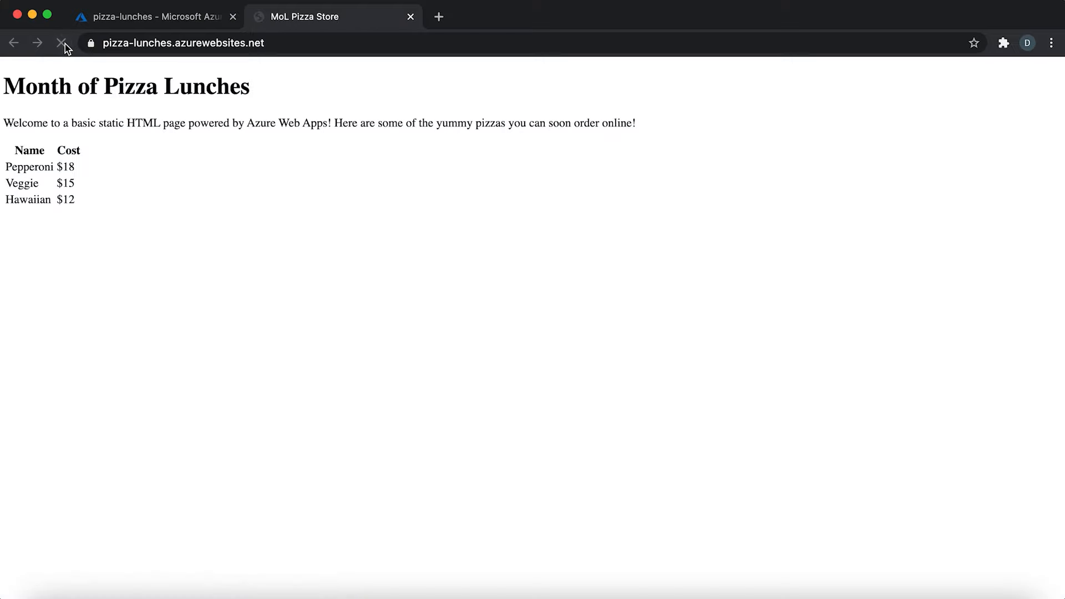
pyautogui.moveTo(63, 42)
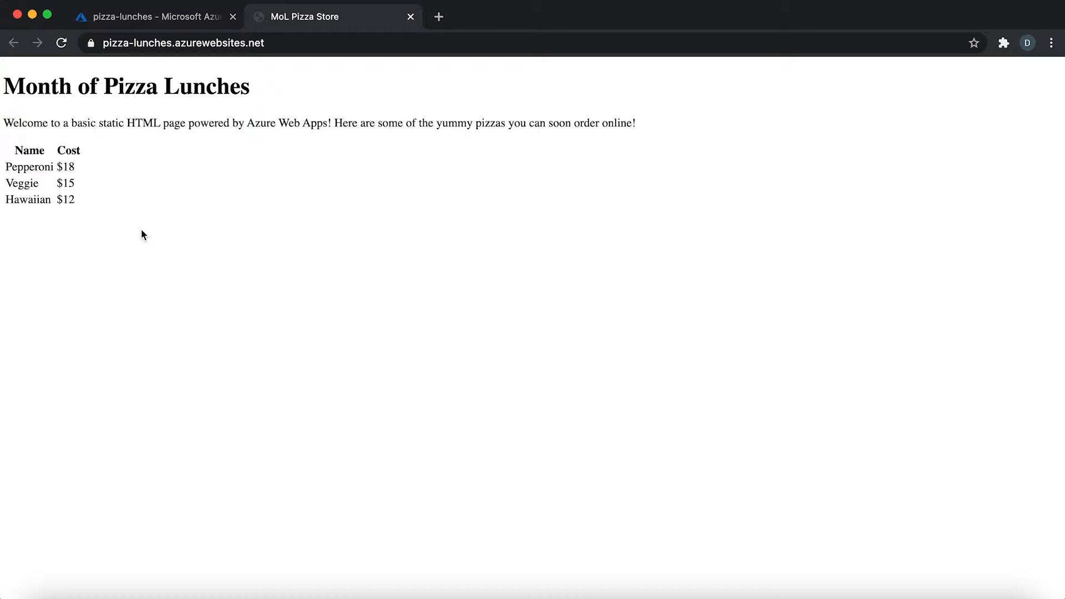
pyautogui.moveTo(143, 238)
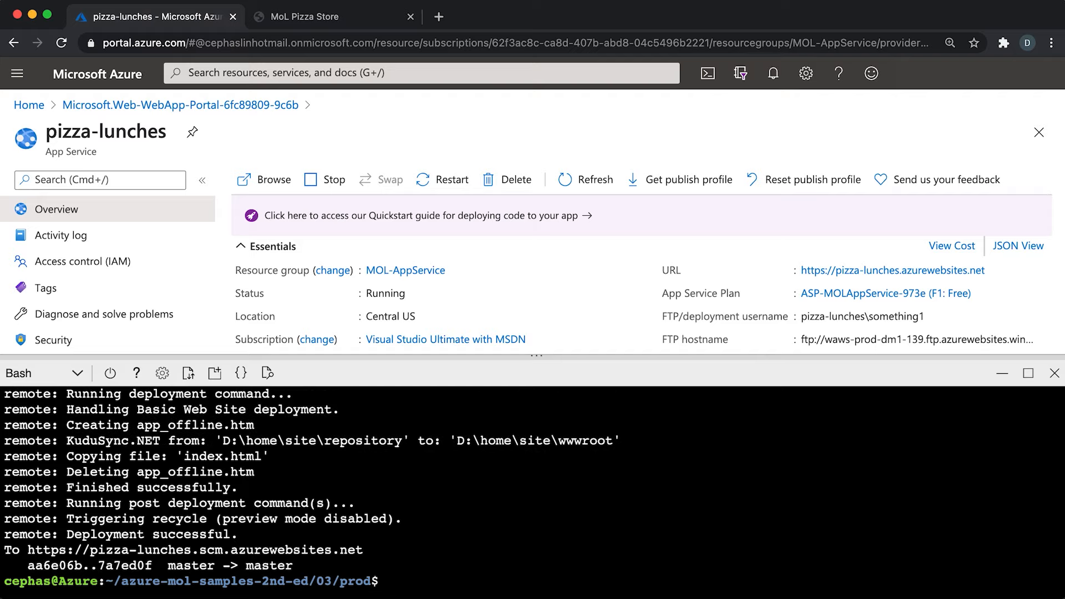
# Run az webapp up --name pizza-lunches-quick --html to create and deploy a second static web app.
pyautogui.write('az w')
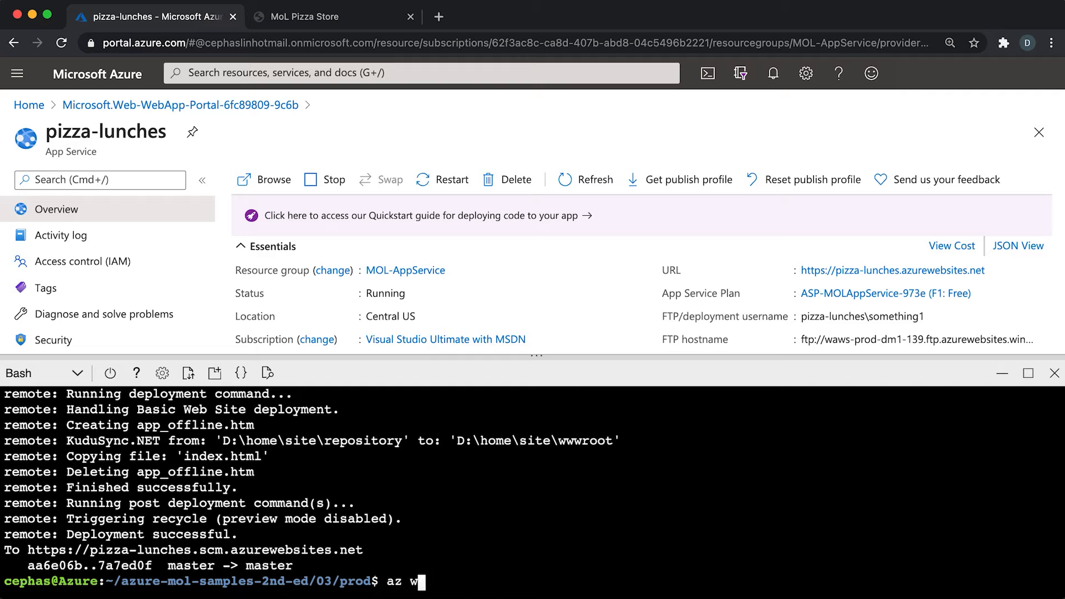
pyautogui.write('ebapp up -')
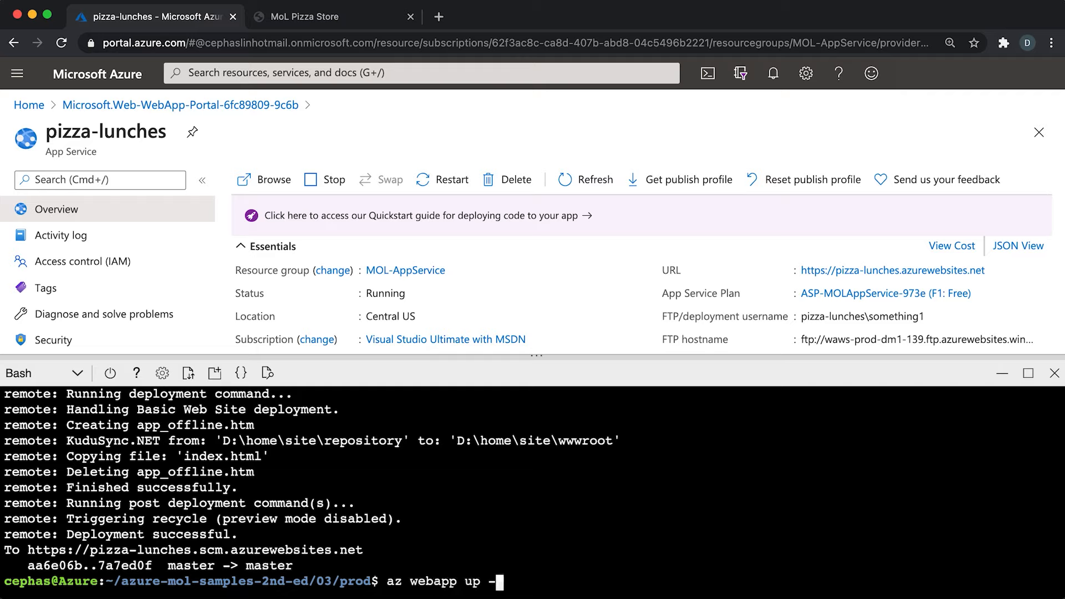
pyautogui.write('-name')
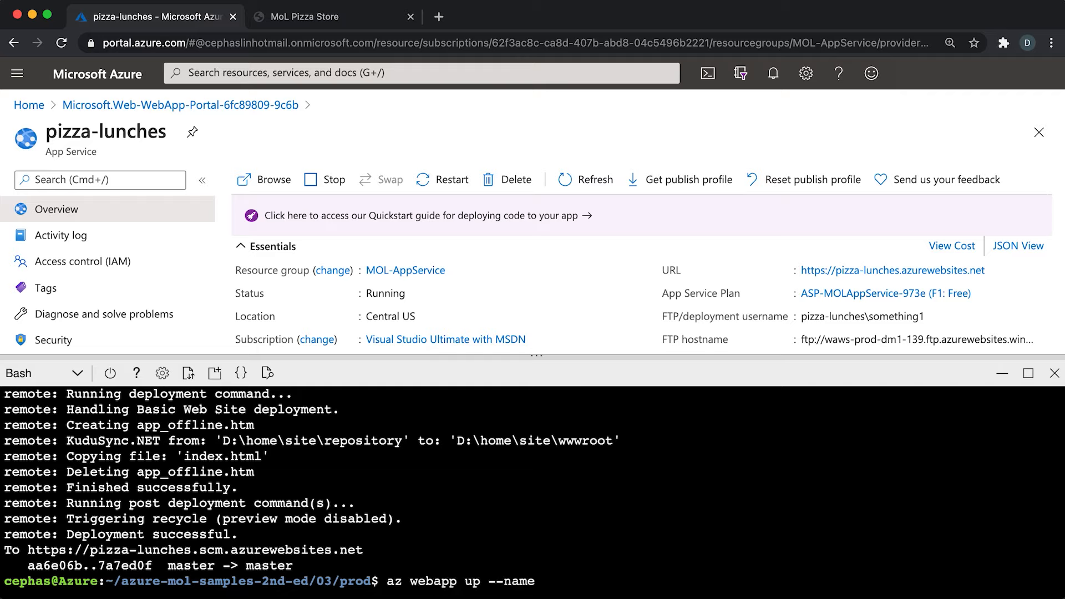
pyautogui.write('pizza-')
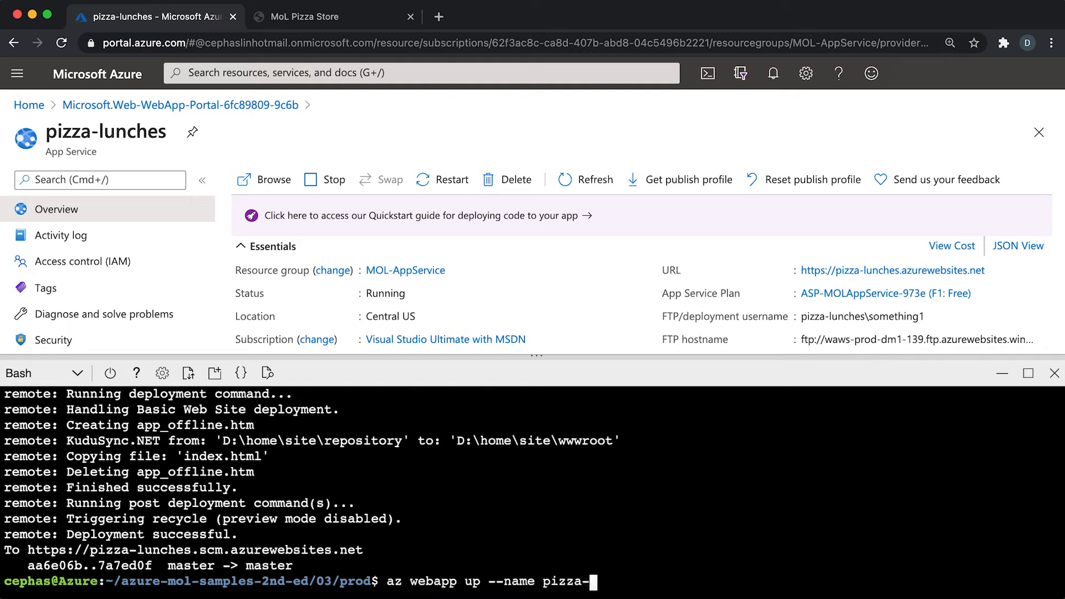
pyautogui.write('lunches')
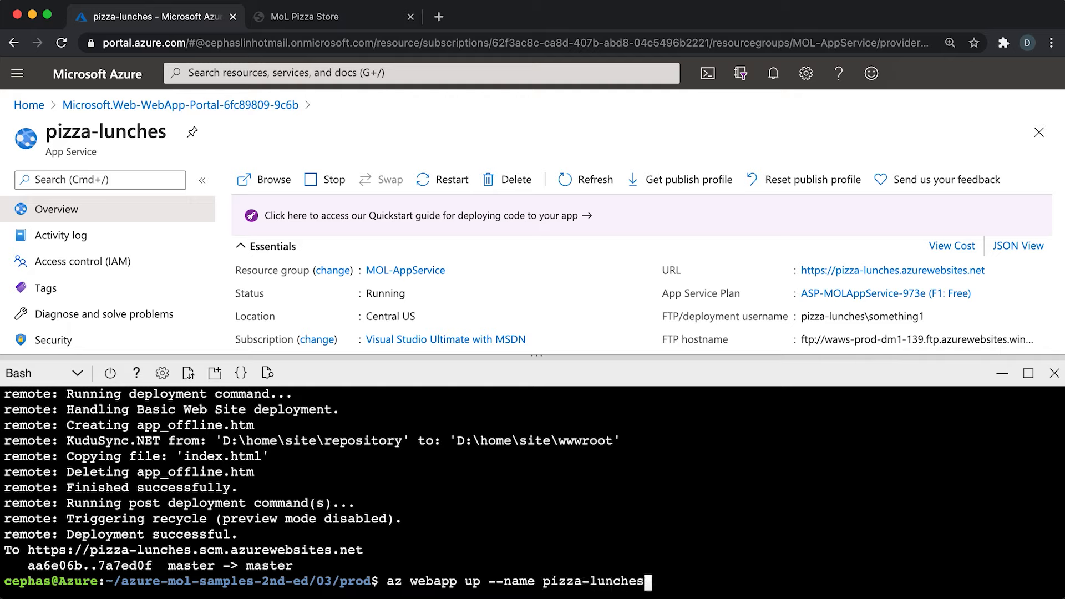
pyautogui.write('-quick')
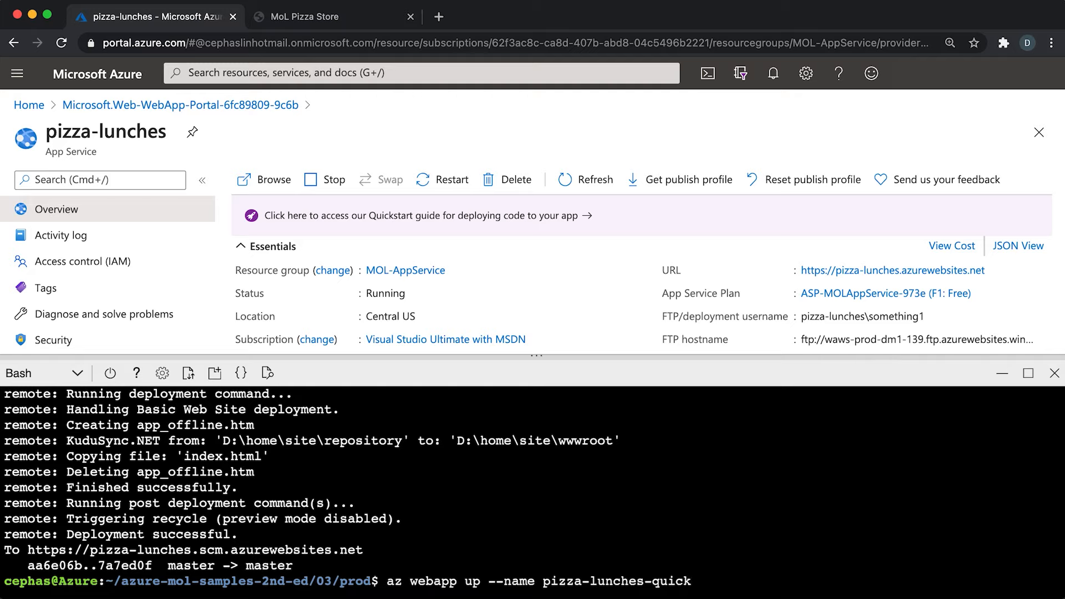
pyautogui.write('--html')
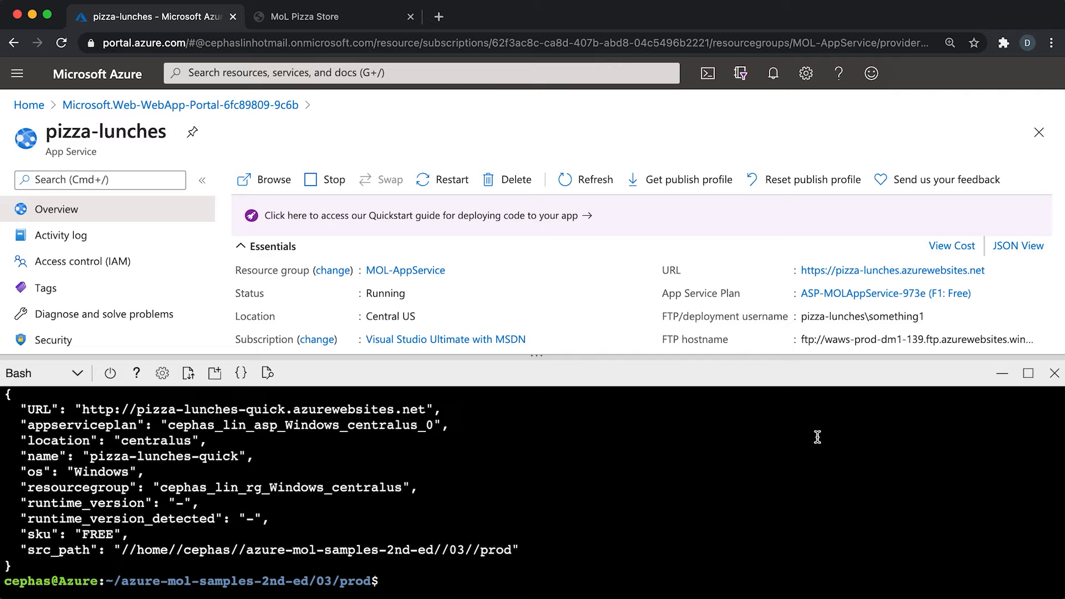
pyautogui.moveTo(303, 17)
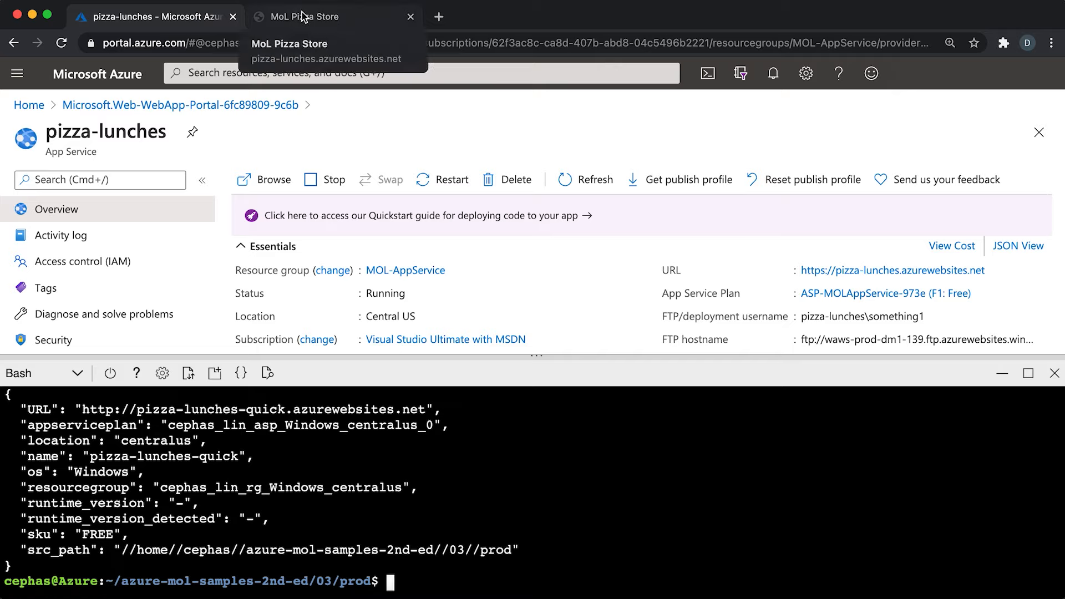
pyautogui.click(315, 17)
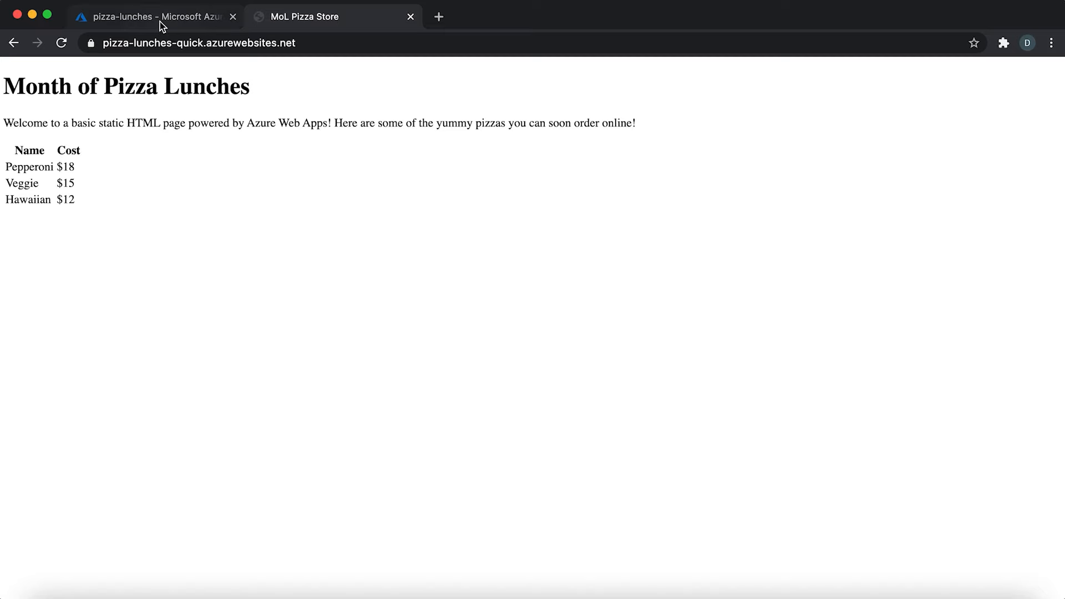
pyautogui.click(161, 16)
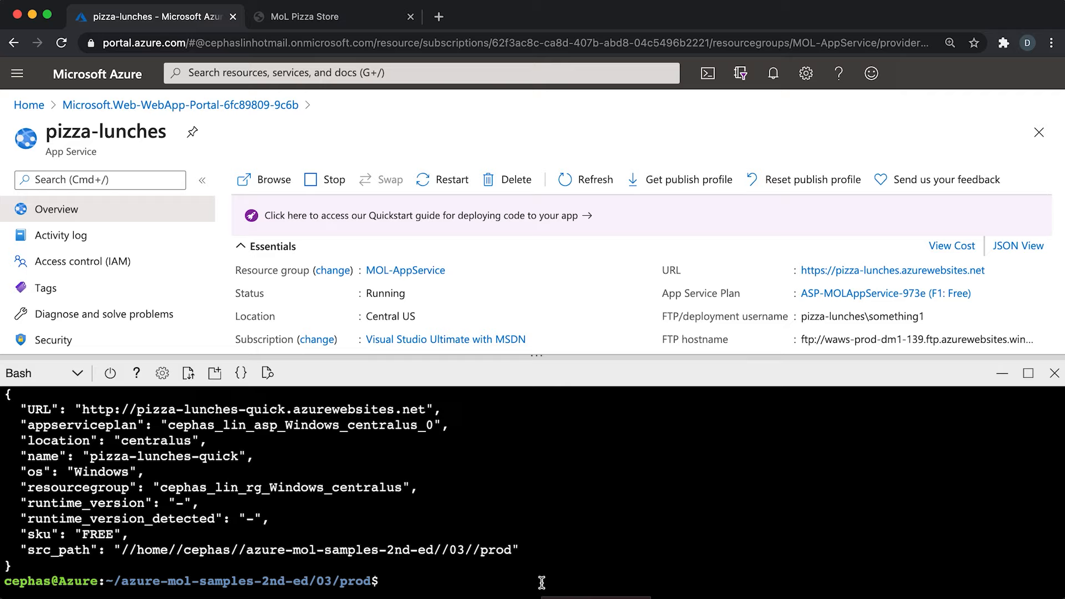
# Rerun az webapp up --html to redeploy the site to the existing pizza-lunches-quick app.
pyautogui.write('az webapp')
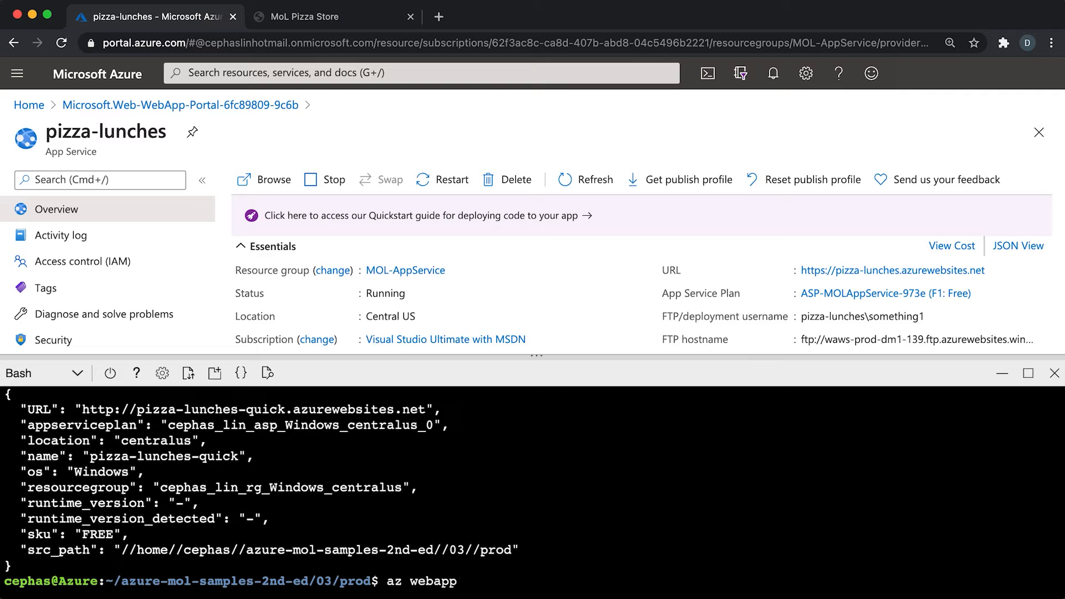
pyautogui.write('up')
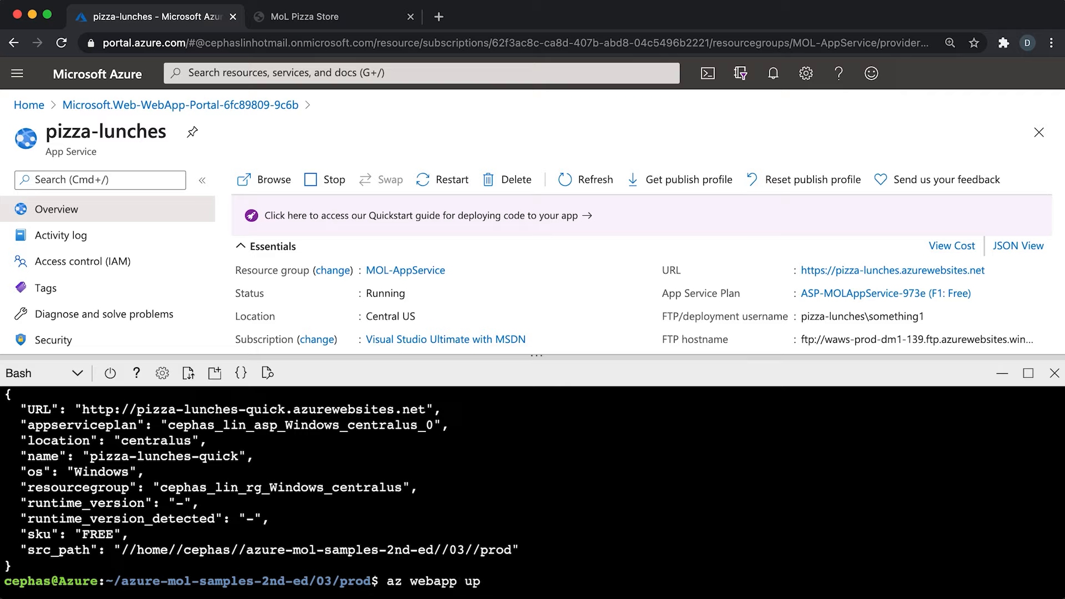
pyautogui.write('--')
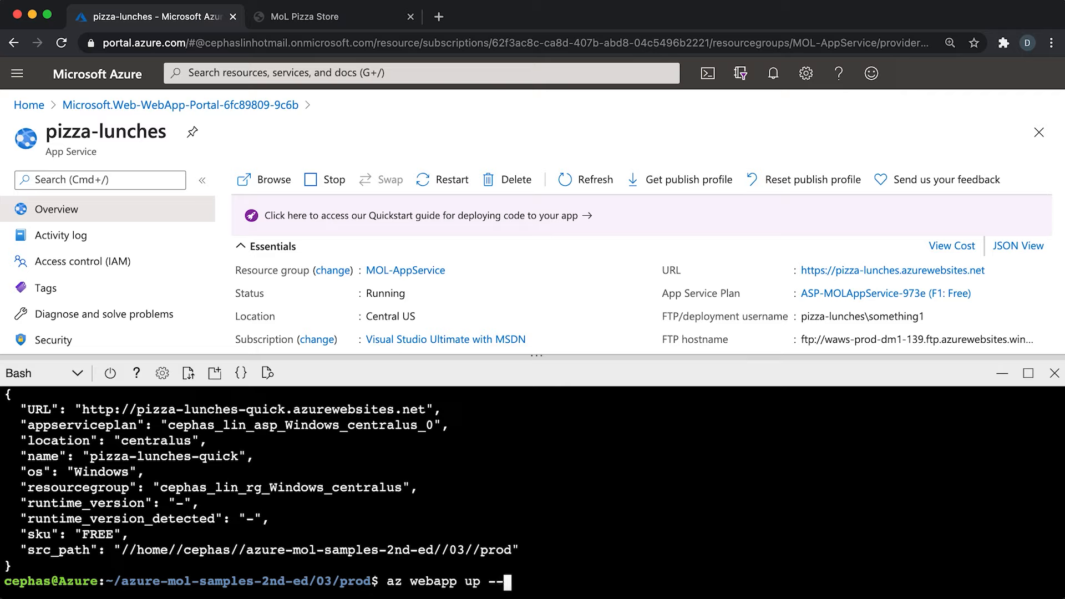
pyautogui.write('html')
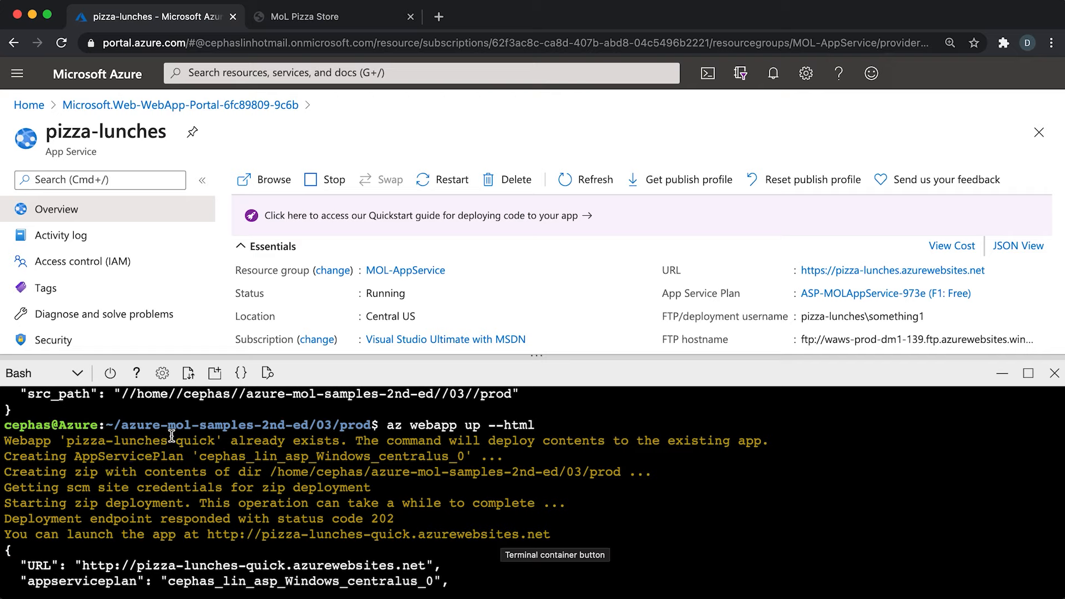
pyautogui.moveTo(270, 446)
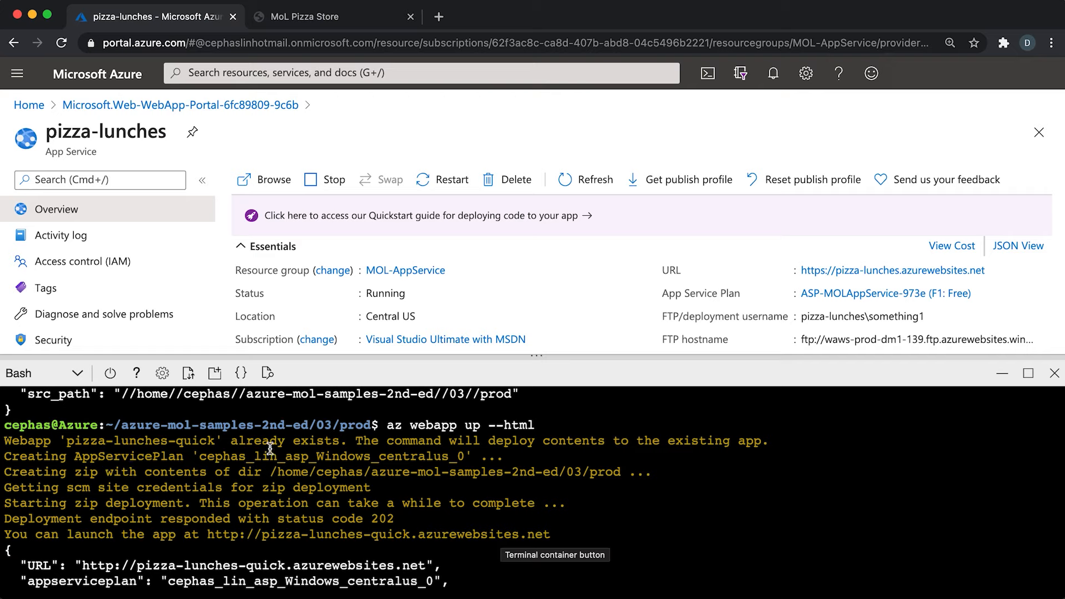
pyautogui.moveTo(313, 446)
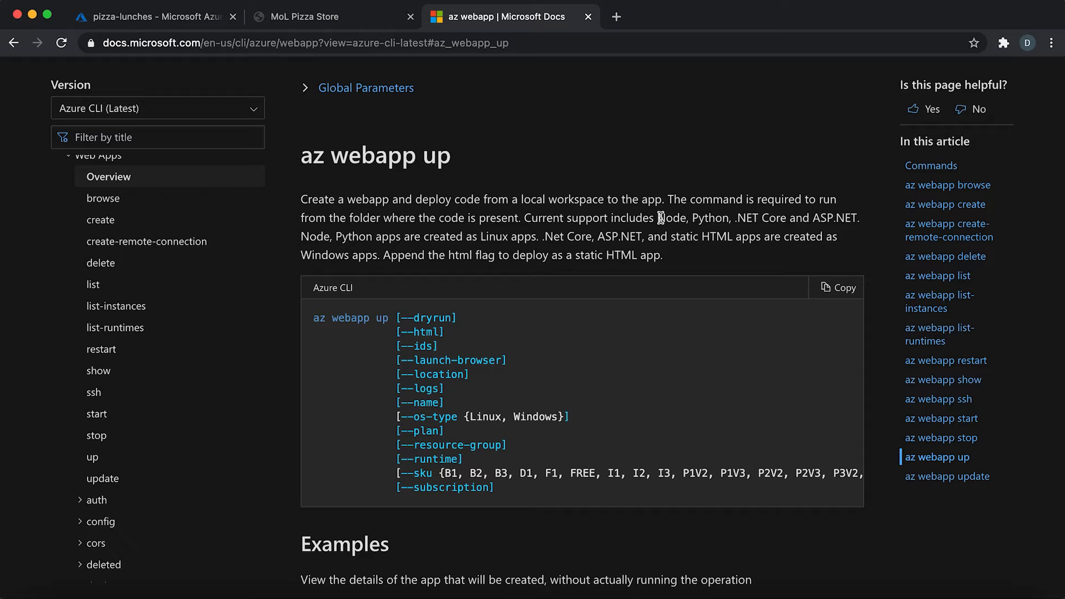
pyautogui.moveTo(720, 221)
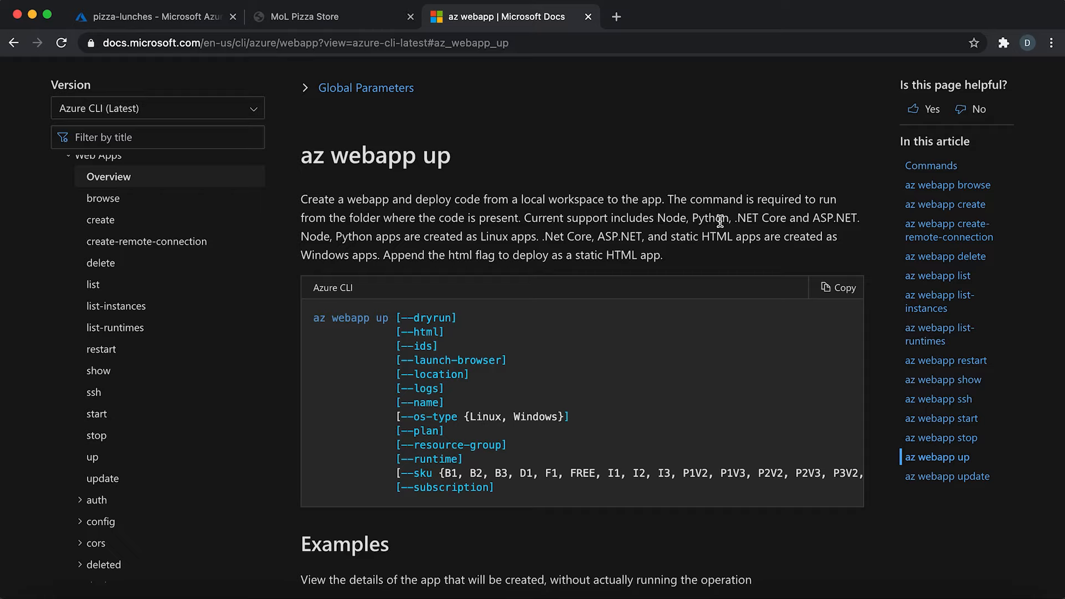
pyautogui.moveTo(852, 218)
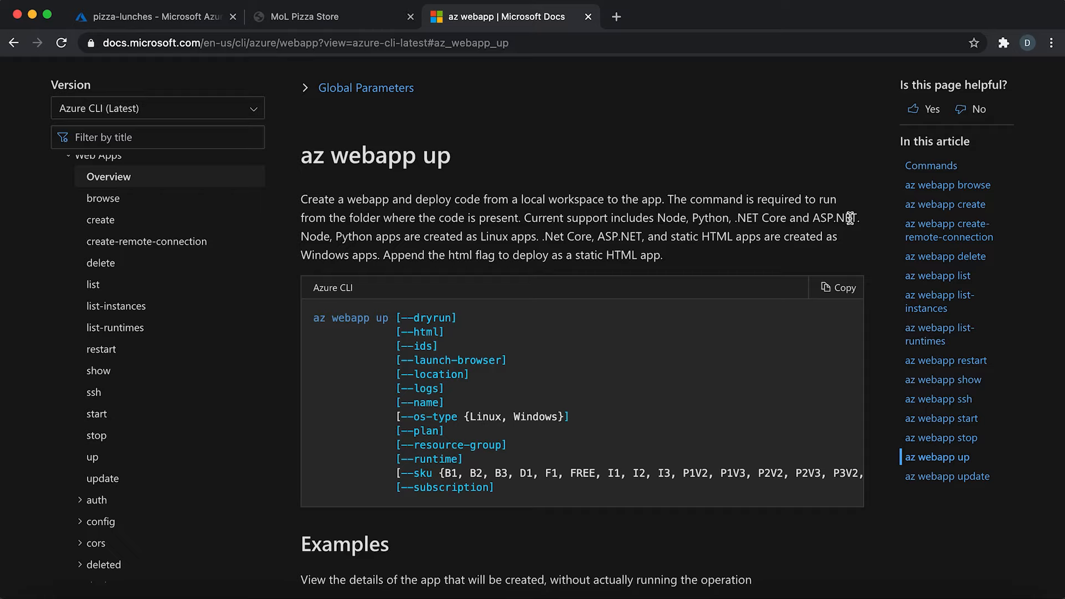